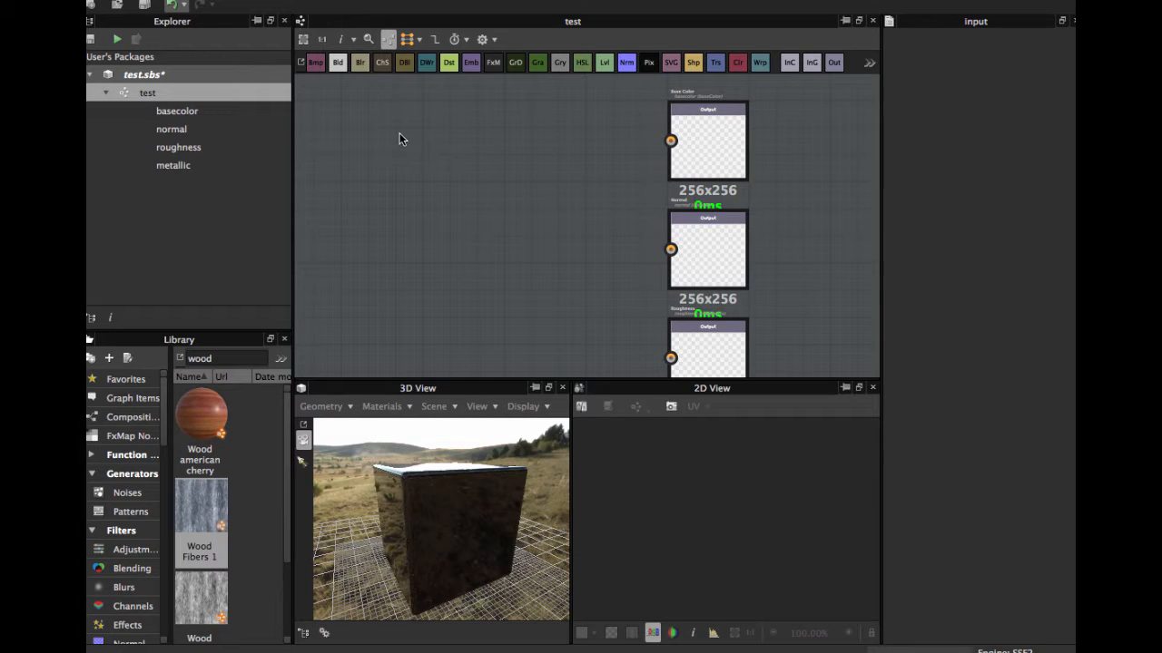
{"action": "mouse_move", "coordinate": [458, 330]}
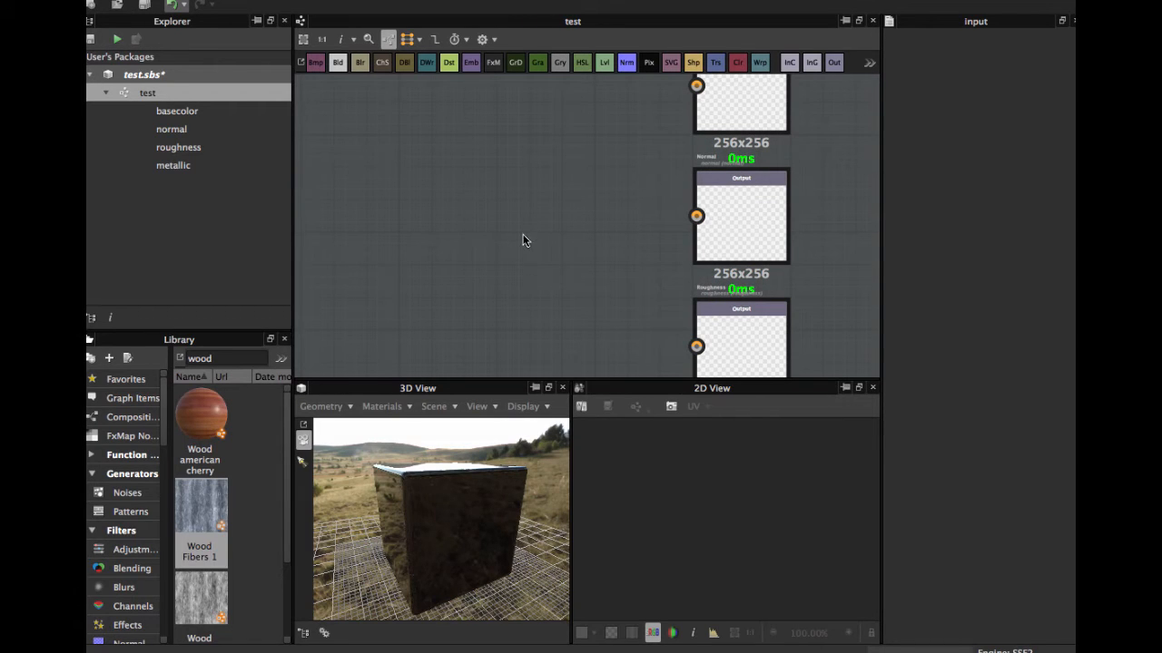
{"action": "mouse_move", "coordinate": [508, 216]}
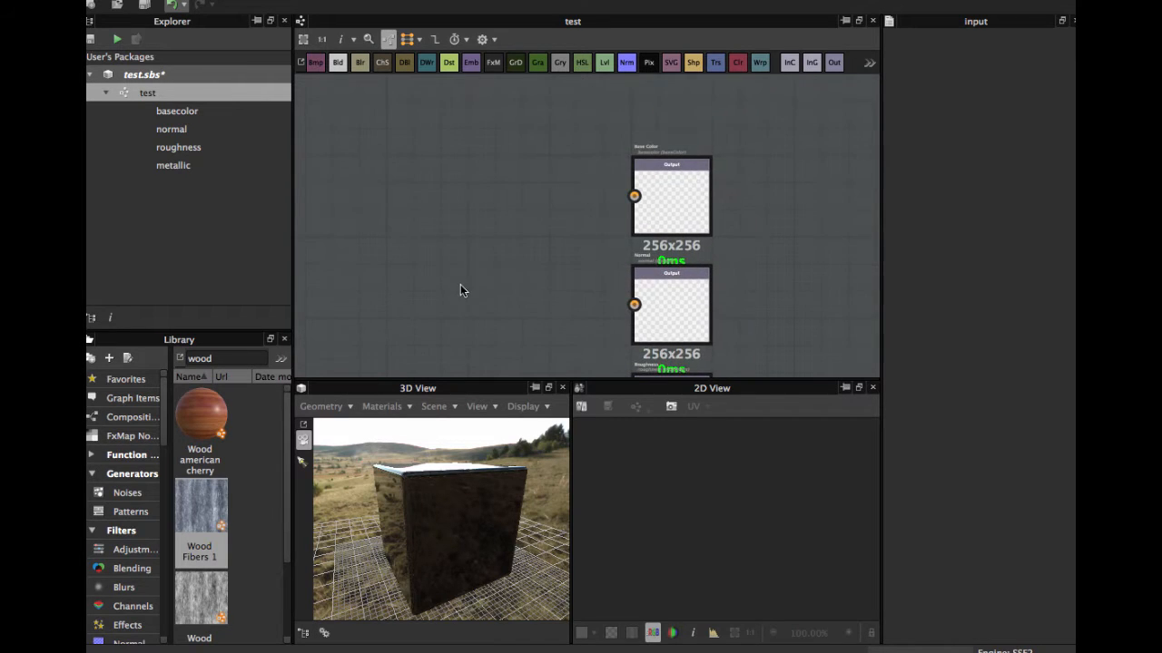
{"action": "mouse_move", "coordinate": [488, 242]}
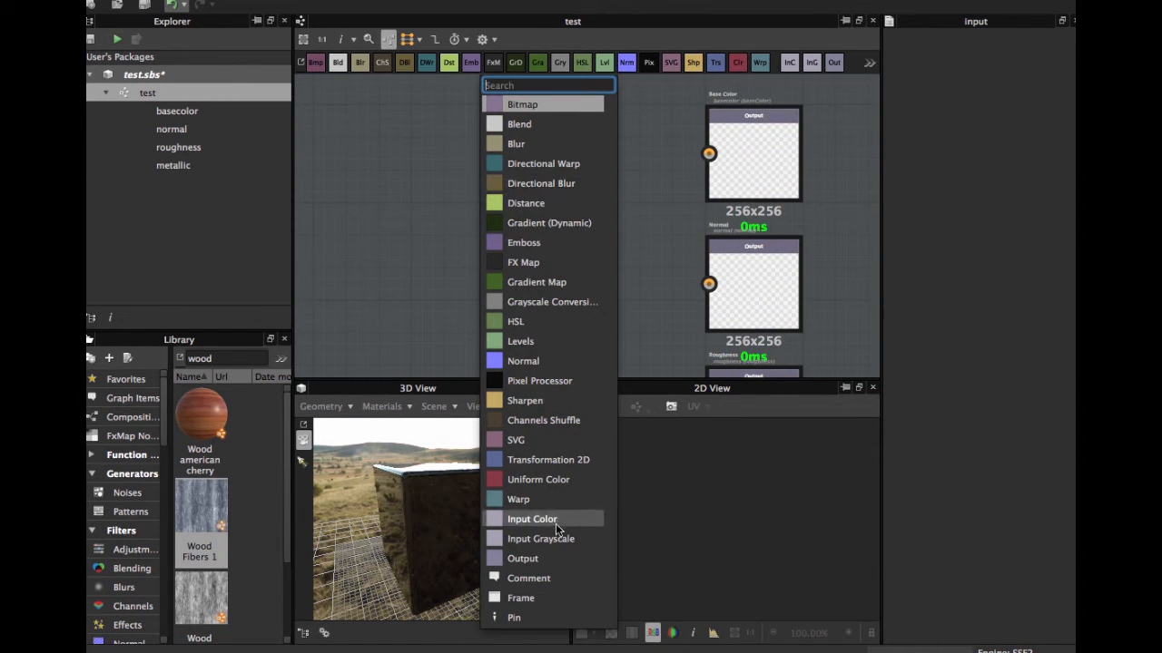
Add an Input Color node identified as image_input and wire it into the Base Color output
{"action": "left_click", "coordinate": [532, 518]}
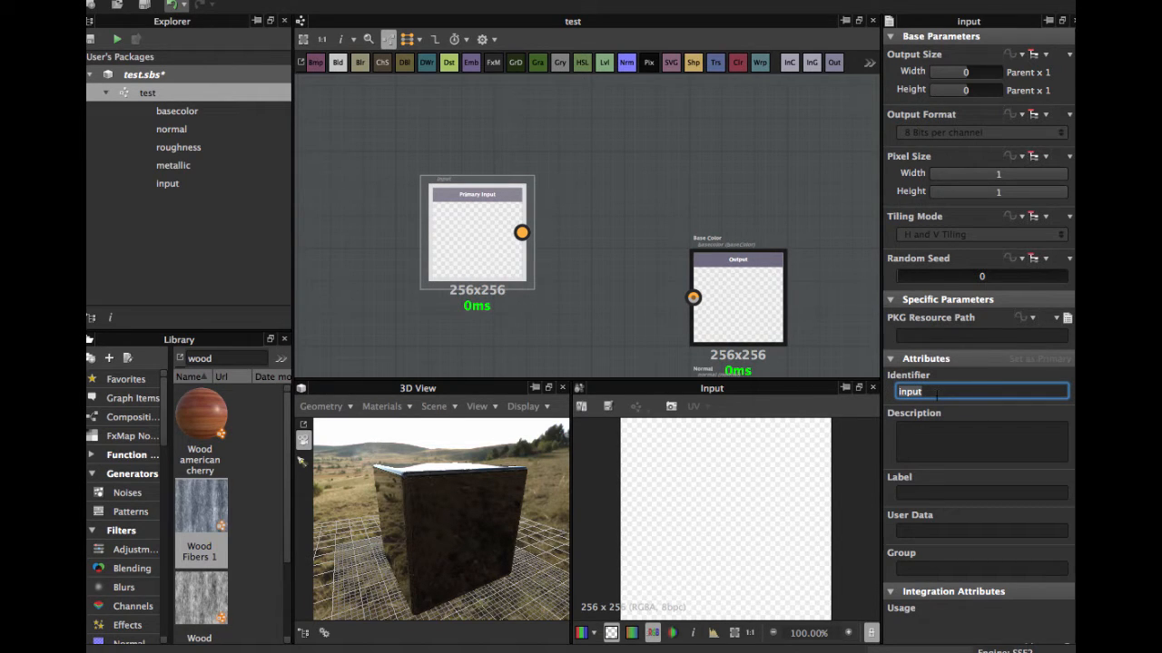
{"action": "type", "text": "image_"}
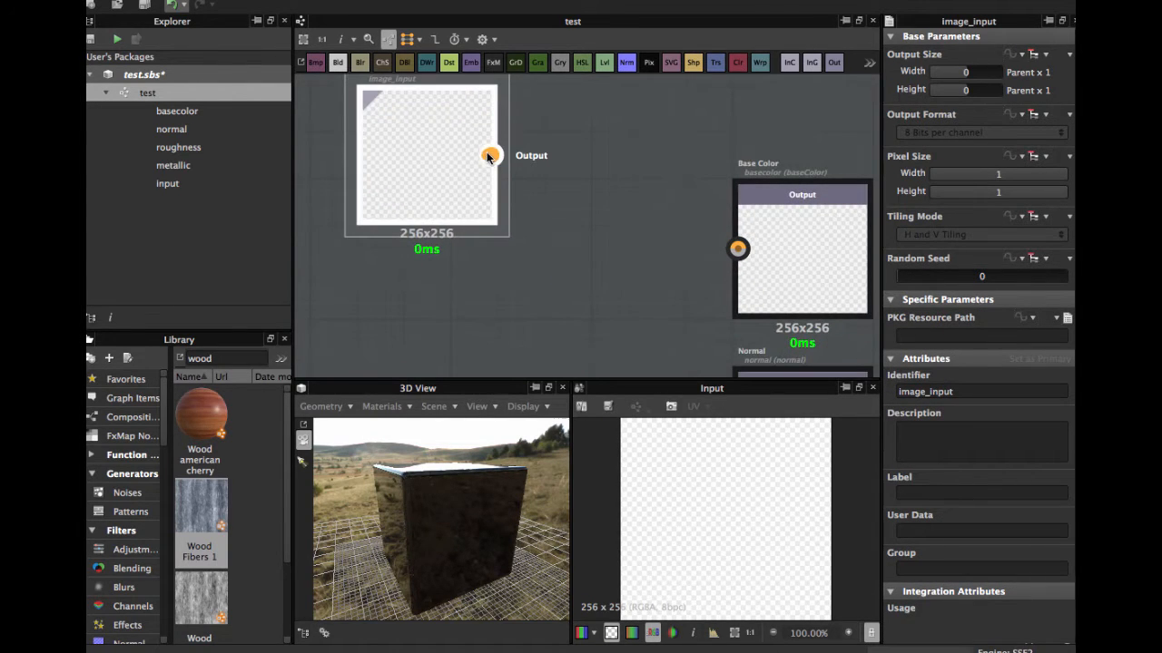
{"action": "left_click_drag", "start_coordinate": [490, 155], "coordinate": [738, 247]}
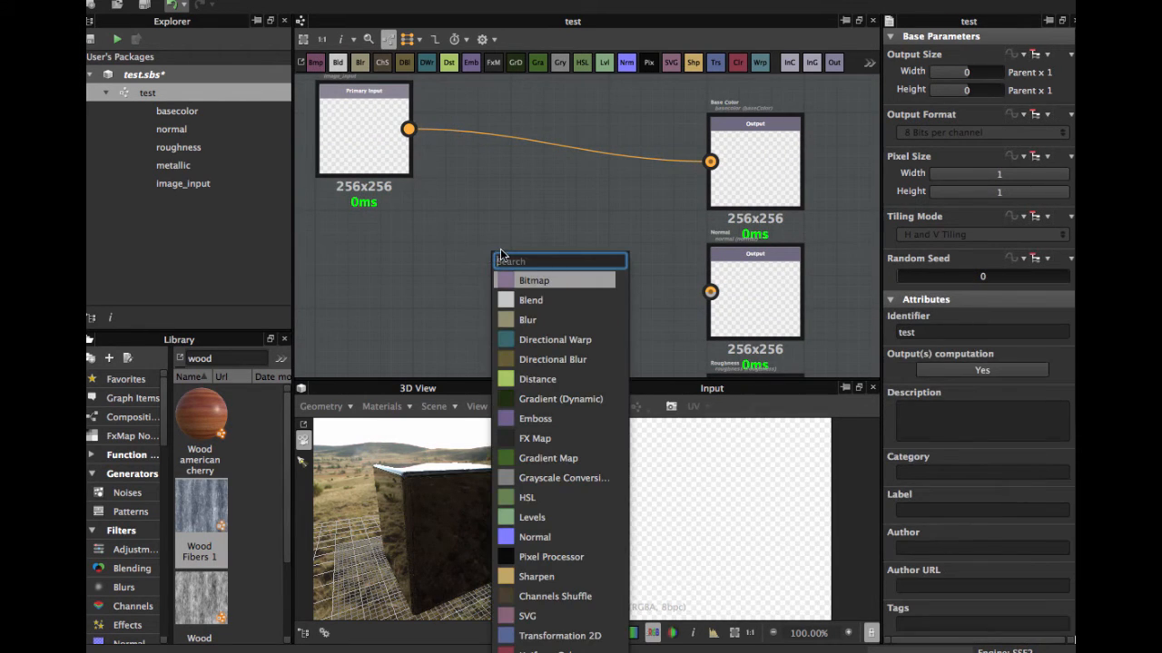
Add a Normal node fed by image_input and connect it to the Normal output
{"action": "left_click", "coordinate": [534, 537]}
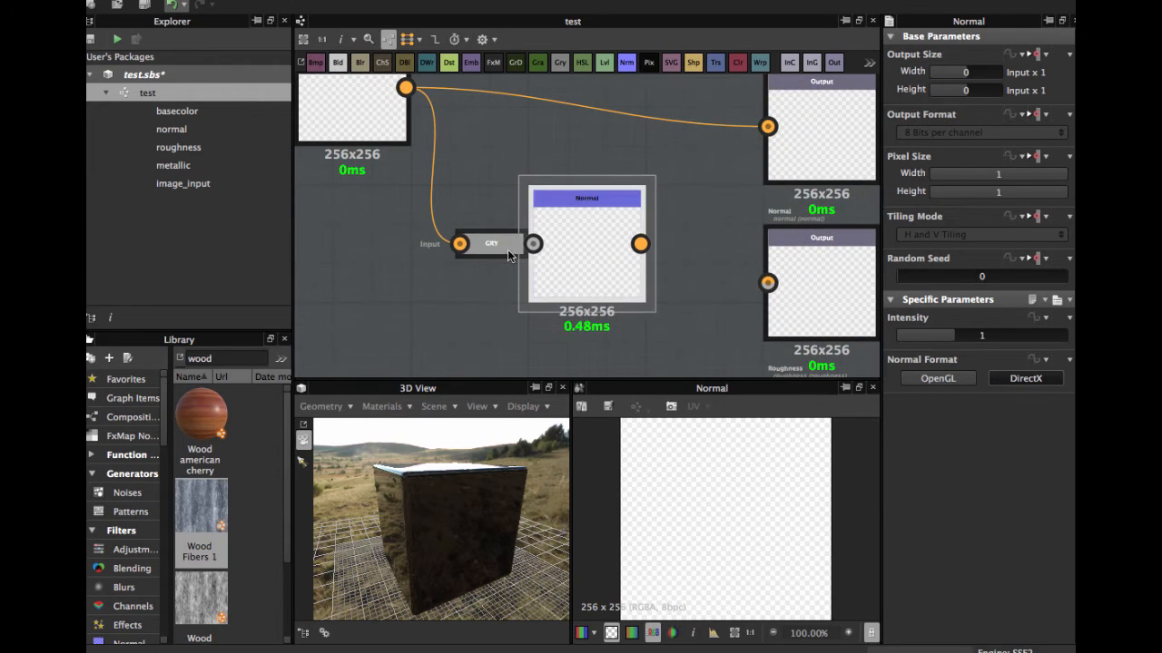
{"action": "left_click", "coordinate": [491, 243]}
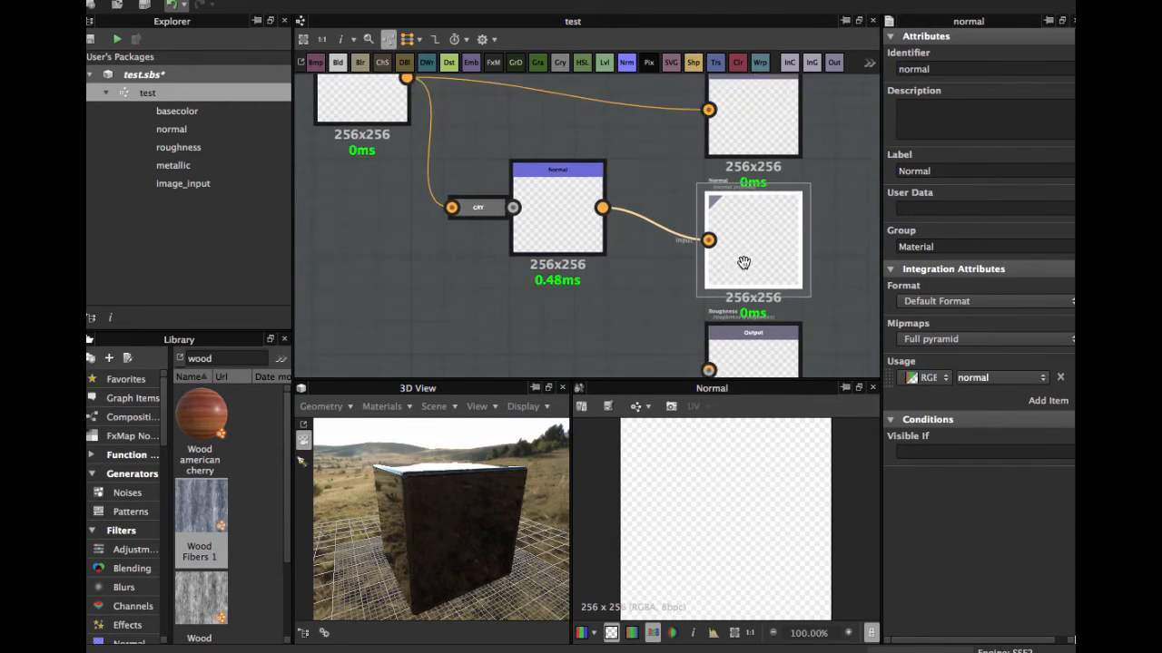
{"action": "left_click_drag", "start_coordinate": [744, 264], "coordinate": [670, 250]}
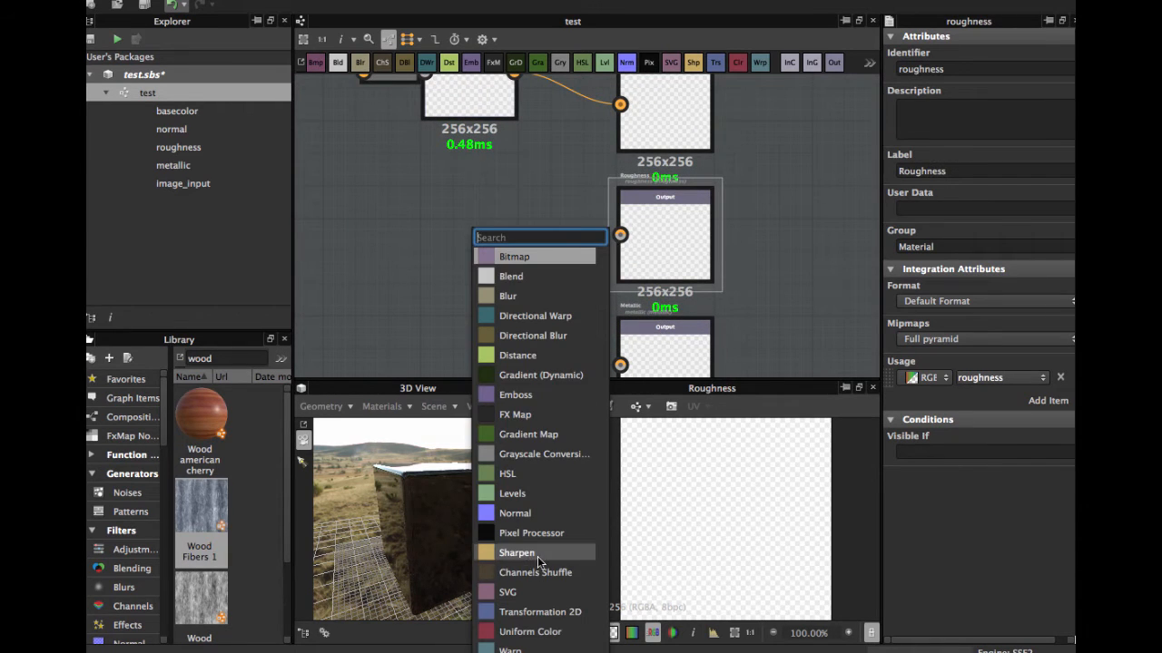
Add black grayscale Uniform Color nodes for the roughness and metallic outputs
{"action": "left_click", "coordinate": [529, 631]}
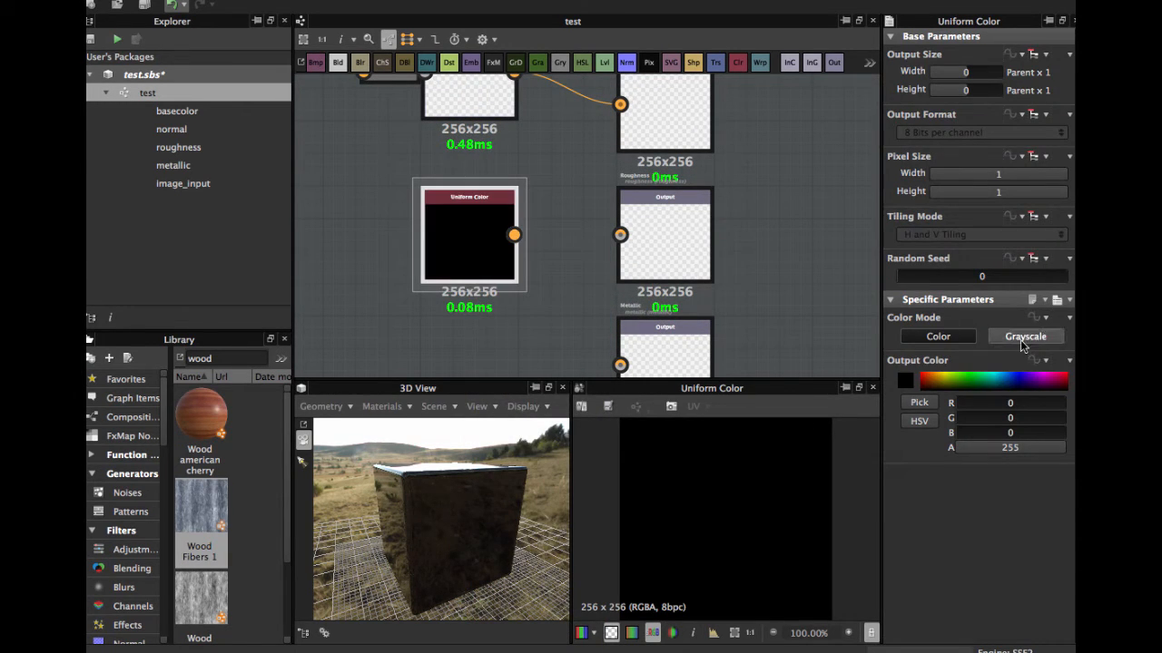
{"action": "left_click", "coordinate": [1025, 336]}
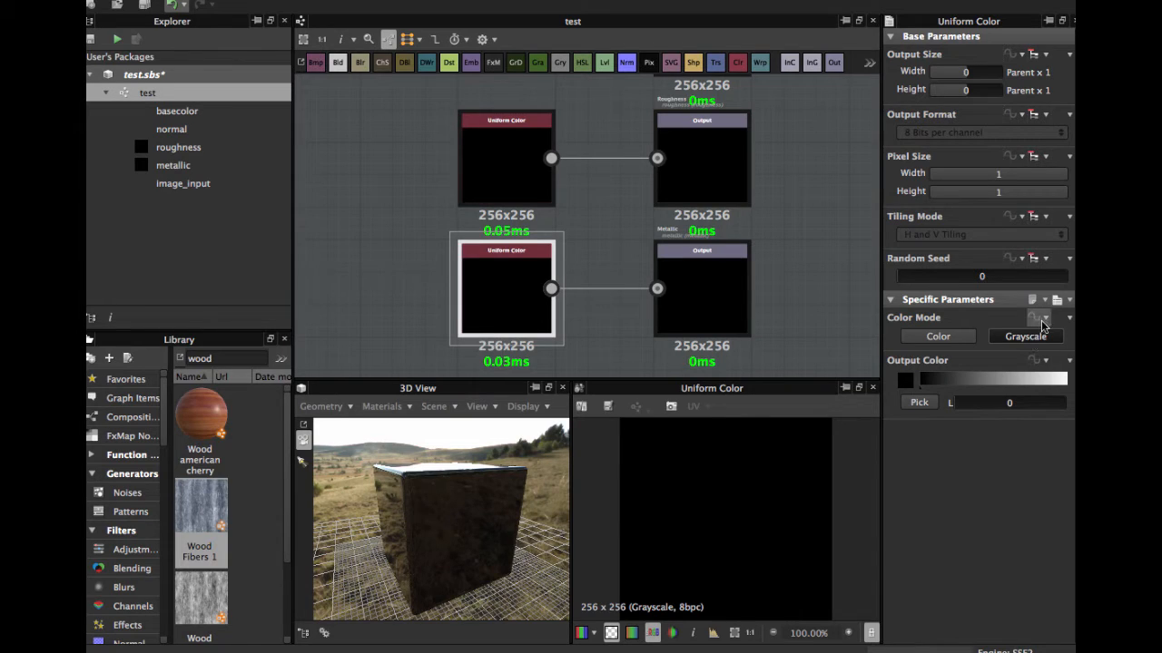
{"action": "left_click", "coordinate": [505, 158]}
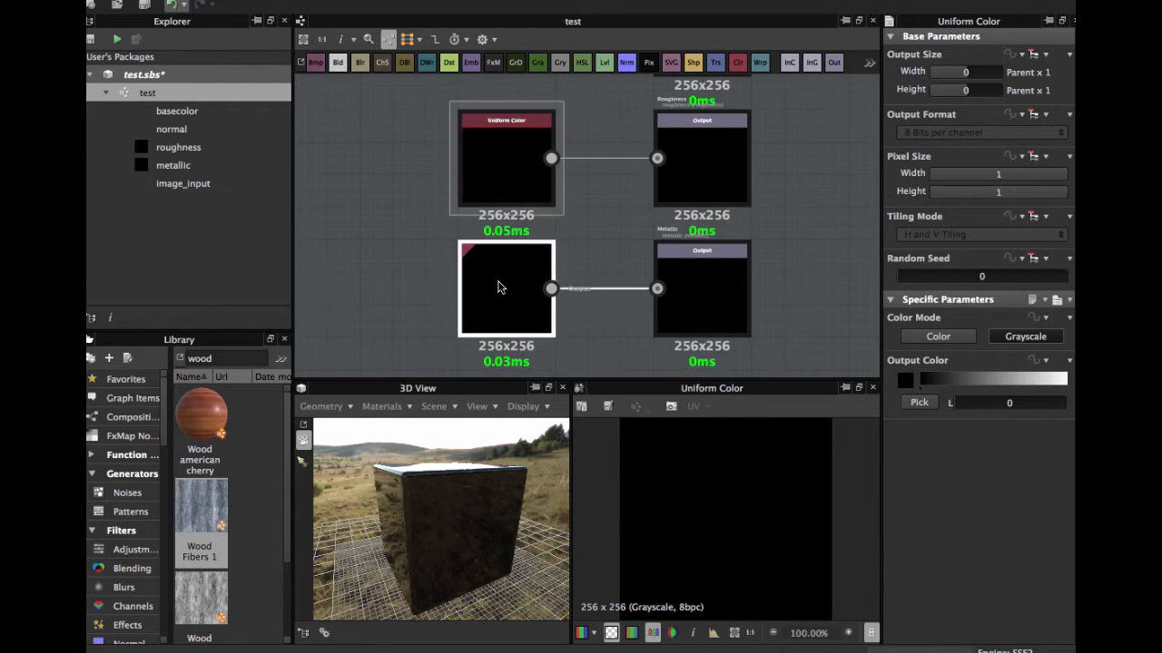
{"action": "left_click", "coordinate": [1044, 319]}
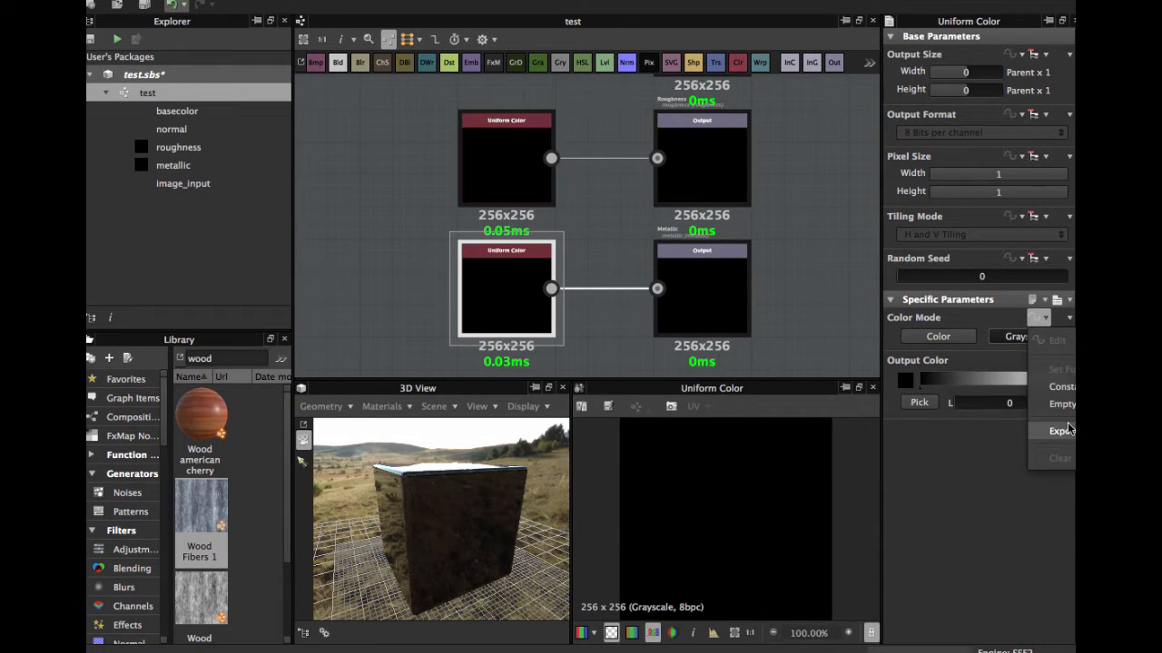
Expose the metallic node's colour mode as a new input named 'metallic', then select the roughness node
{"action": "left_click", "coordinate": [1061, 430]}
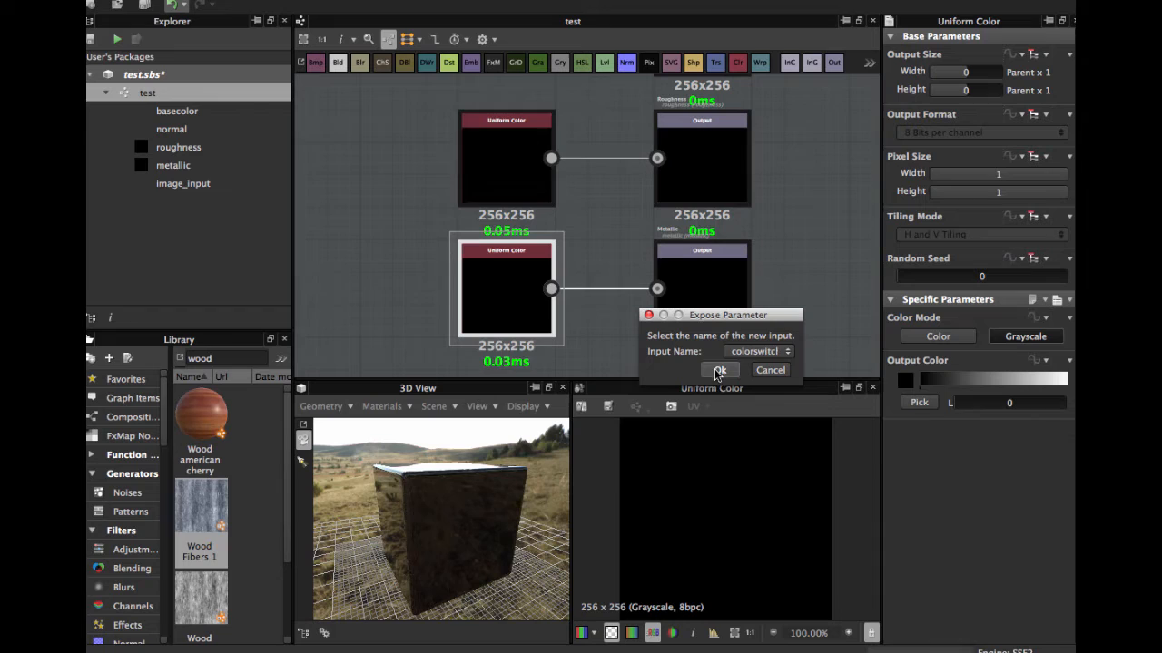
{"action": "mouse_move", "coordinate": [679, 356]}
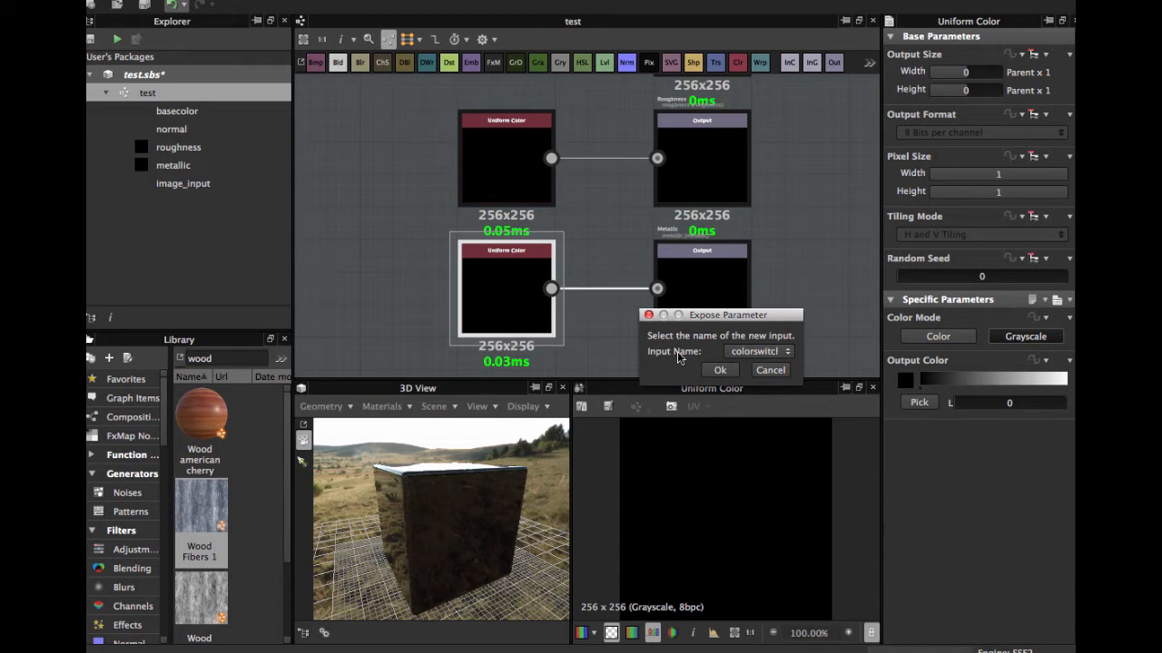
{"action": "left_click", "coordinate": [759, 351]}
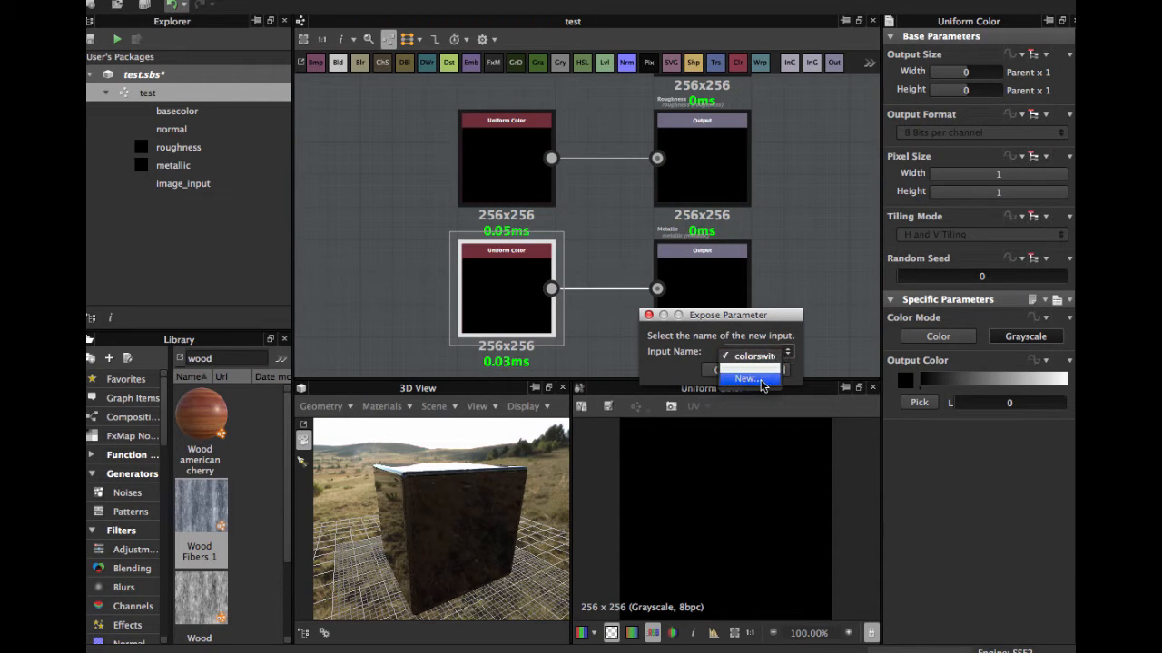
{"action": "left_click", "coordinate": [745, 379]}
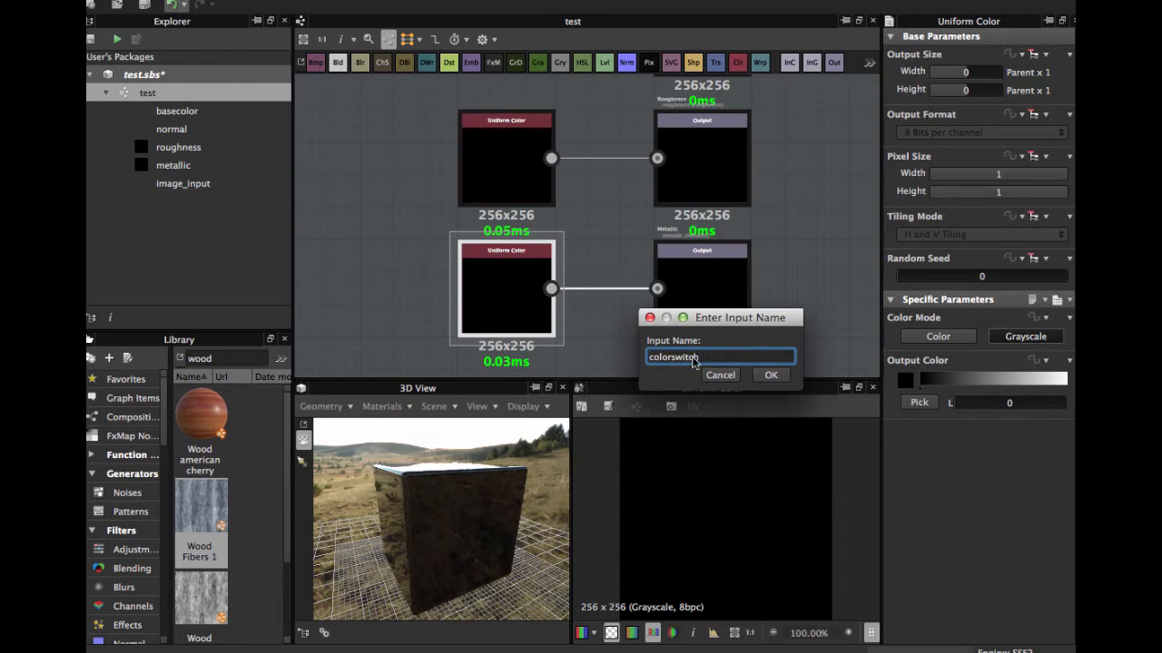
{"action": "type", "text": "Me"}
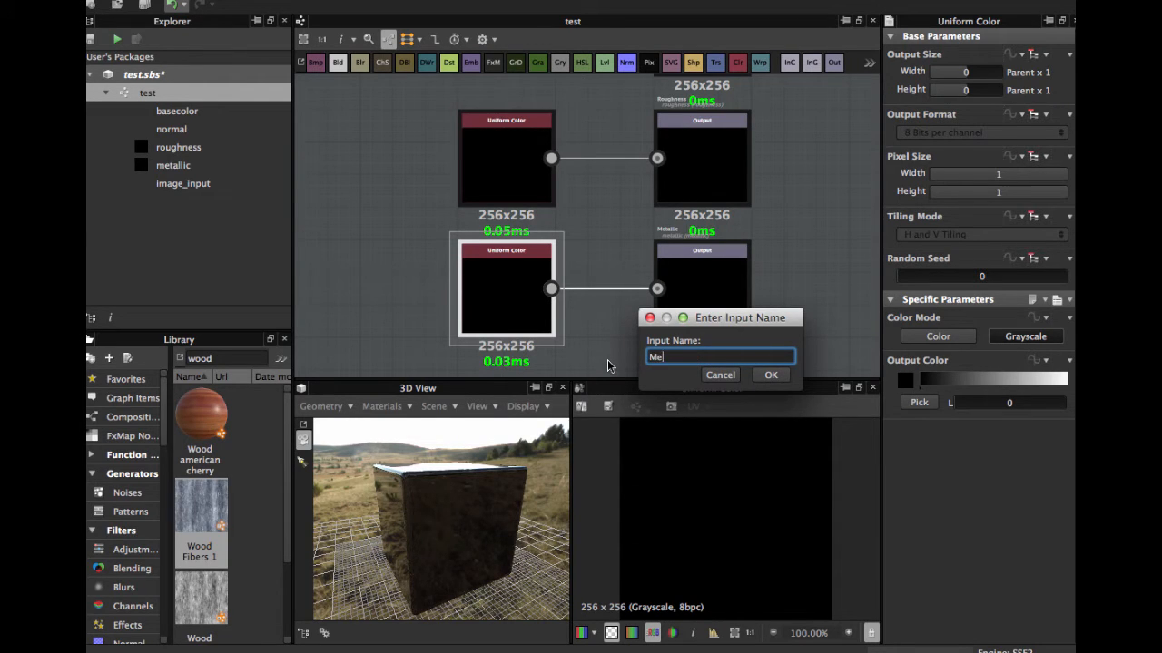
{"action": "type", "text": "colorswit"}
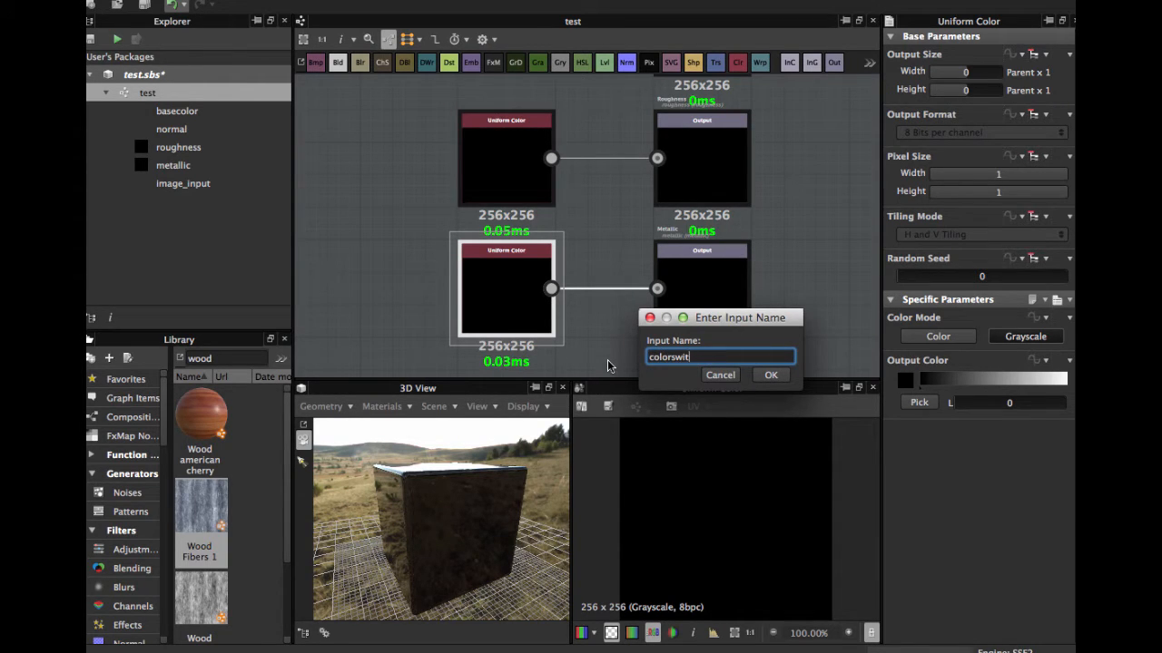
{"action": "type", "text": "m"}
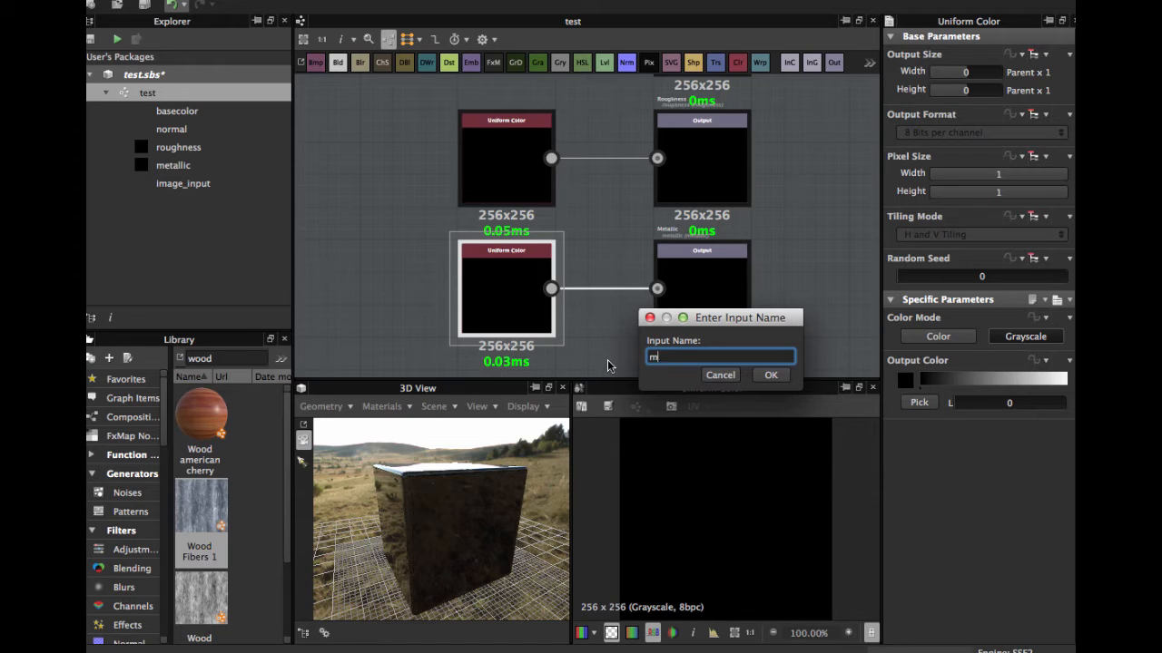
{"action": "type", "text": "etallic"}
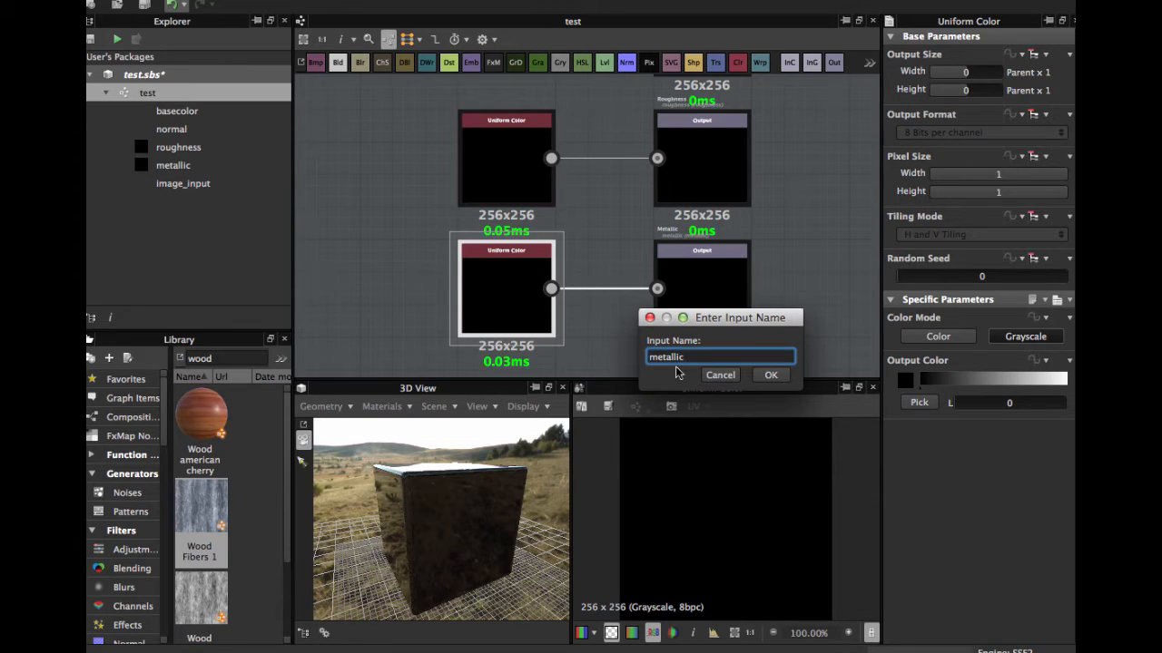
{"action": "left_click", "coordinate": [771, 375]}
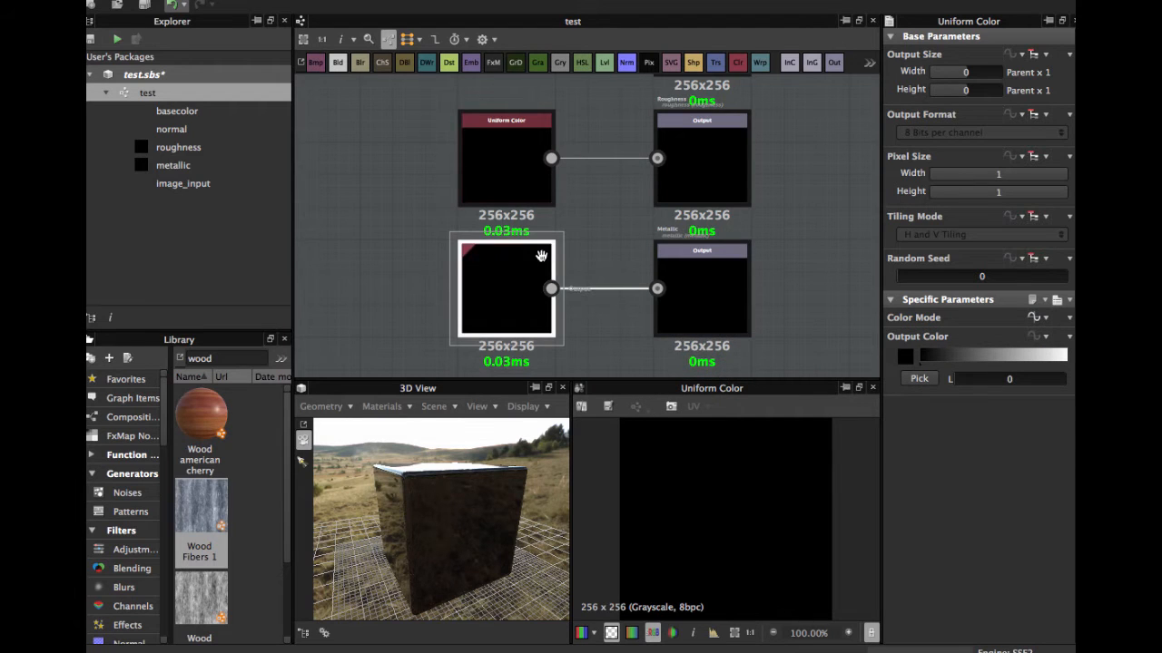
{"action": "left_click", "coordinate": [1025, 336]}
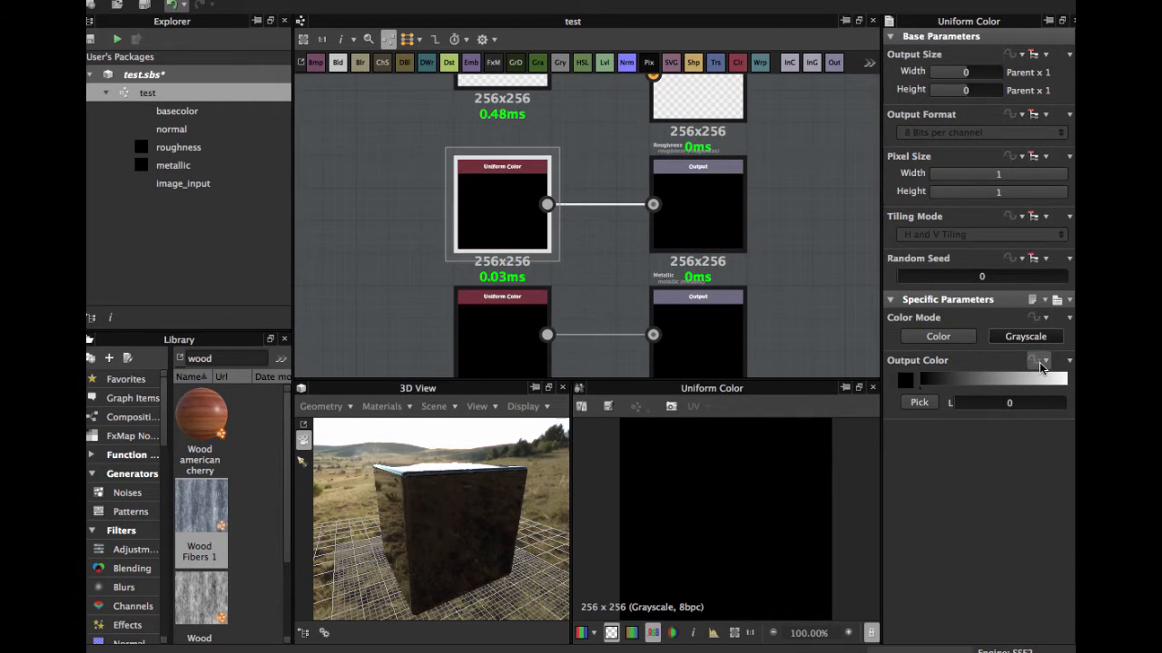
{"action": "left_click", "coordinate": [1039, 360]}
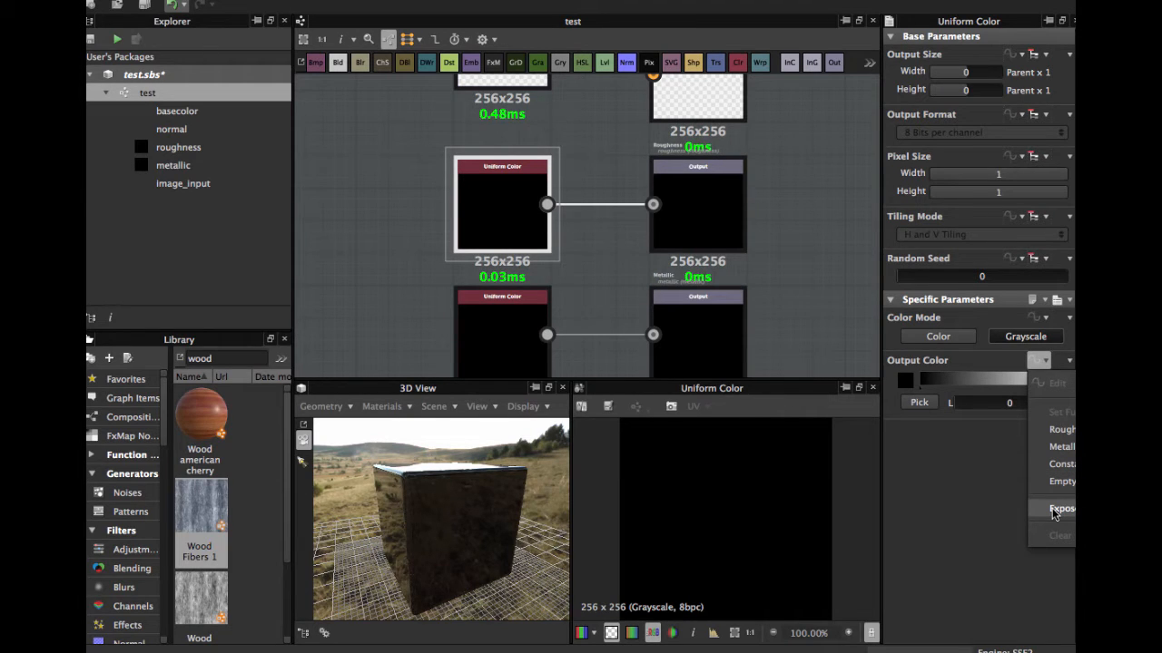
Expose the roughness node's output colour under the existing Roughness input name
{"action": "left_click", "coordinate": [1061, 508]}
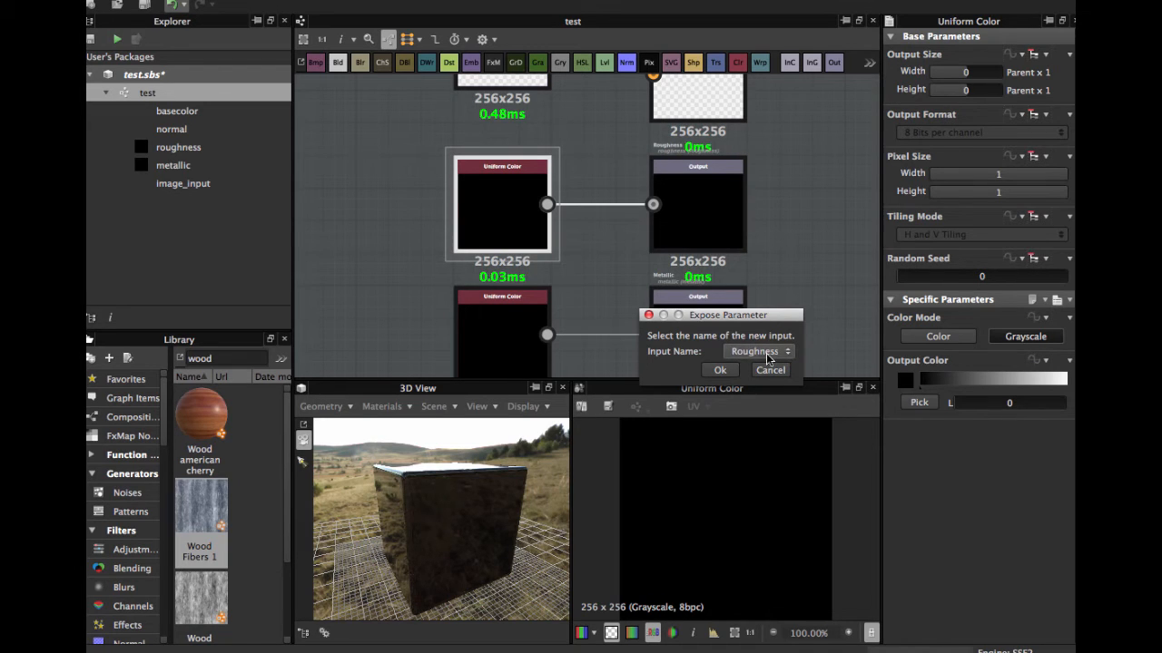
{"action": "mouse_move", "coordinate": [720, 370]}
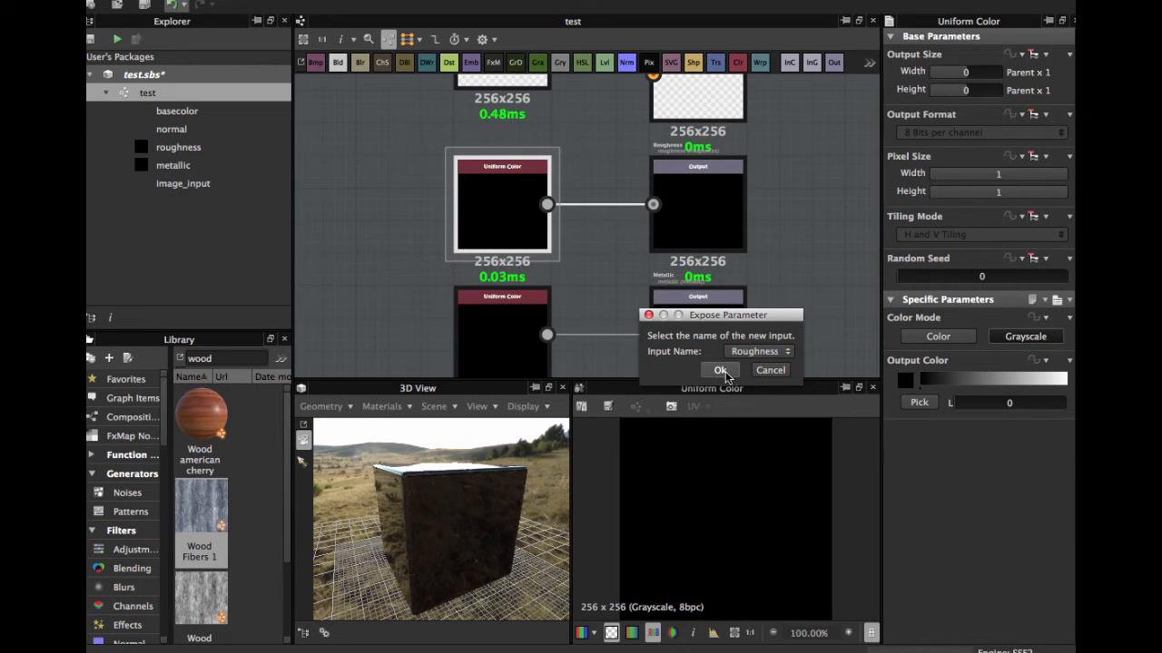
{"action": "left_click", "coordinate": [720, 369]}
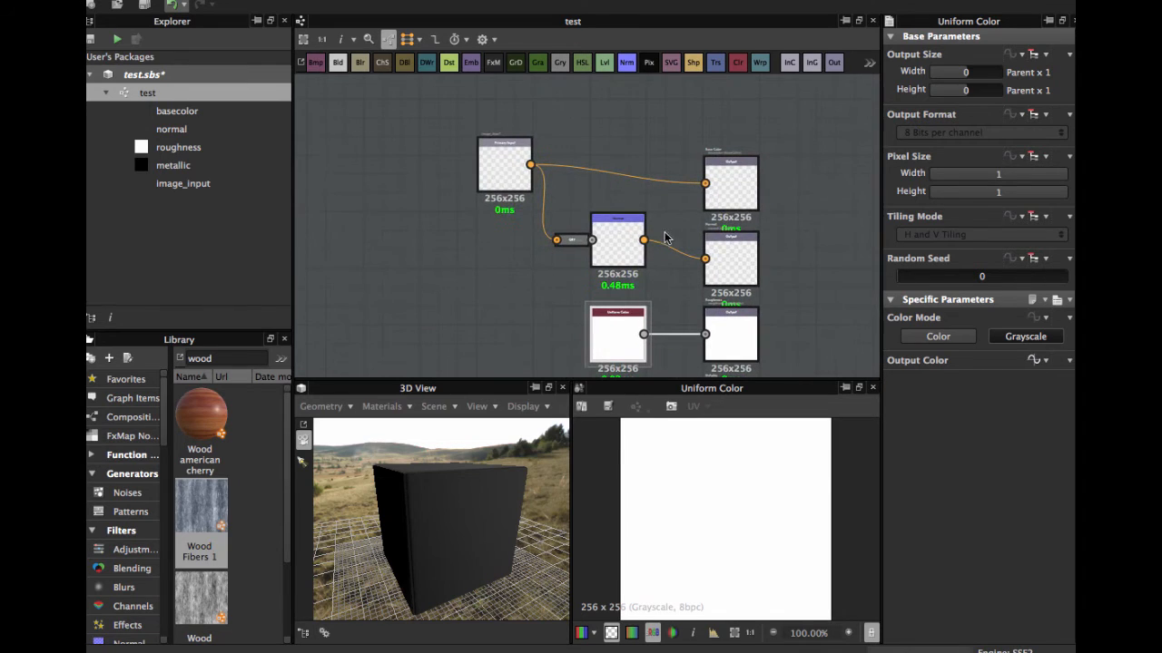
{"action": "scroll", "scroll_direction": "down", "scroll_amount": 3}
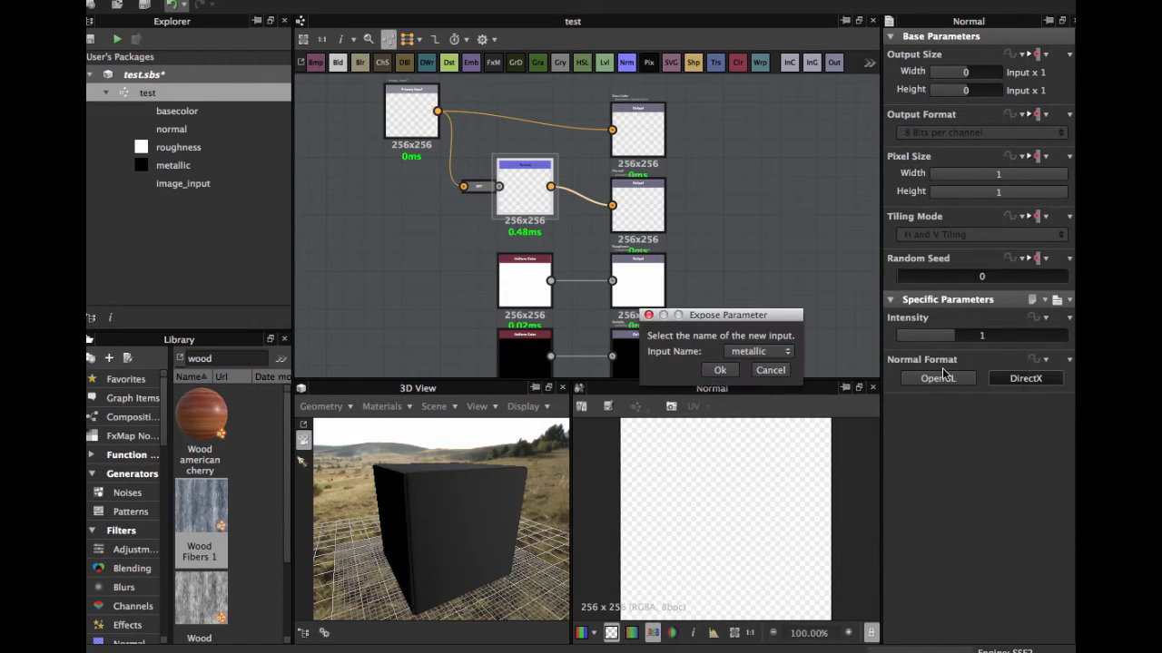
Create a new exposed input named 'Normal Type' for the normal format, fixing its casing
{"action": "left_click", "coordinate": [758, 351]}
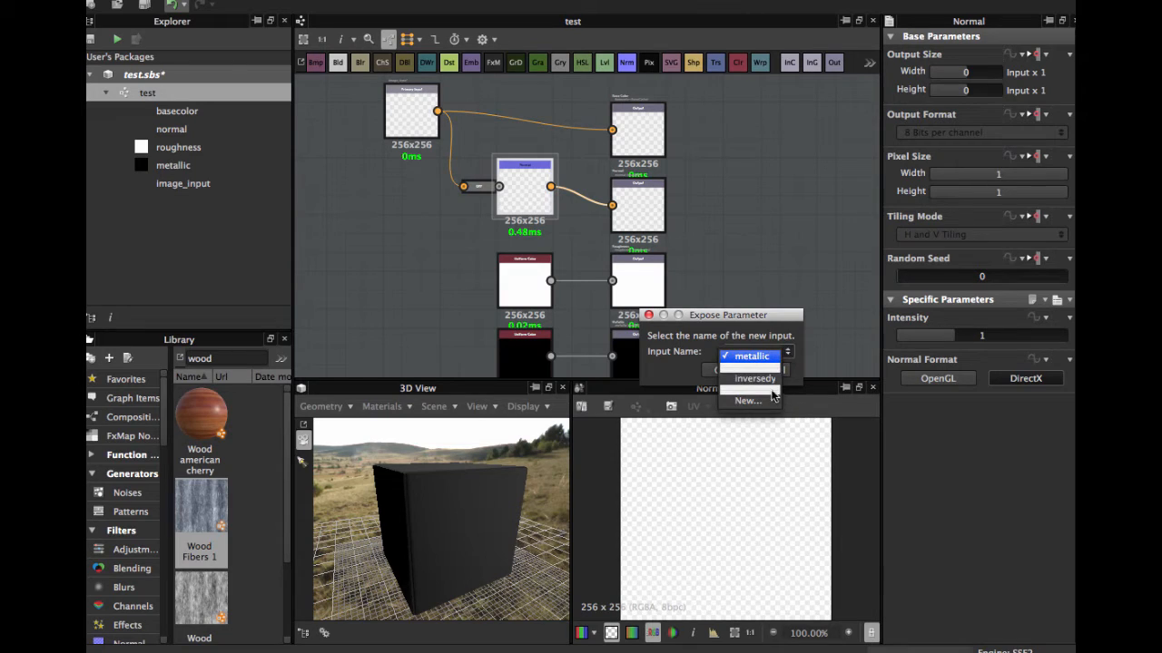
{"action": "left_click", "coordinate": [751, 356]}
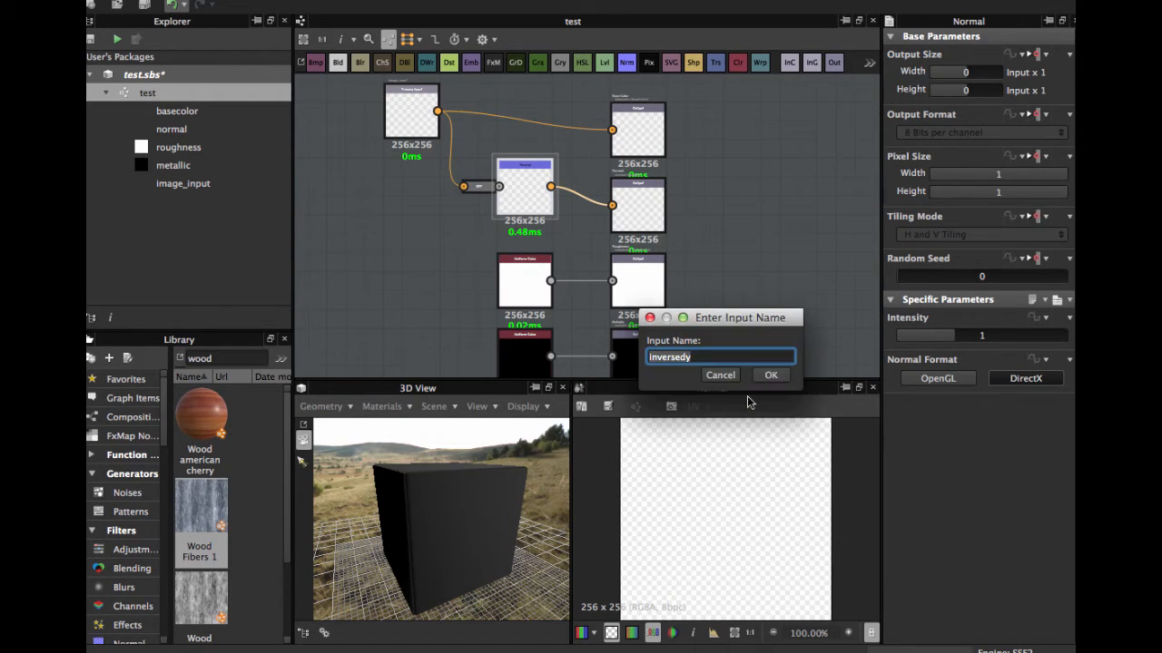
{"action": "mouse_move", "coordinate": [599, 356]}
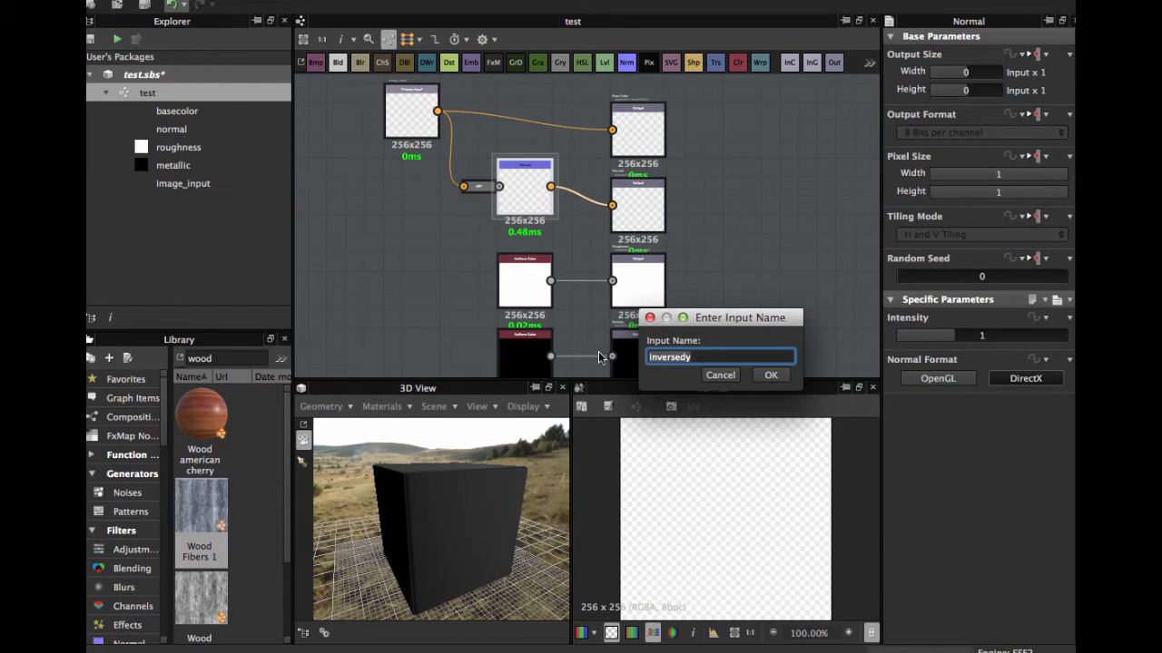
{"action": "type", "text": "nORMAL"}
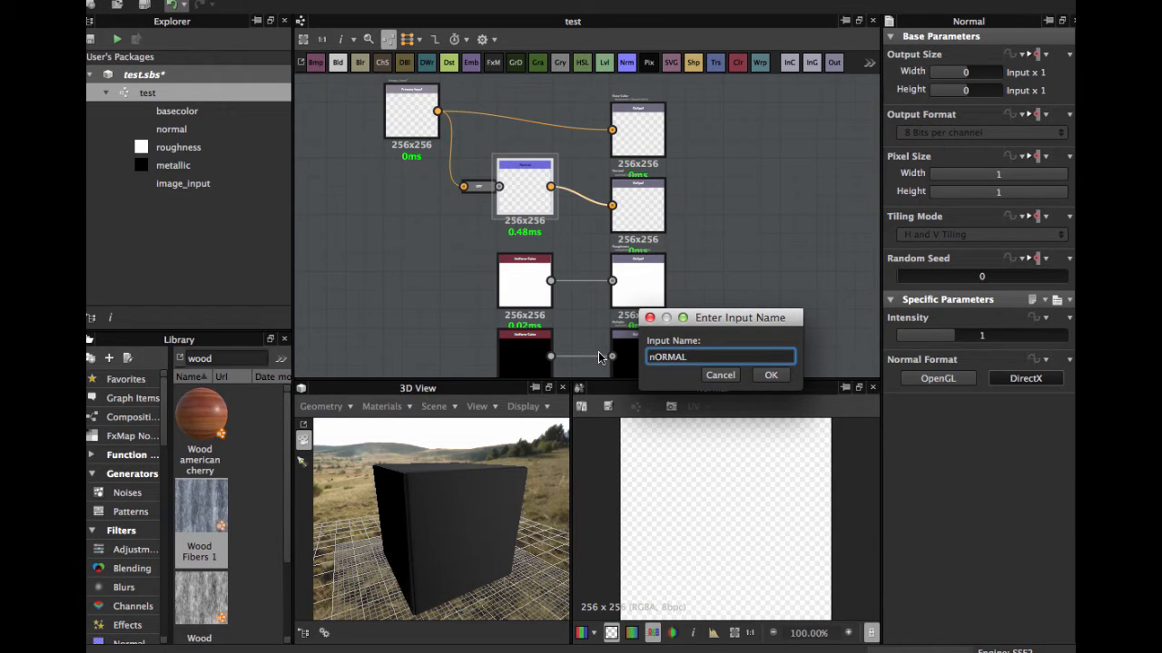
{"action": "key", "text": "ctrl+a"}
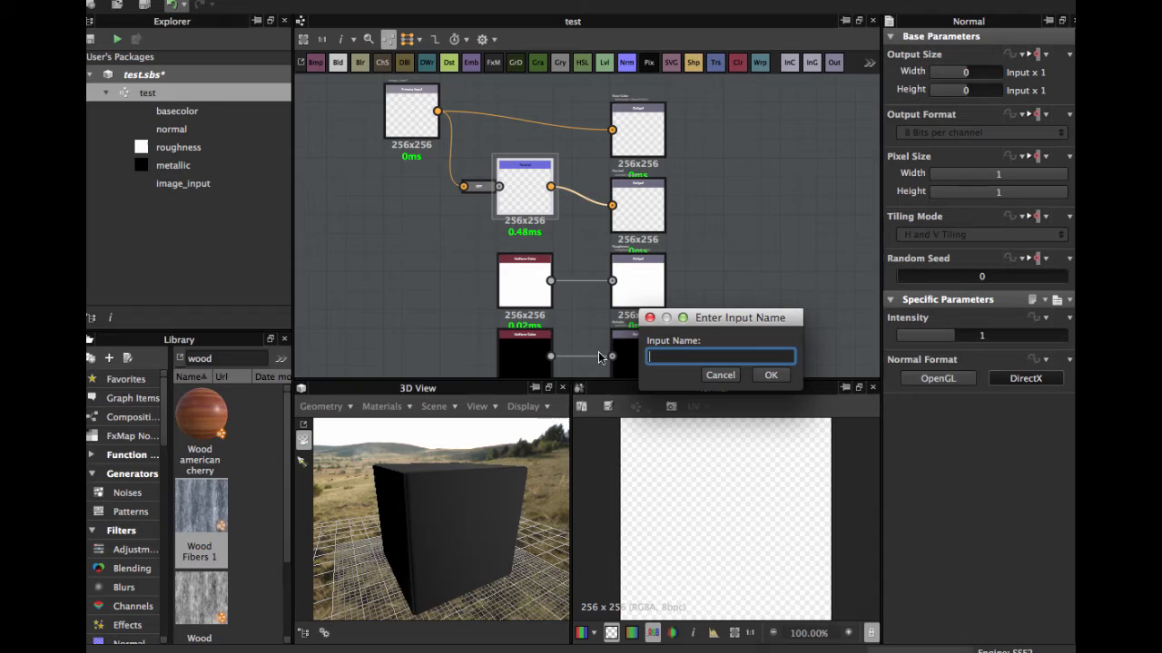
{"action": "type", "text": "Normal"}
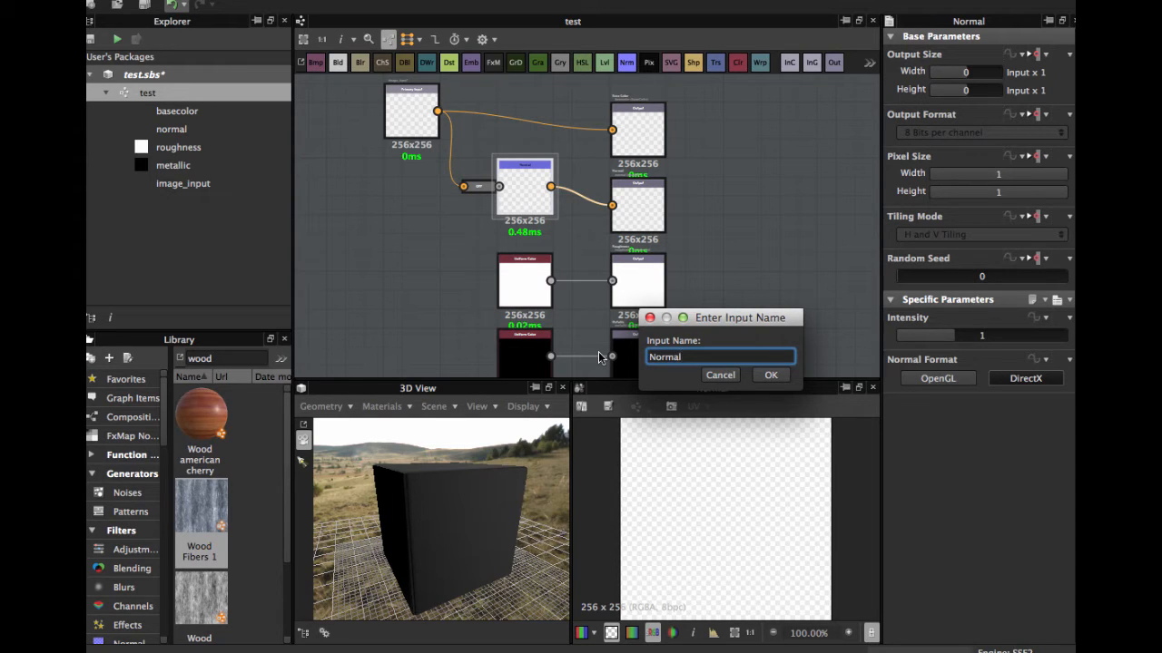
{"action": "type", "text": "Ty"}
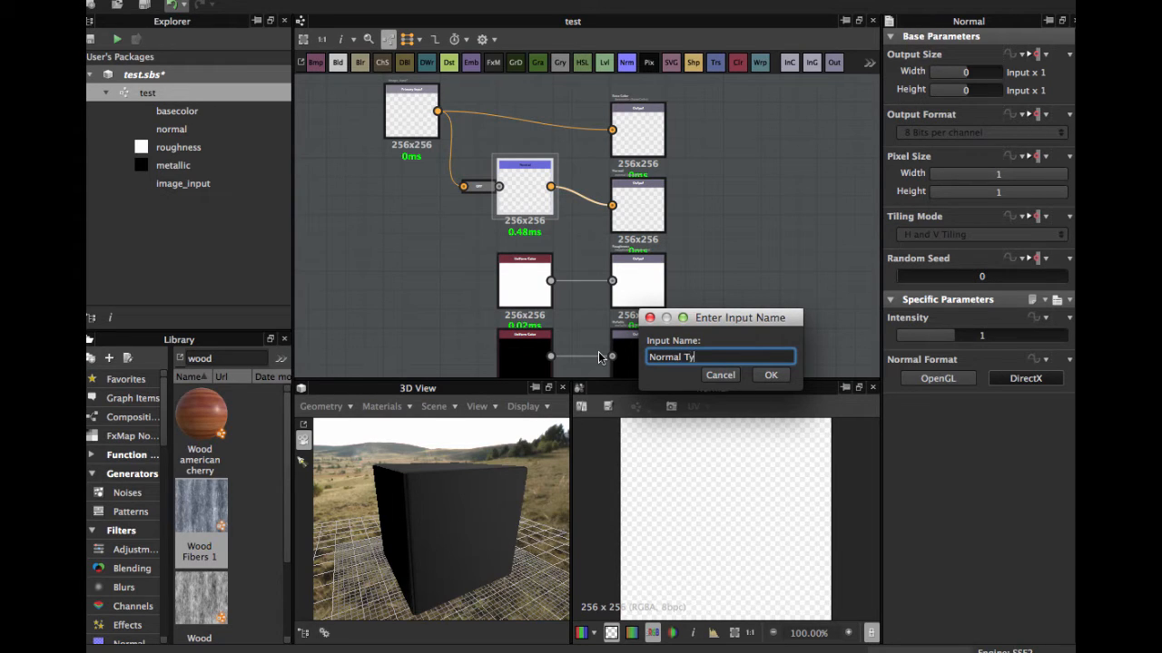
{"action": "type", "text": "pe"}
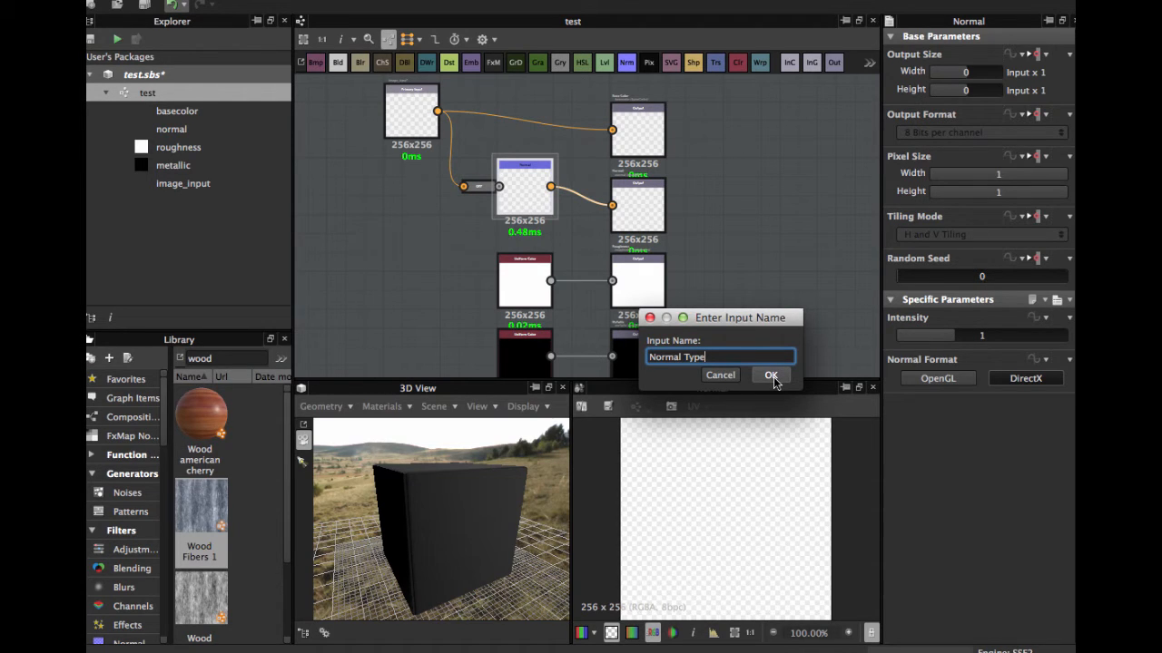
{"action": "left_click", "coordinate": [771, 375]}
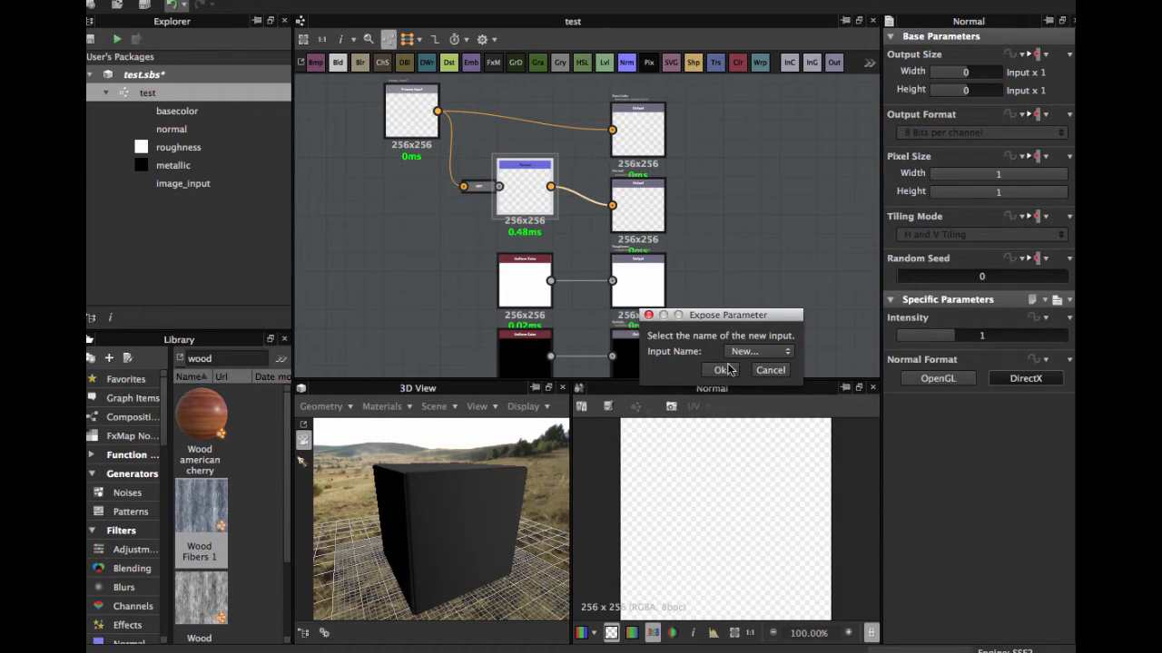
{"action": "left_click", "coordinate": [722, 370]}
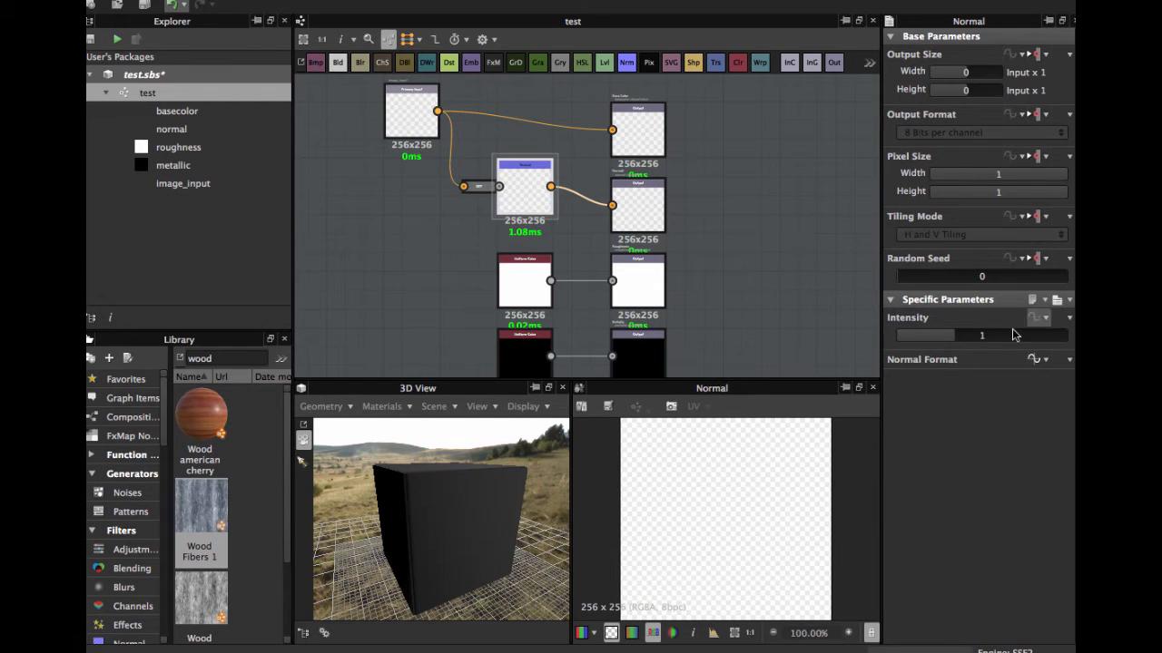
Expose the Normal node's Intensity as a new graph input named 'Normal Intensity'
{"action": "left_click", "coordinate": [1039, 317]}
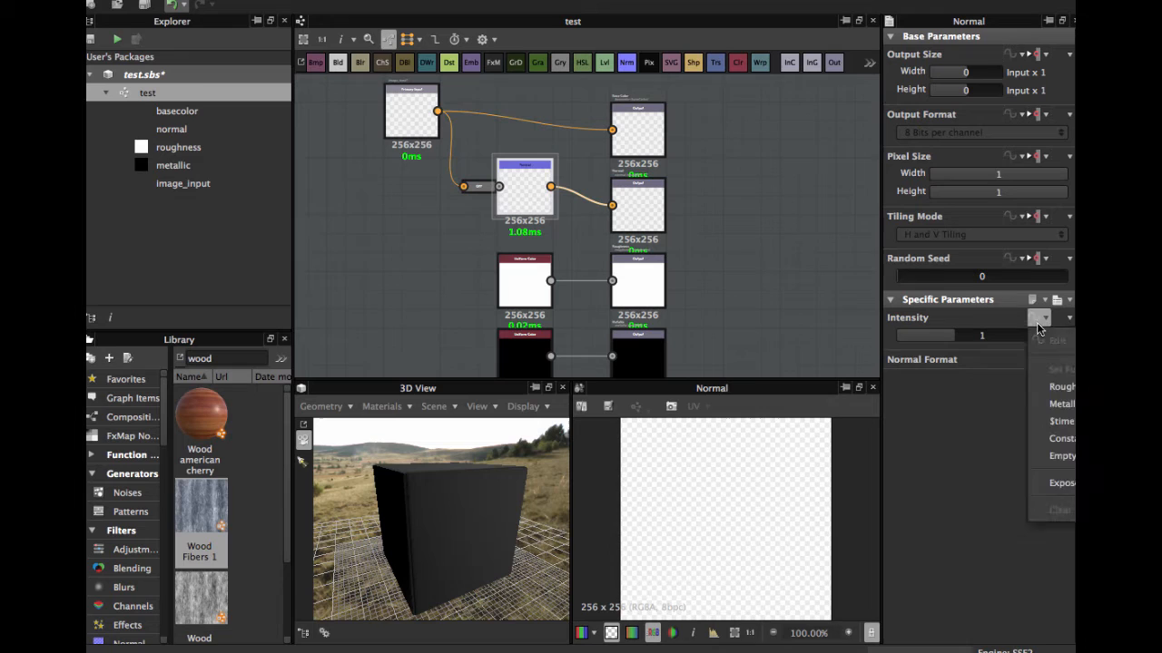
{"action": "left_click", "coordinate": [1060, 482]}
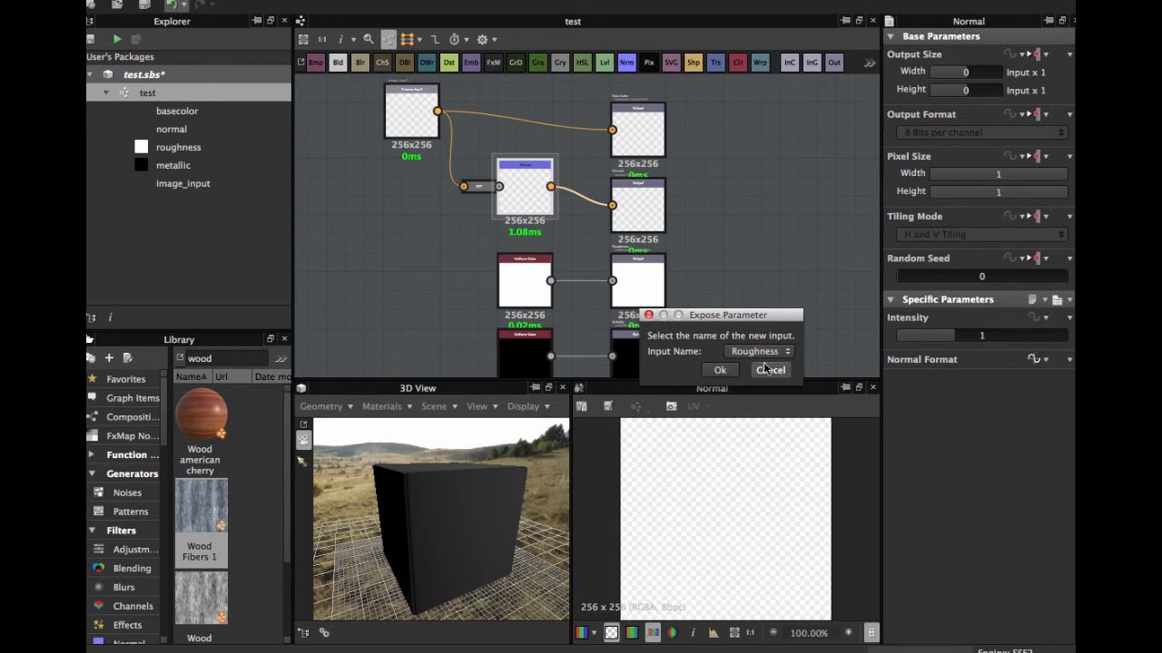
{"action": "left_click", "coordinate": [759, 351]}
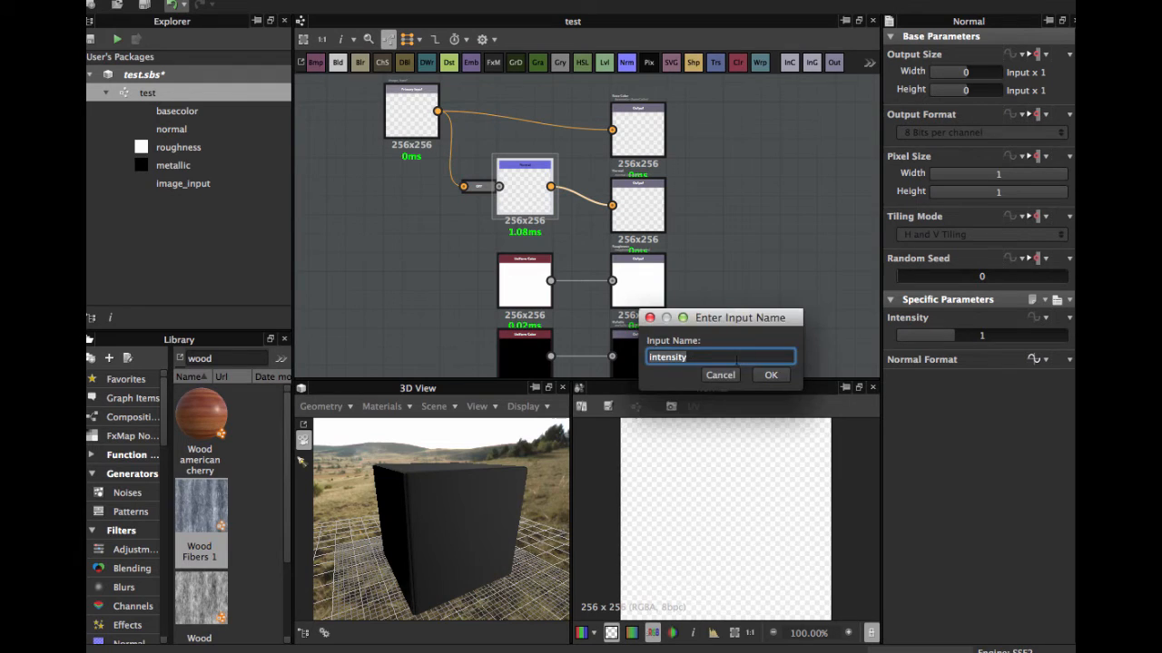
{"action": "type", "text": "Normal"}
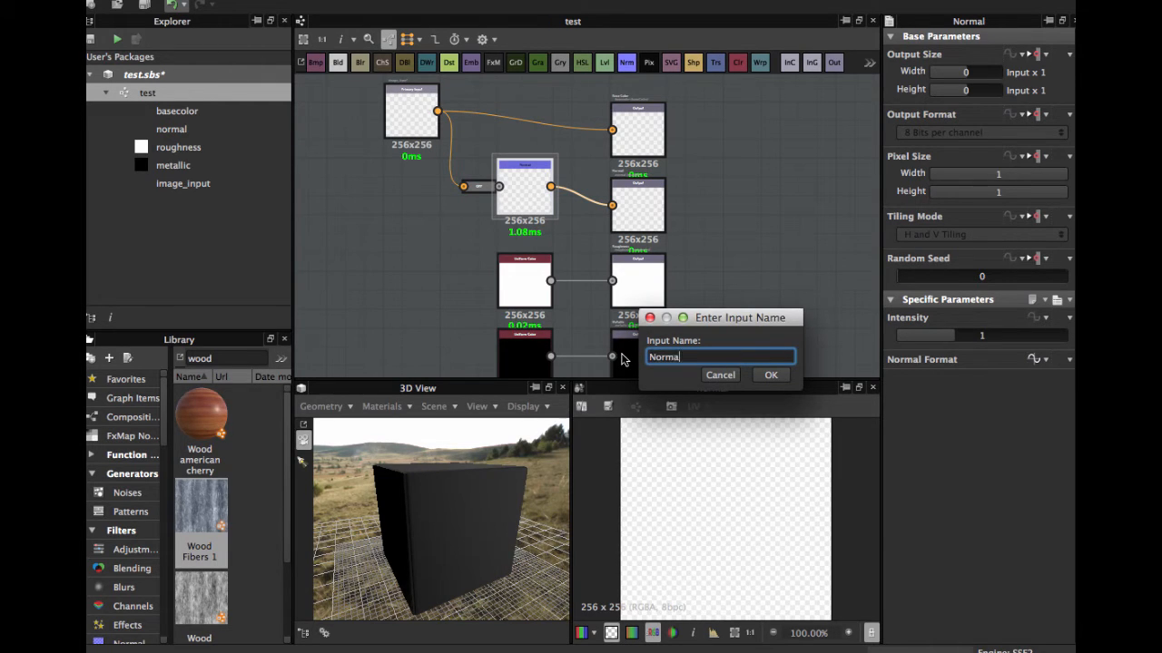
{"action": "type", "text": "Int"}
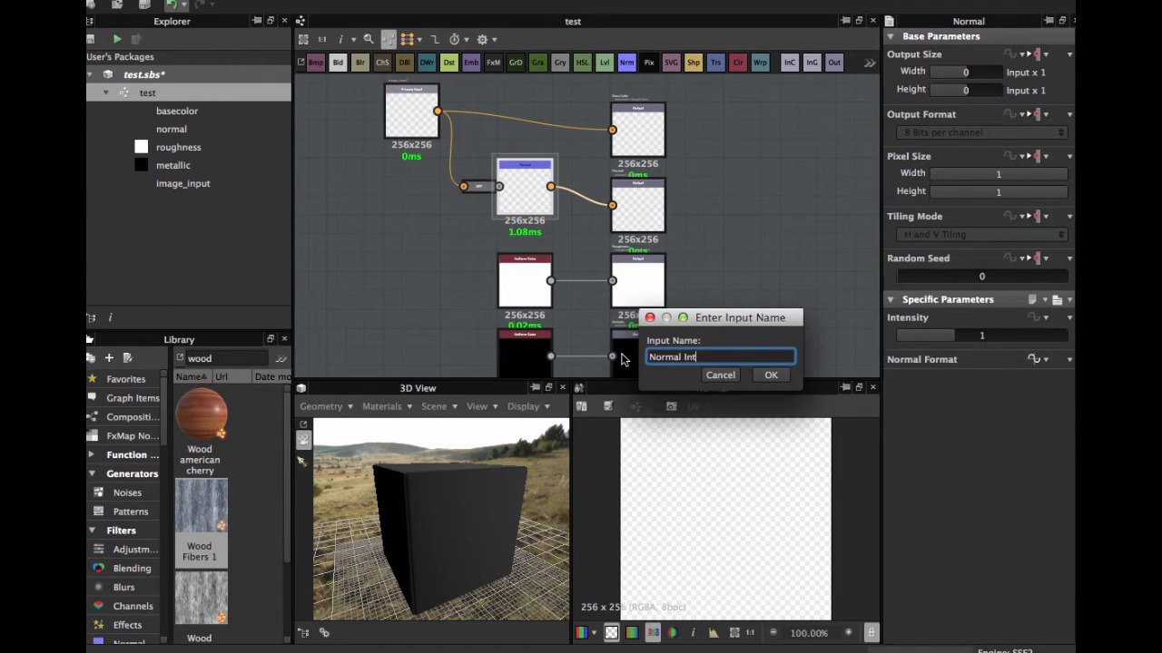
{"action": "type", "text": "esity"}
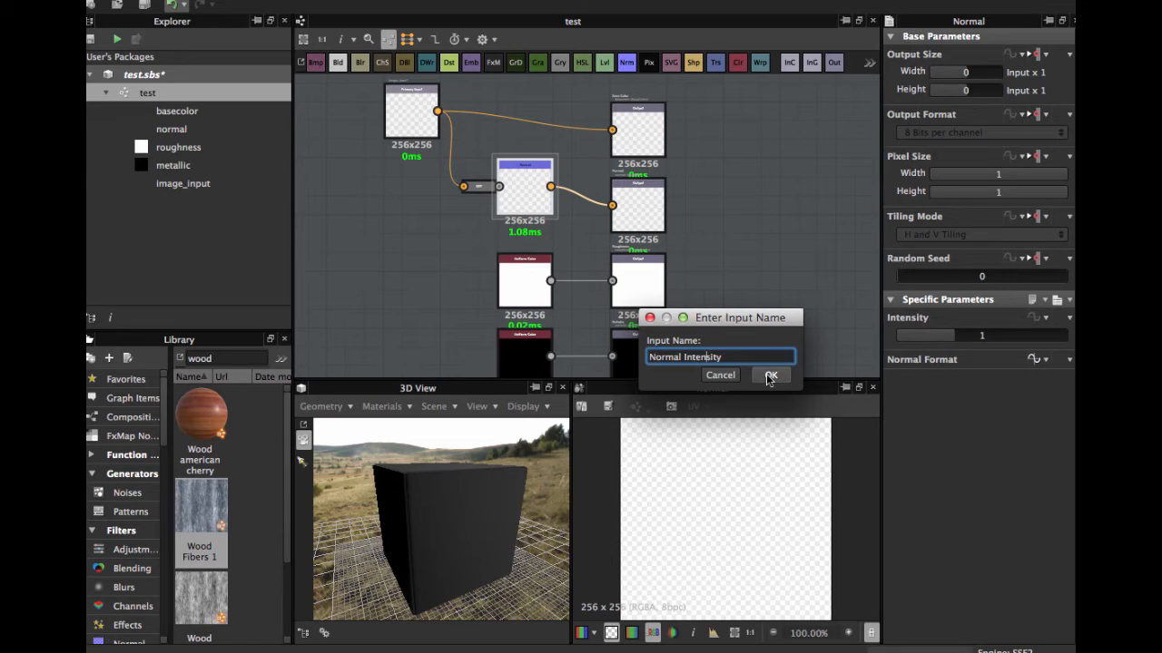
{"action": "left_click", "coordinate": [770, 375]}
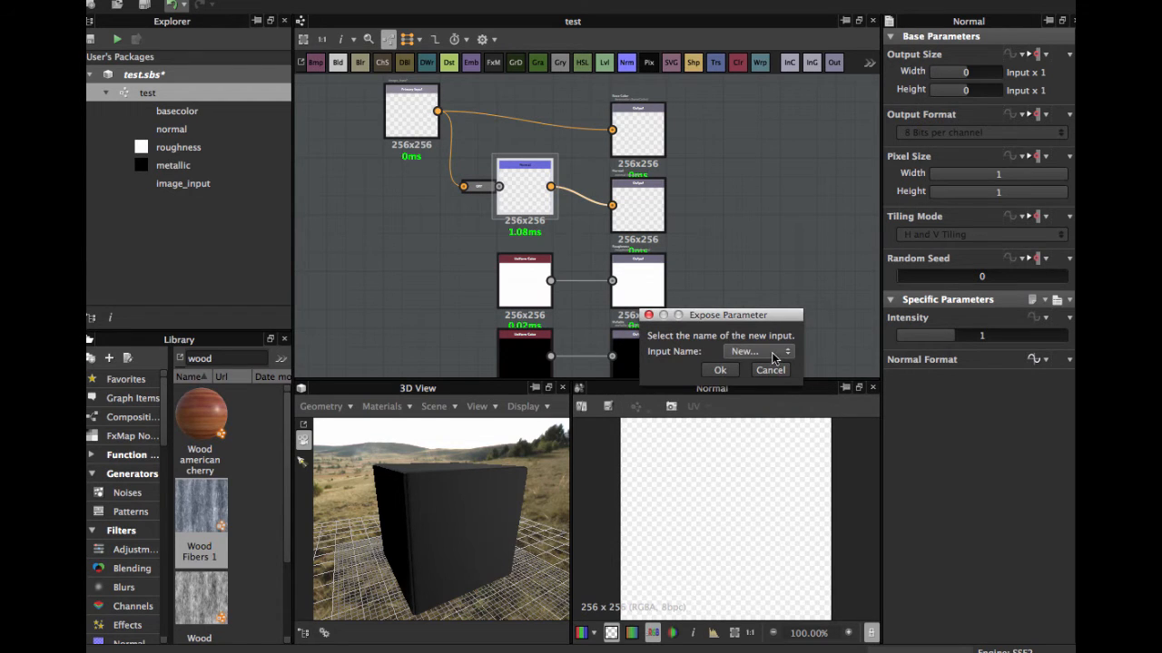
{"action": "left_click", "coordinate": [770, 371]}
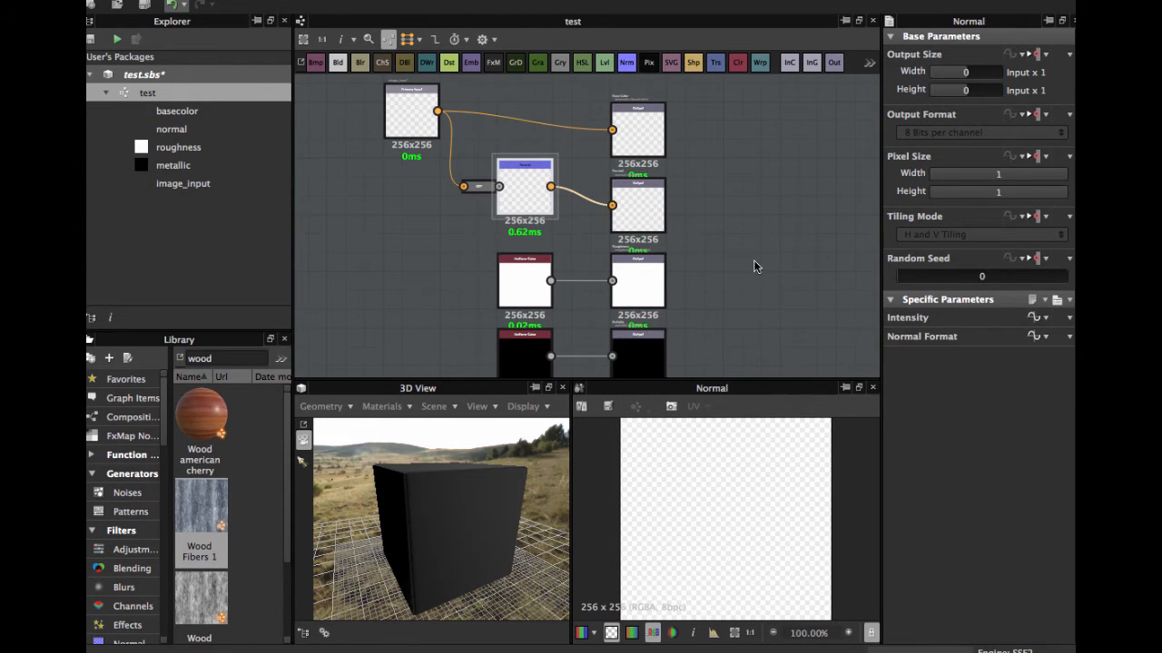
{"action": "scroll", "scroll_direction": "down", "scroll_amount": 3}
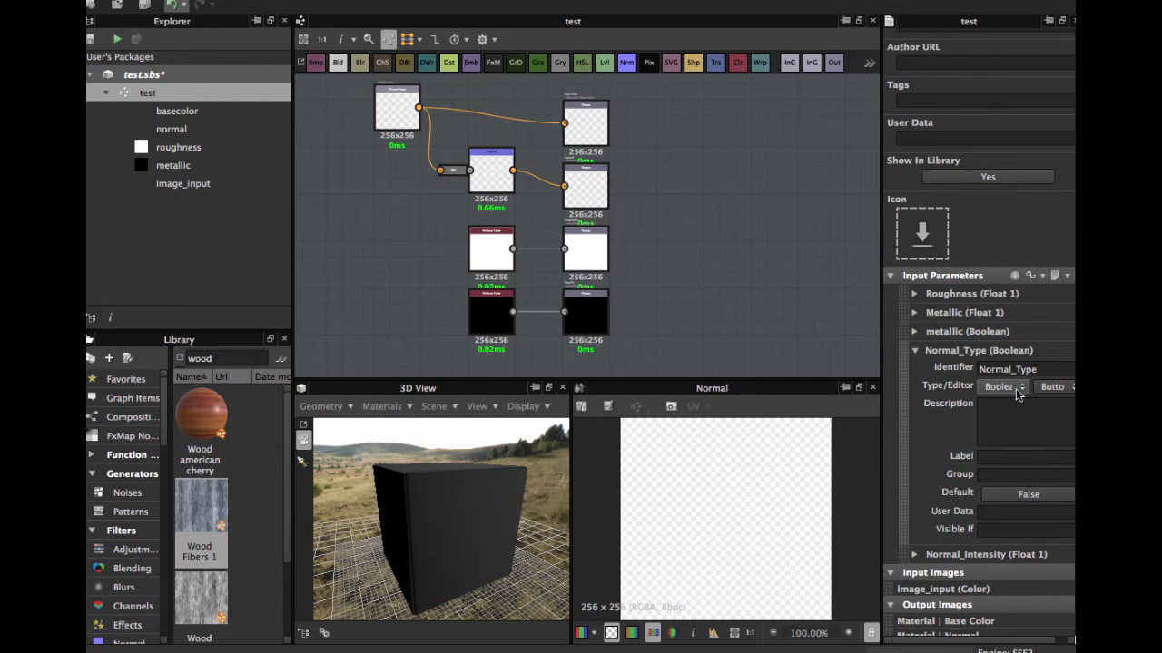
{"action": "mouse_move", "coordinate": [1024, 394]}
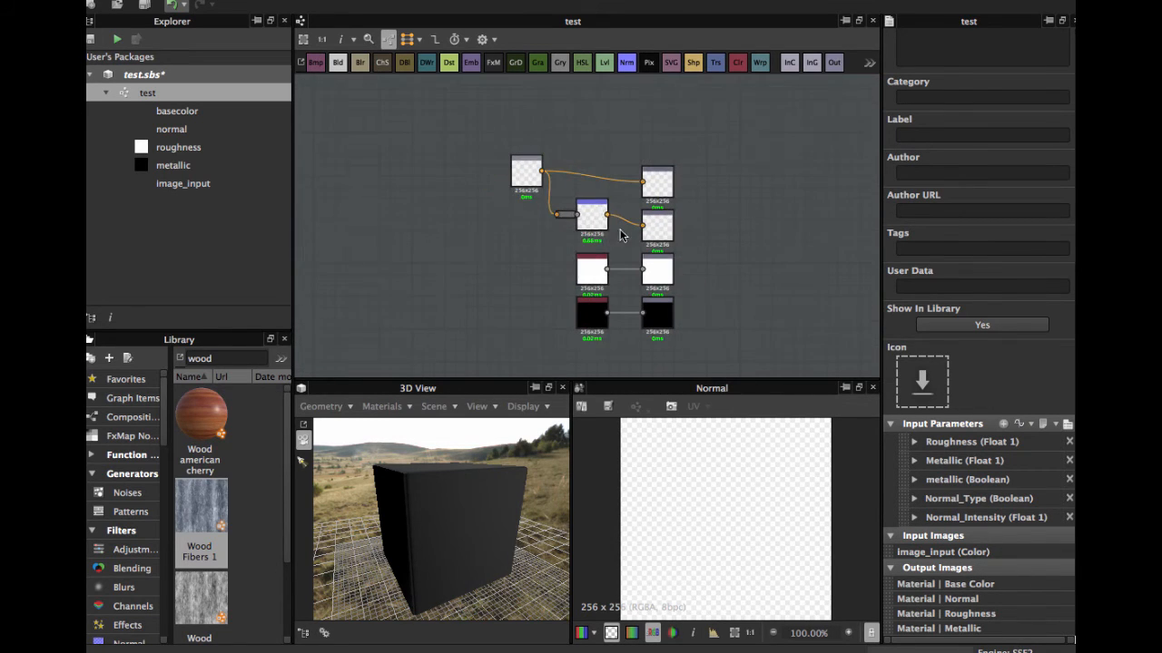
Save all packages and publish test.sbs as a Substance archive with default options
{"action": "left_click", "coordinate": [90, 9]}
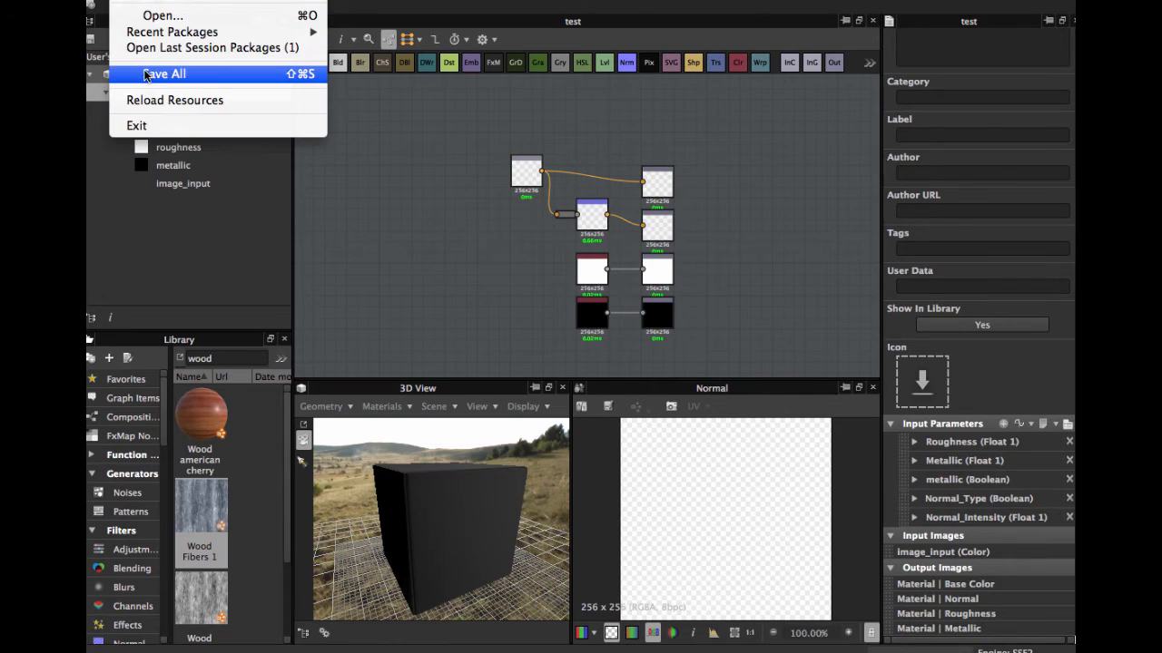
{"action": "left_click", "coordinate": [164, 74]}
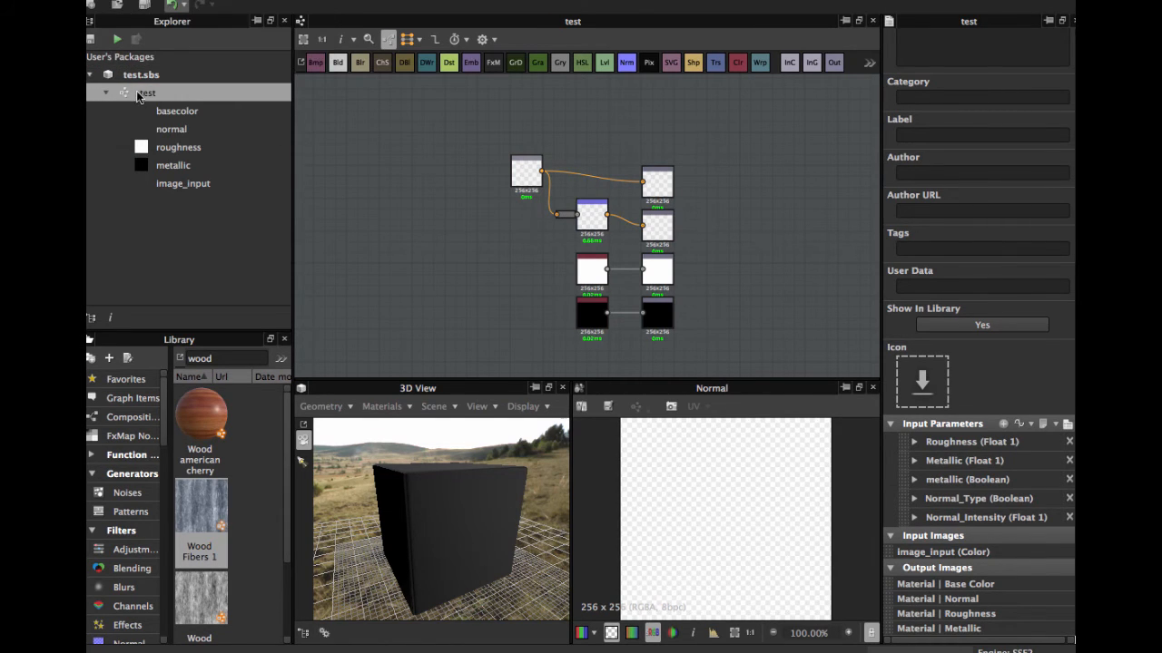
{"action": "right_click", "coordinate": [146, 92]}
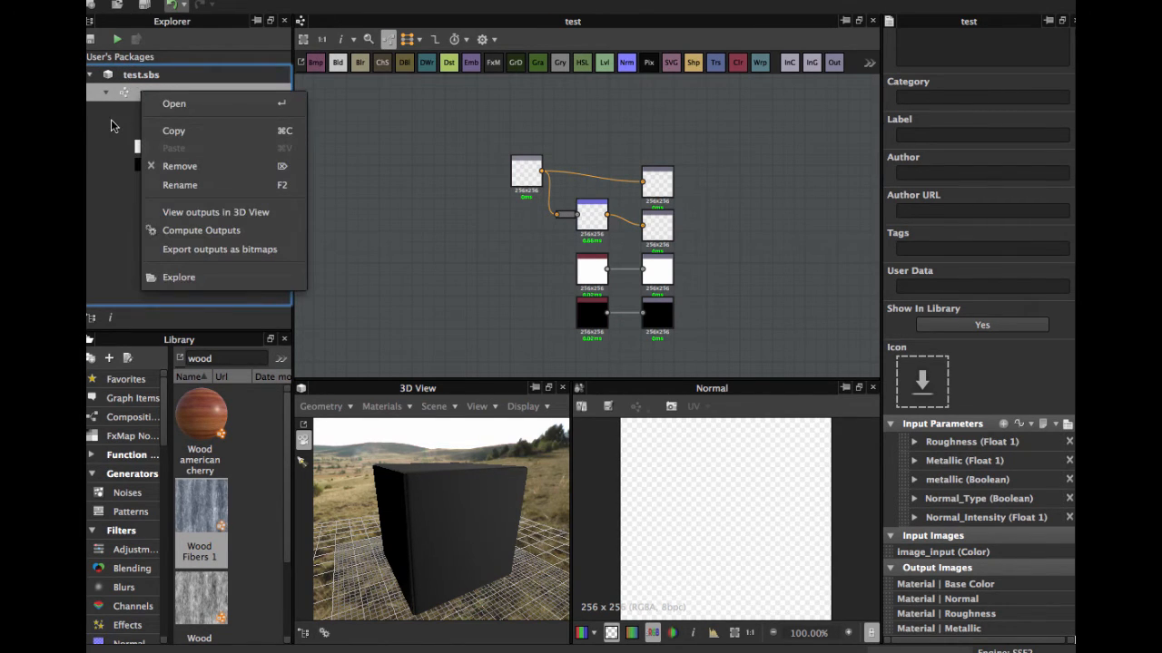
{"action": "right_click", "coordinate": [140, 74]}
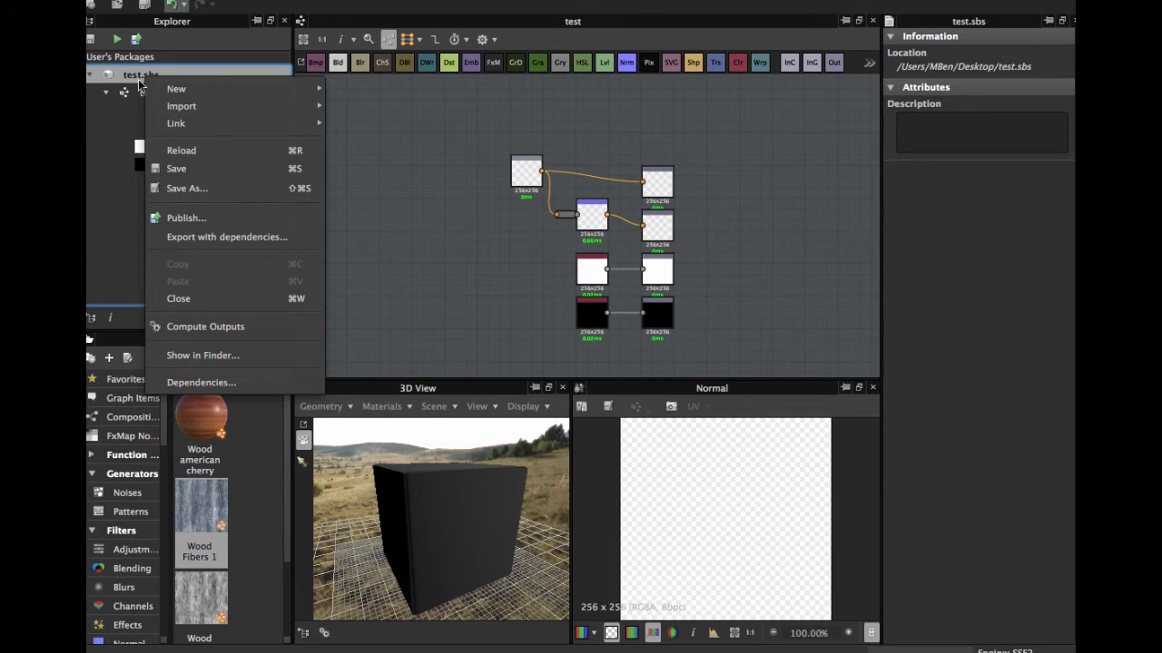
{"action": "mouse_move", "coordinate": [176, 88]}
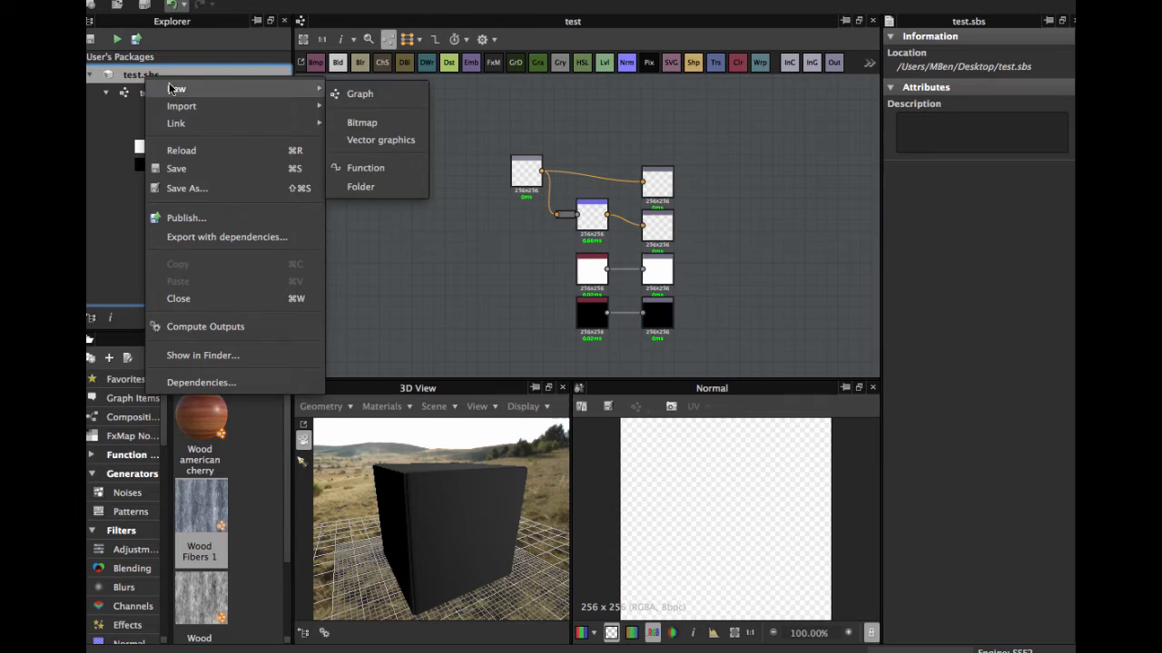
{"action": "left_click", "coordinate": [186, 217]}
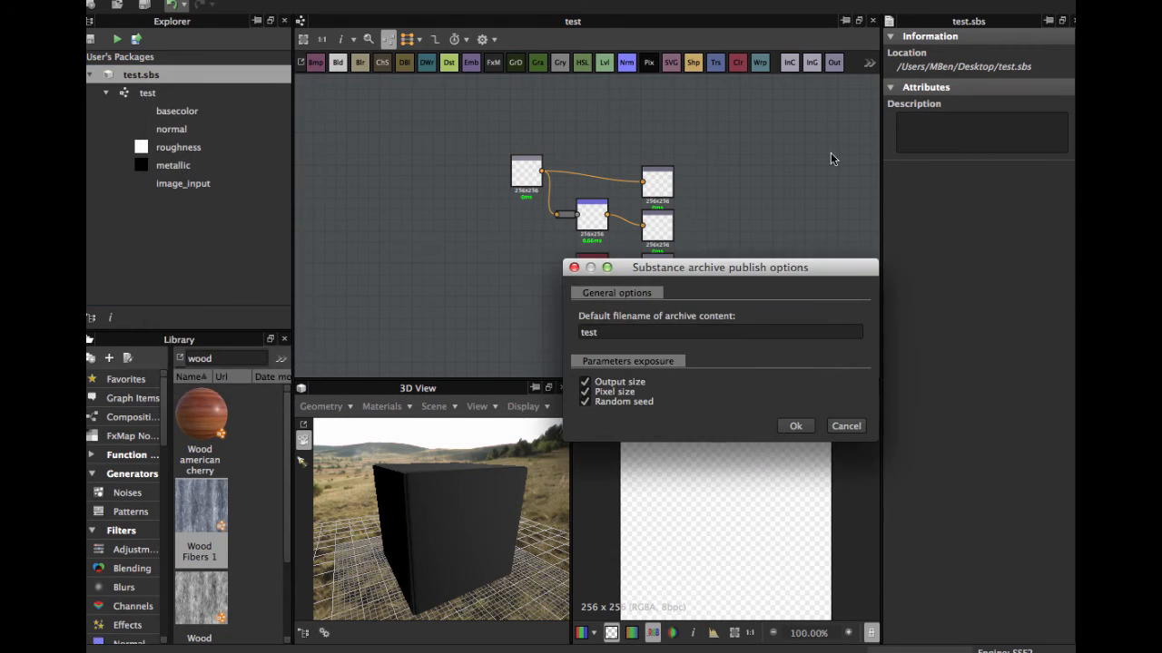
{"action": "mouse_move", "coordinate": [726, 386]}
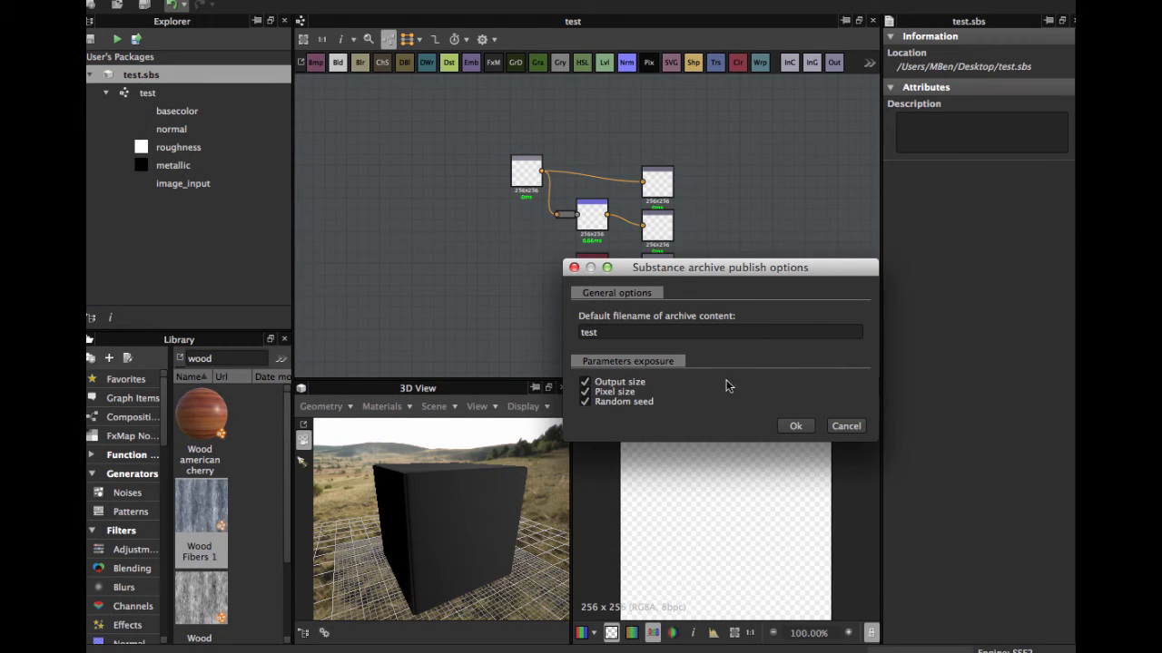
{"action": "left_click", "coordinate": [795, 426]}
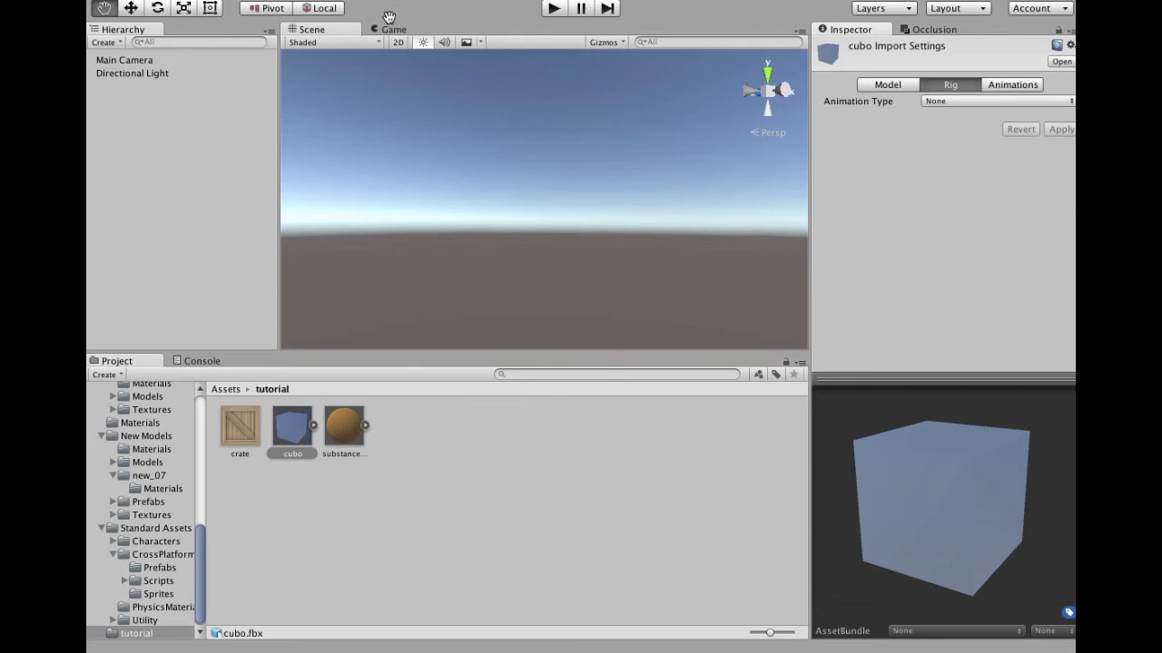
{"action": "mouse_move", "coordinate": [502, 217]}
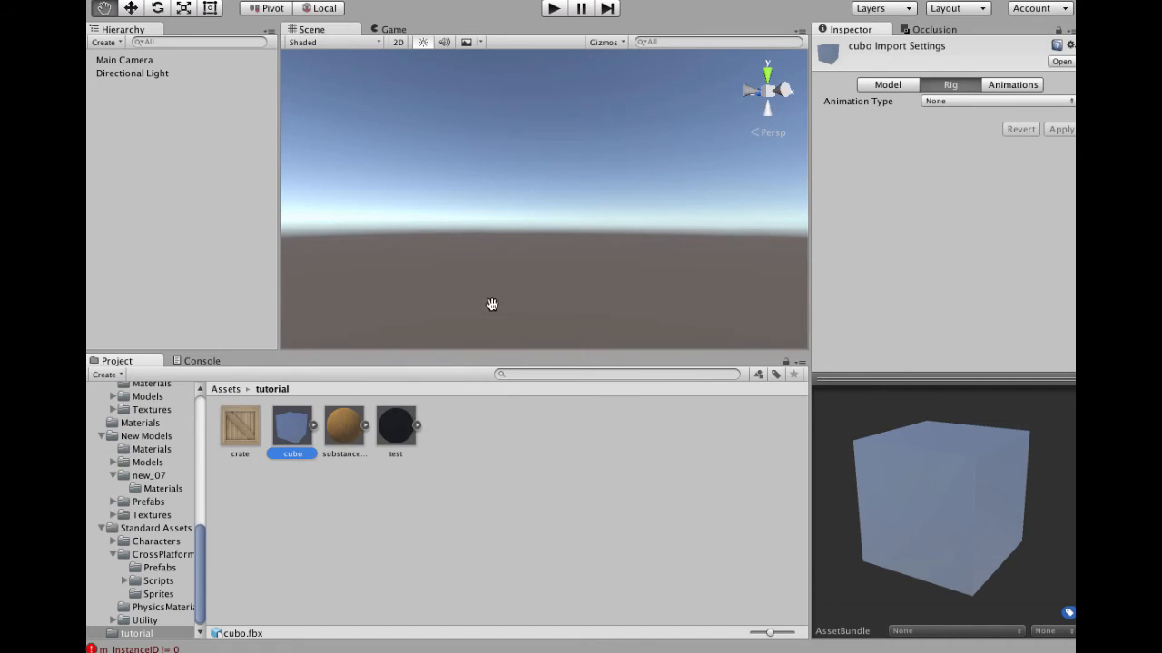
Inspect the imported test substance's properties, view the crate image, then return to test
{"action": "left_click", "coordinate": [395, 426]}
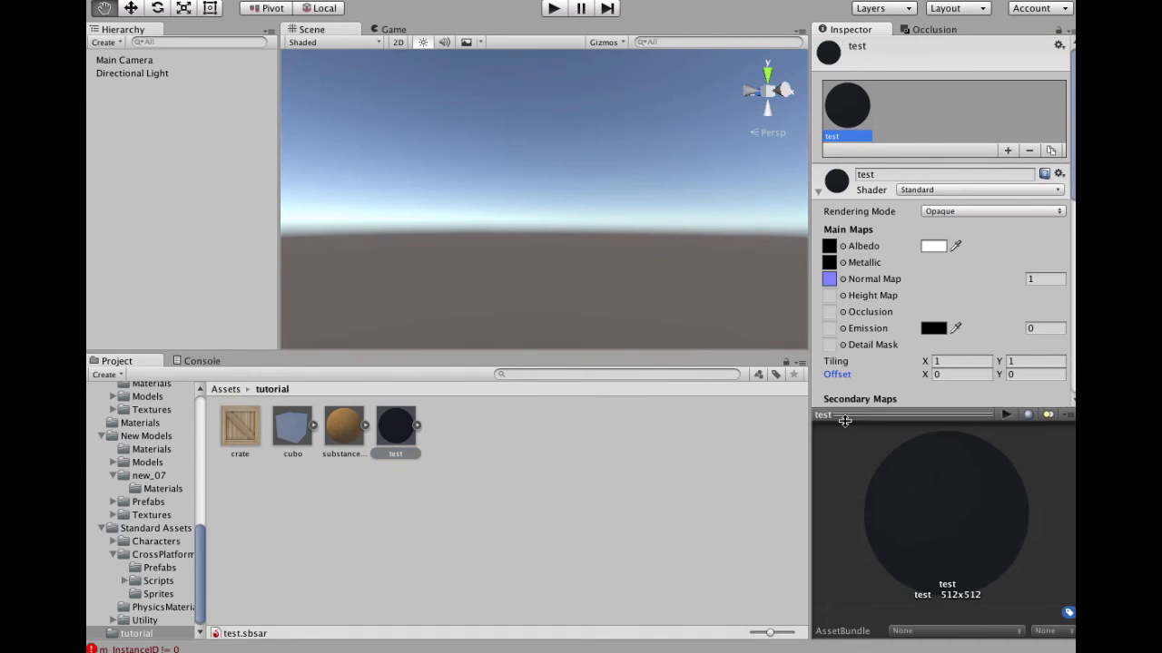
{"action": "scroll", "scroll_direction": "down", "scroll_amount": 3}
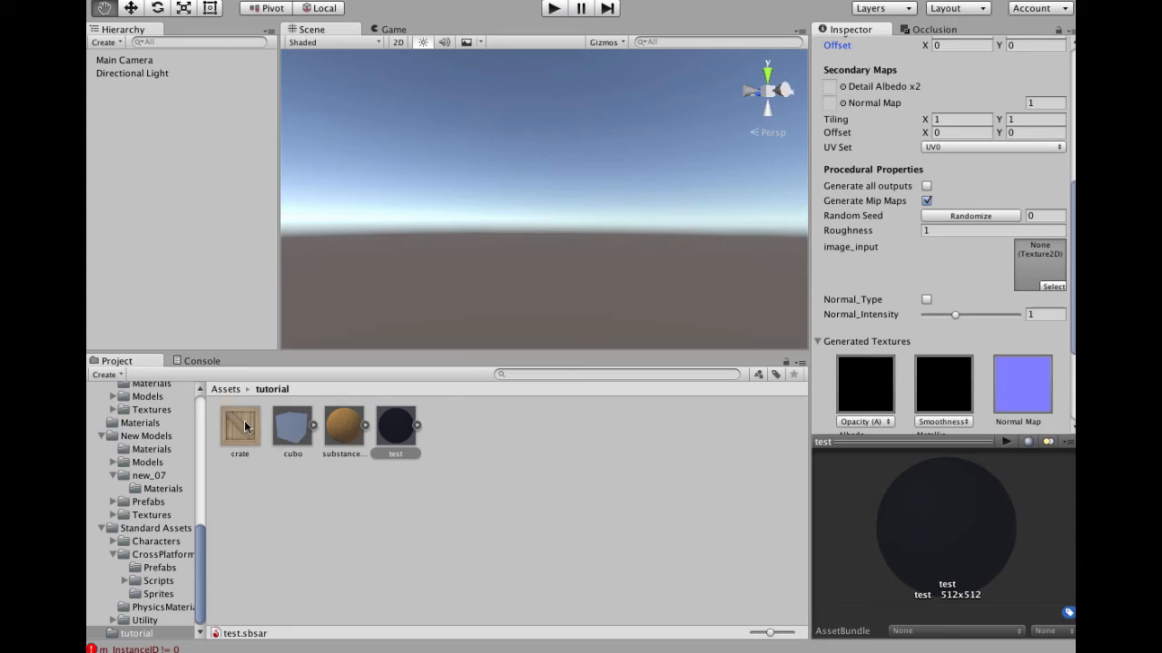
{"action": "left_click", "coordinate": [239, 426]}
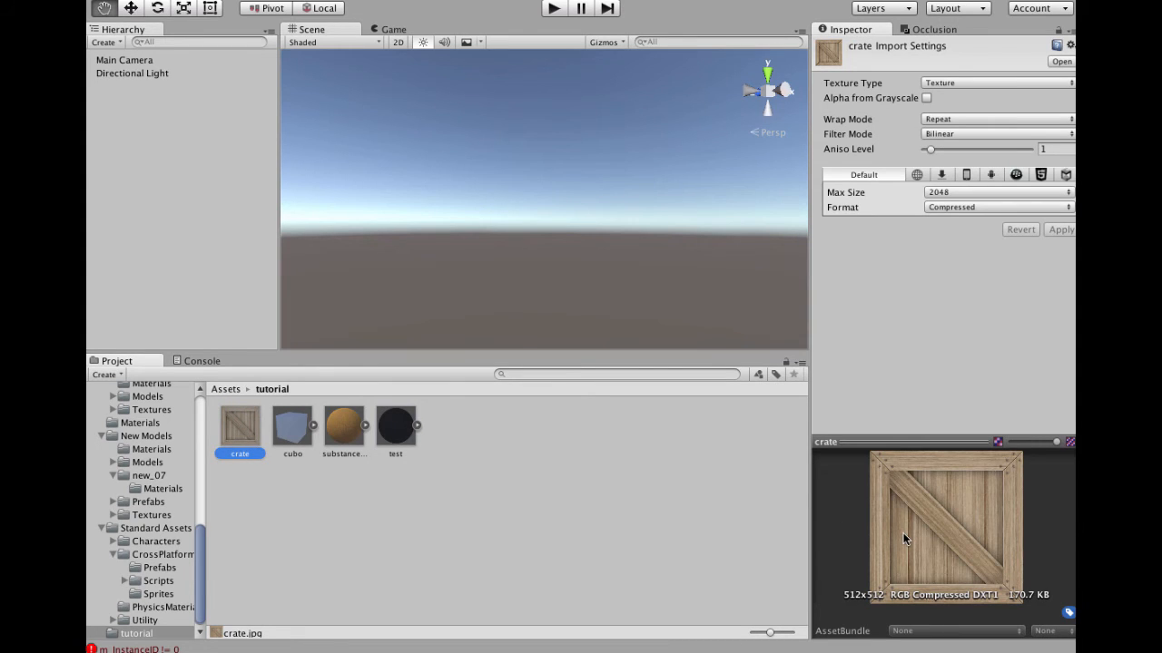
{"action": "left_click", "coordinate": [395, 427]}
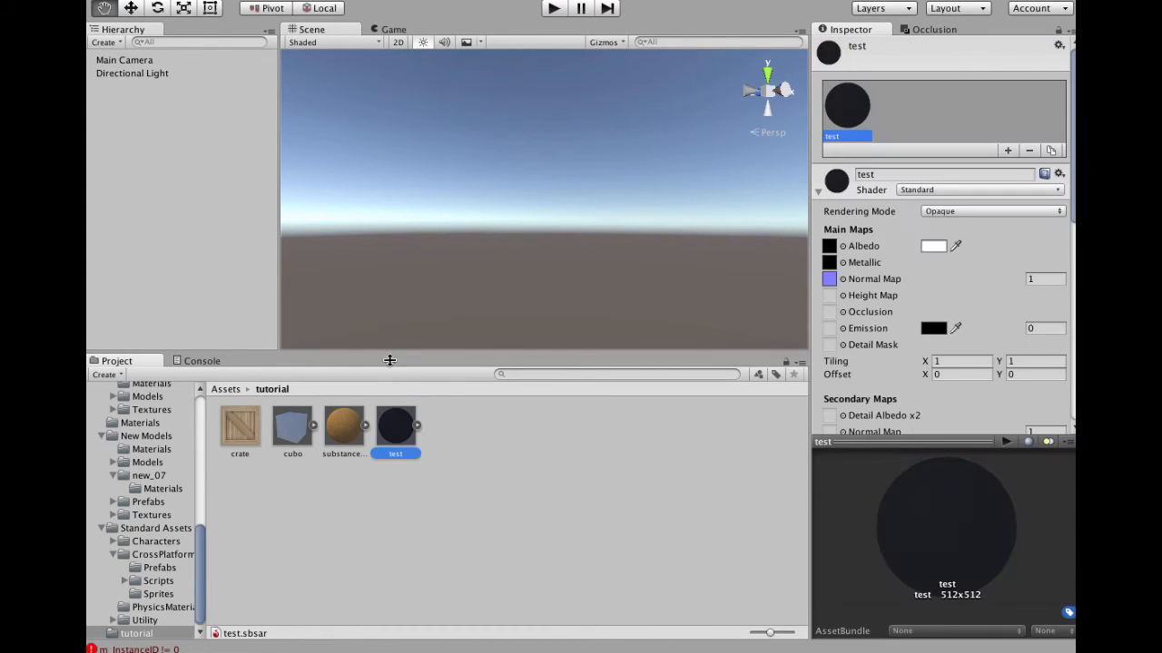
{"action": "scroll", "scroll_direction": "down", "scroll_amount": 3}
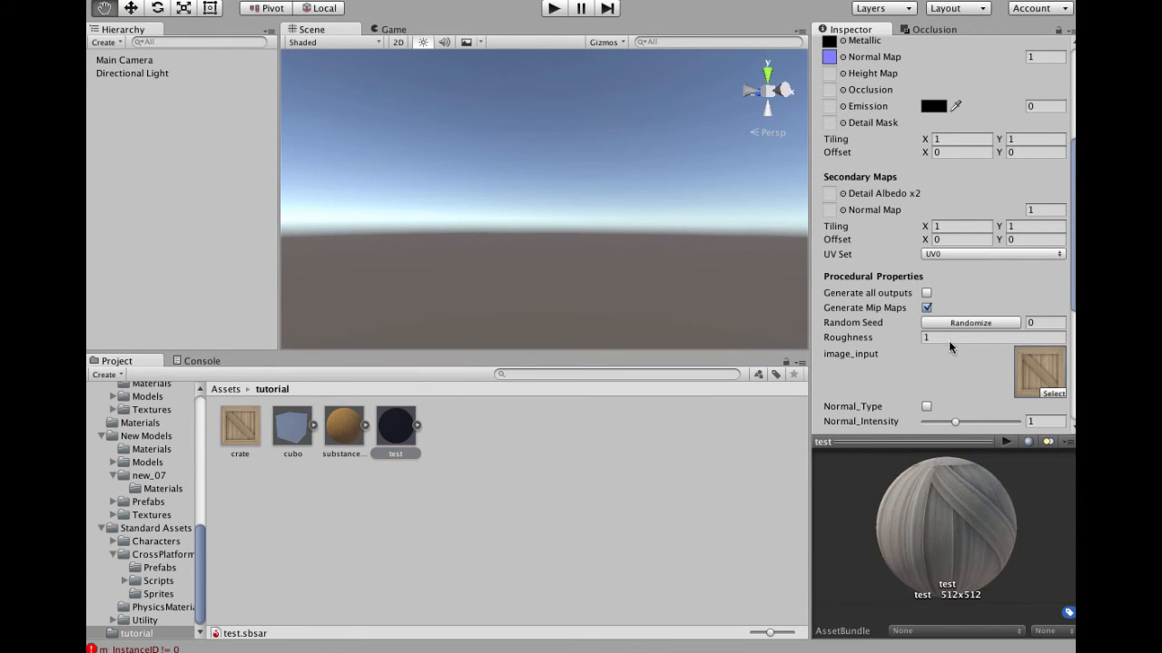
{"action": "scroll", "scroll_direction": "down", "scroll_amount": 3}
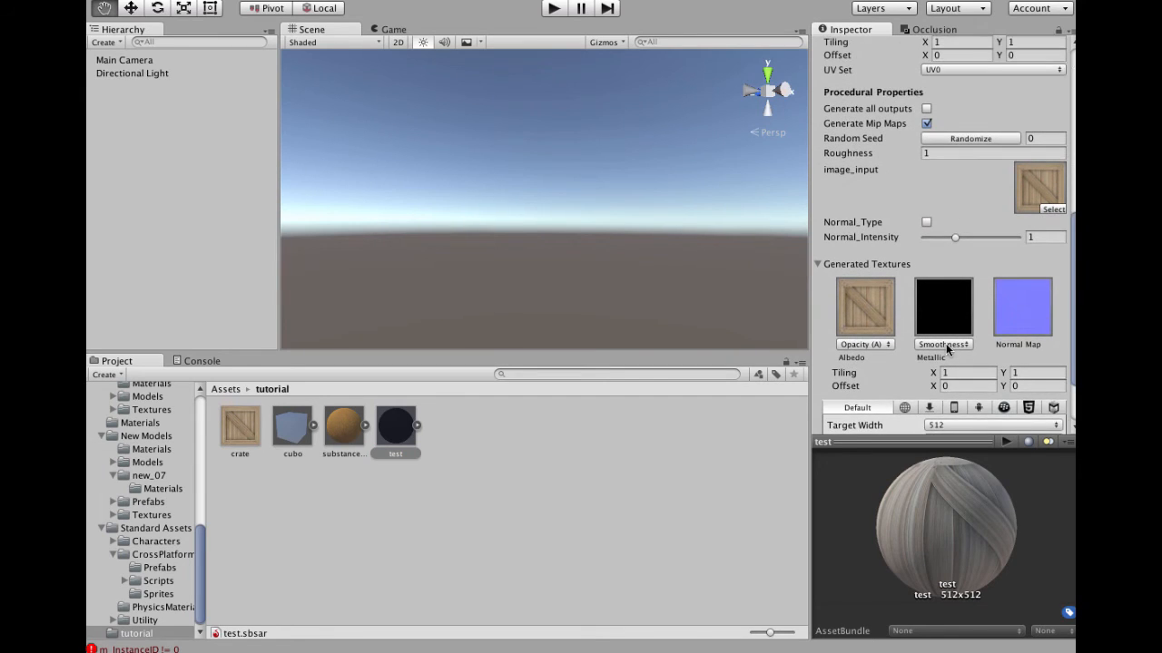
{"action": "scroll", "scroll_direction": "up", "scroll_amount": 3}
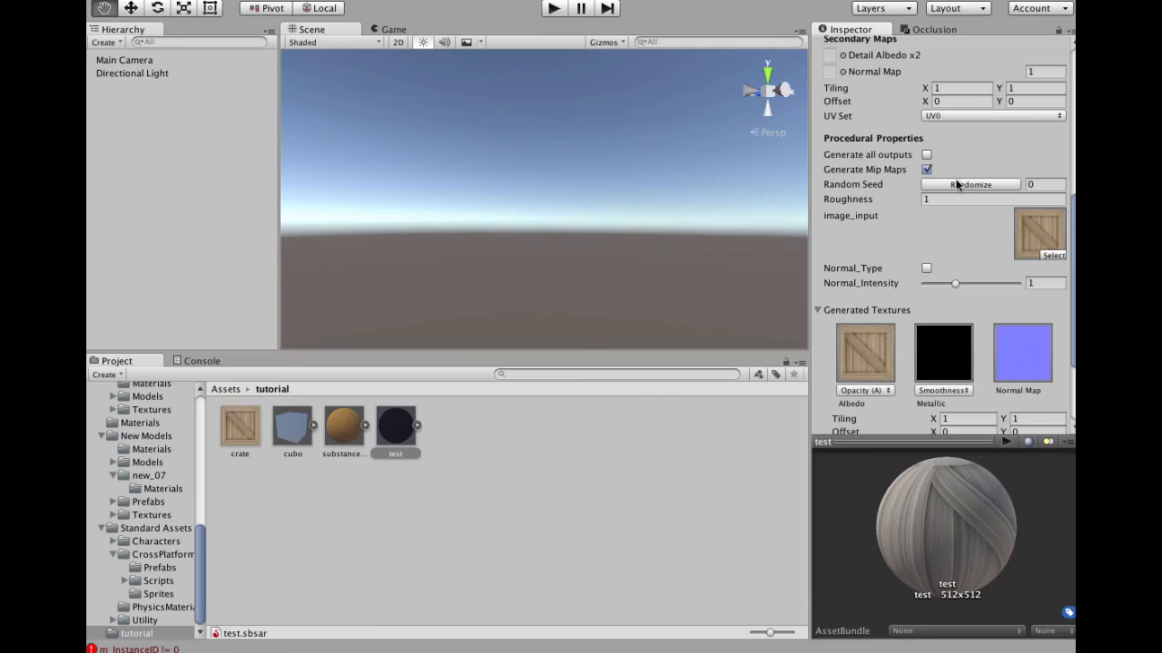
{"action": "mouse_move", "coordinate": [930, 280]}
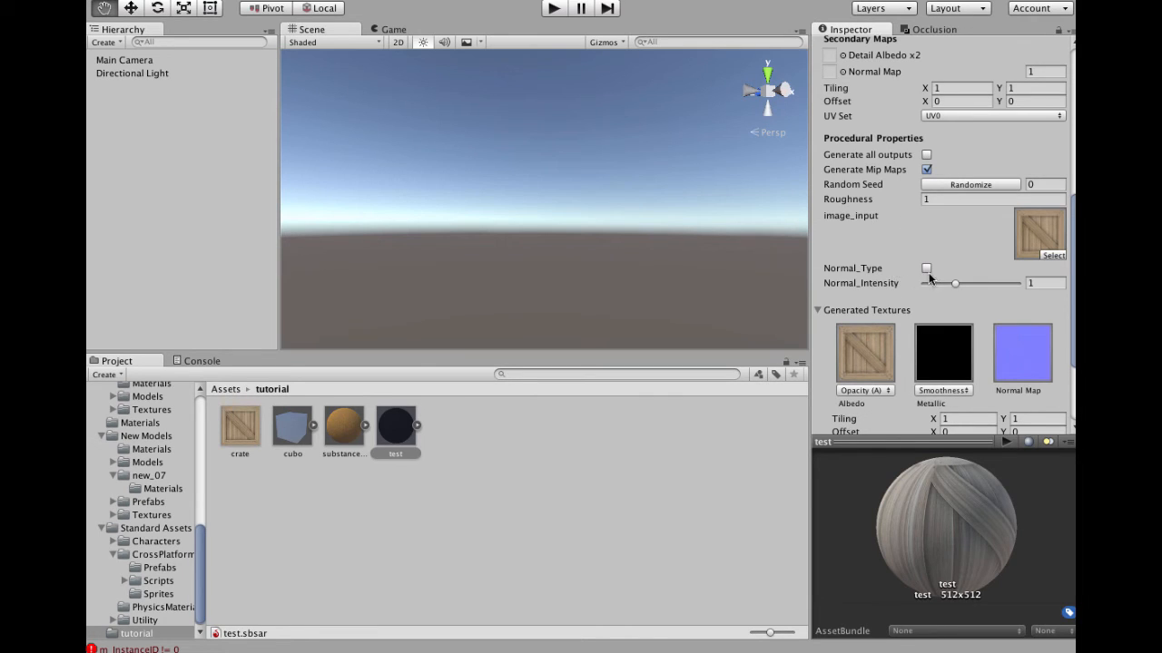
{"action": "left_click", "coordinate": [927, 268]}
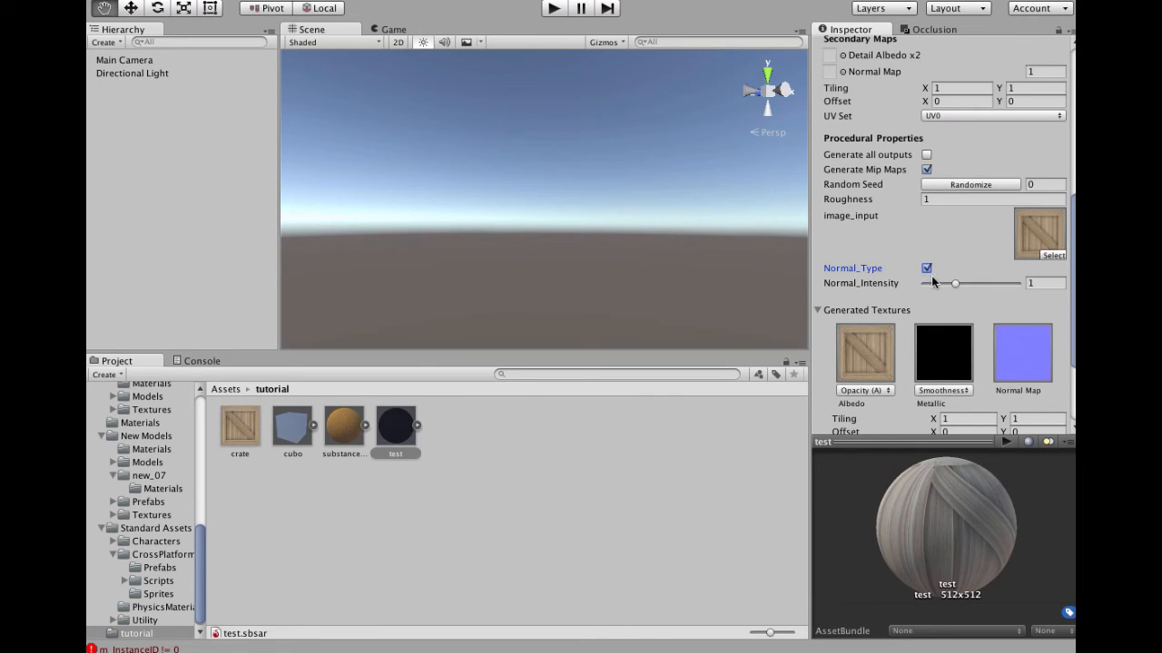
{"action": "left_click", "coordinate": [927, 268]}
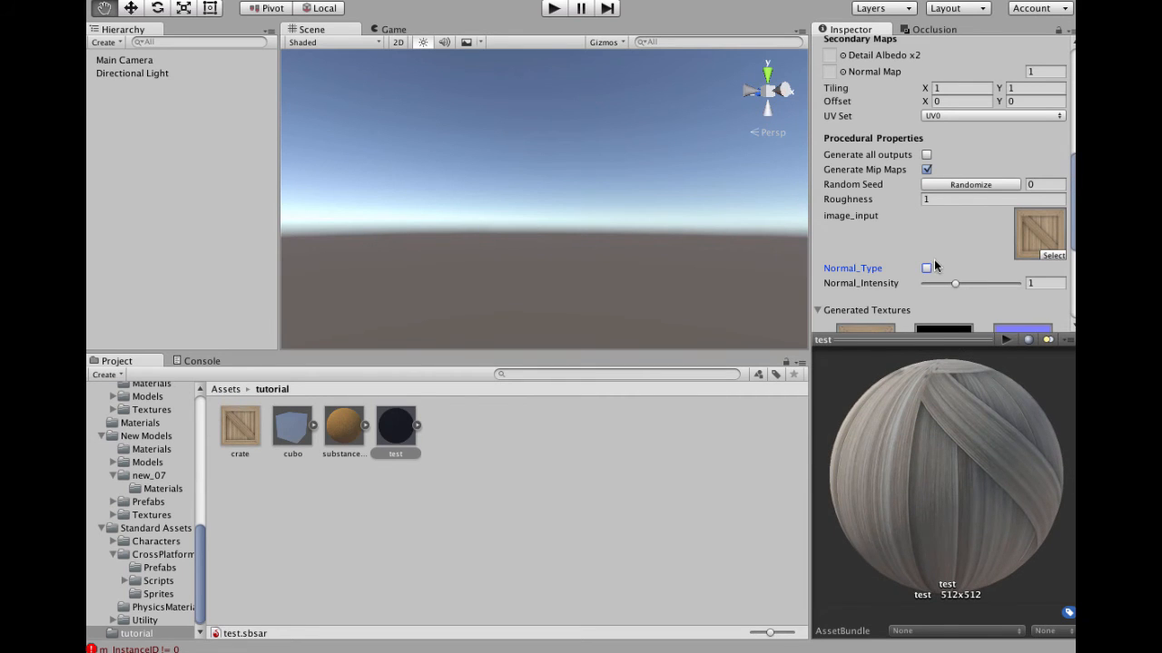
{"action": "scroll", "scroll_direction": "down", "scroll_amount": 3}
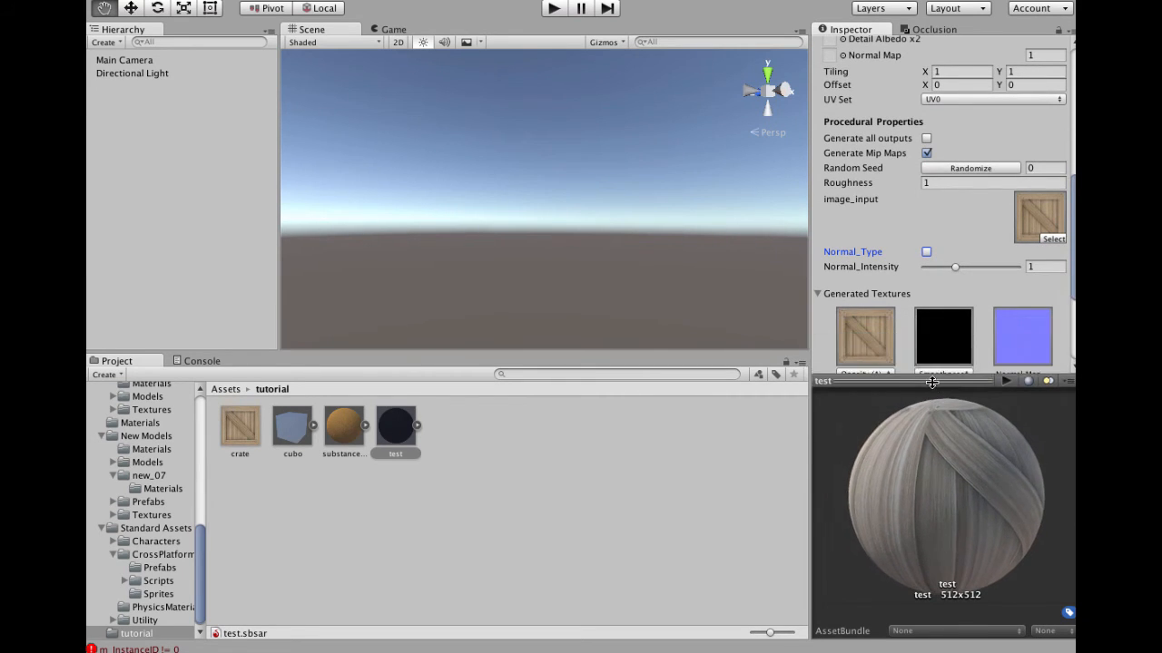
{"action": "left_click", "coordinate": [292, 427]}
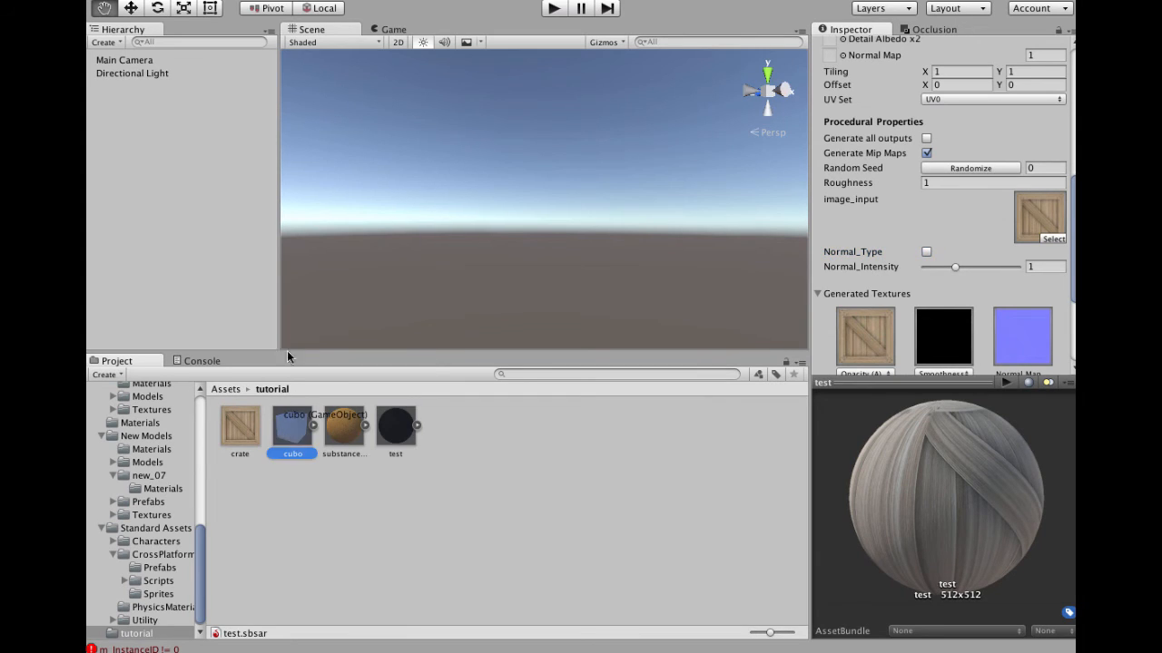
{"action": "left_click", "coordinate": [292, 424]}
{"action": "type", "text": "0"}
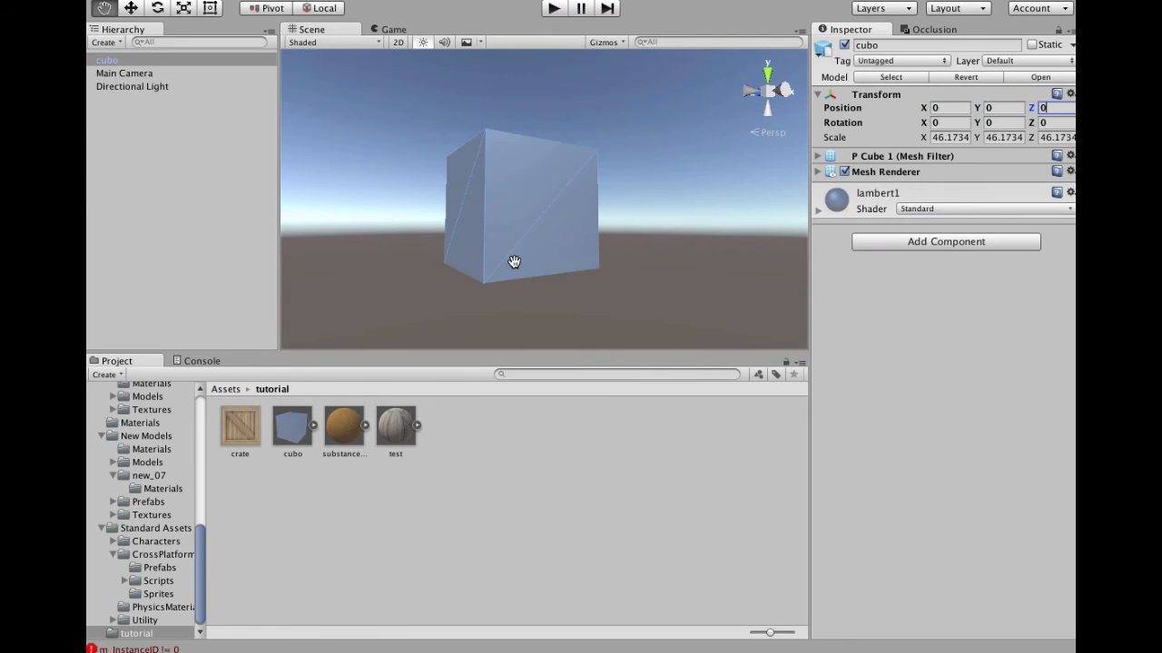
Apply the test substance material to the cubo model in the scene
{"action": "left_click", "coordinate": [396, 424]}
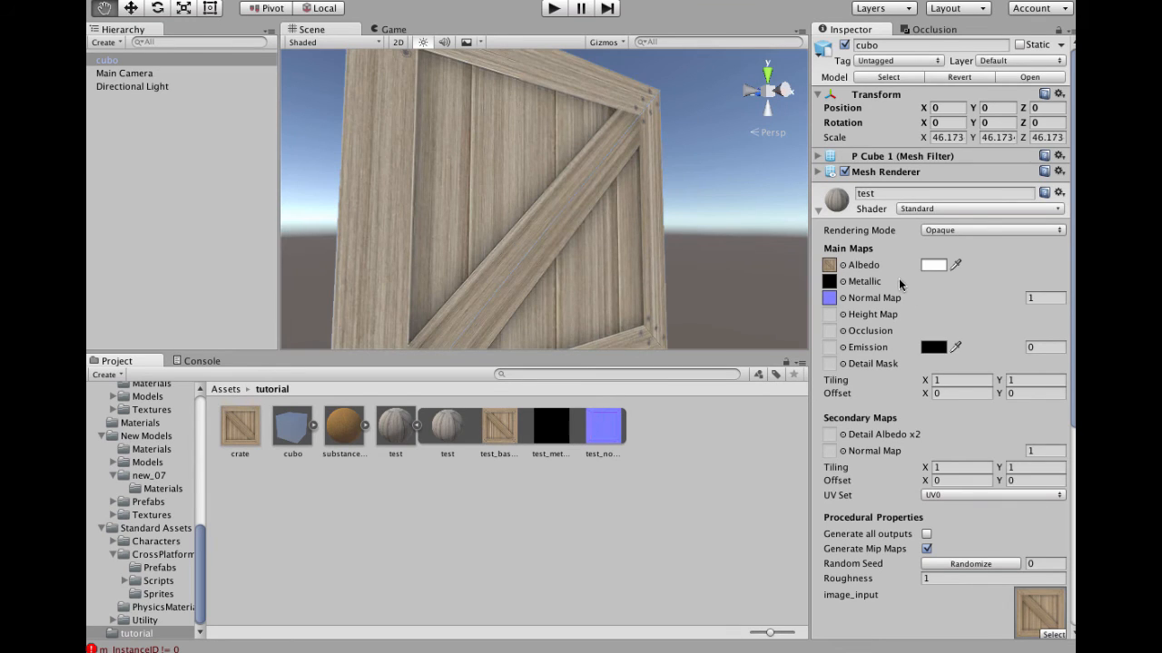
Raise the crate material's Normal Intensity slider from 1 to about 2
{"action": "scroll", "scroll_direction": "down", "scroll_amount": 3}
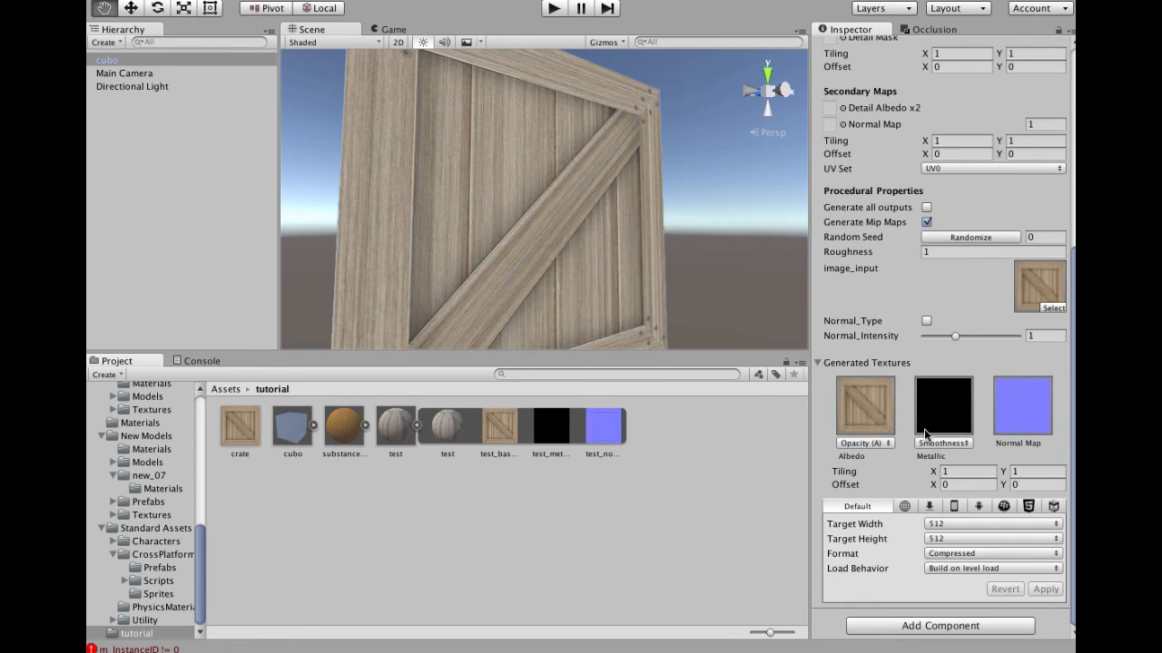
{"action": "left_click_drag", "start_coordinate": [954, 335], "coordinate": [963, 336]}
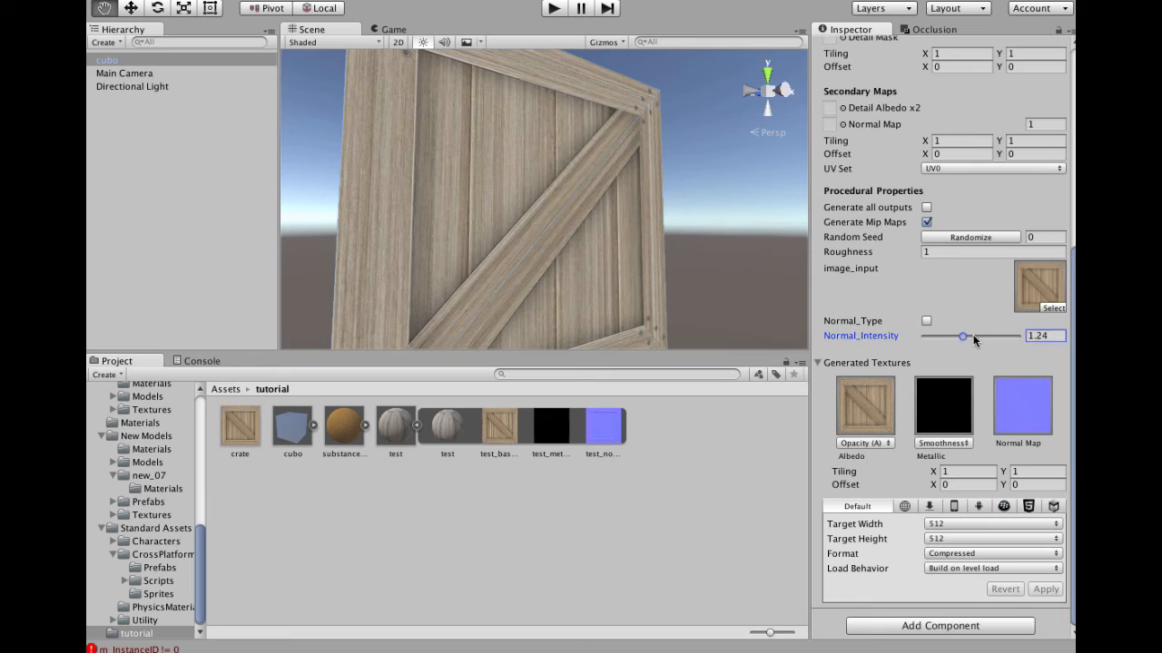
{"action": "left_click_drag", "start_coordinate": [962, 337], "coordinate": [974, 336]}
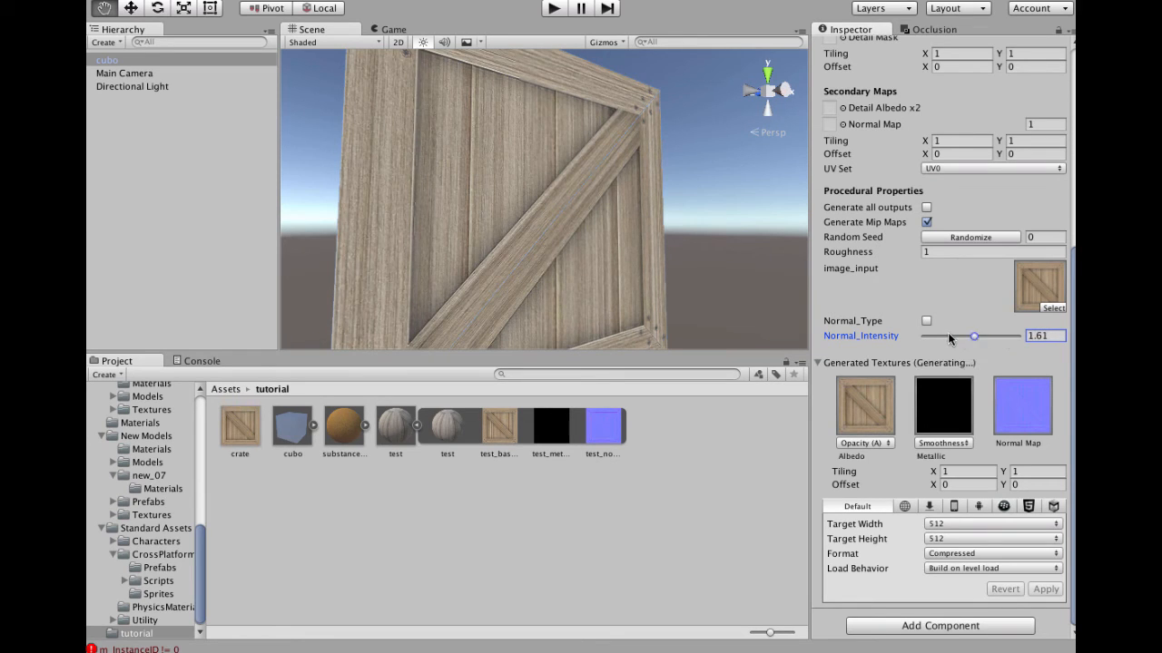
{"action": "left_click_drag", "start_coordinate": [973, 336], "coordinate": [991, 337]}
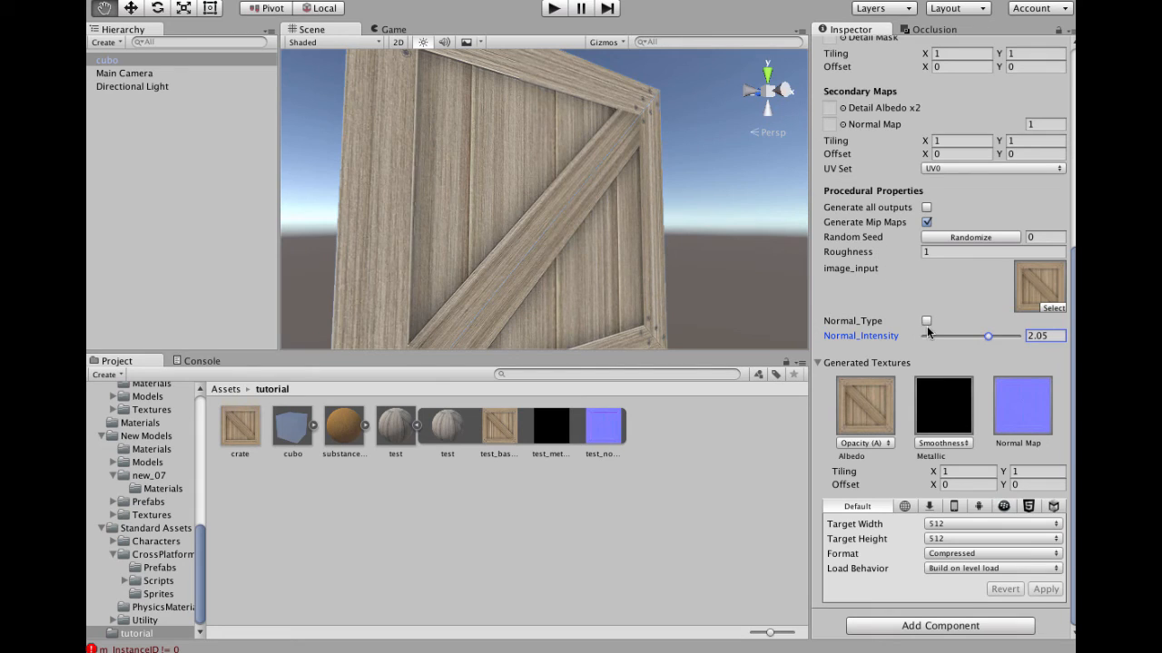
Enable Normal Type, compare it off and on, and set Normal Intensity to exactly 2
{"action": "left_click", "coordinate": [926, 321]}
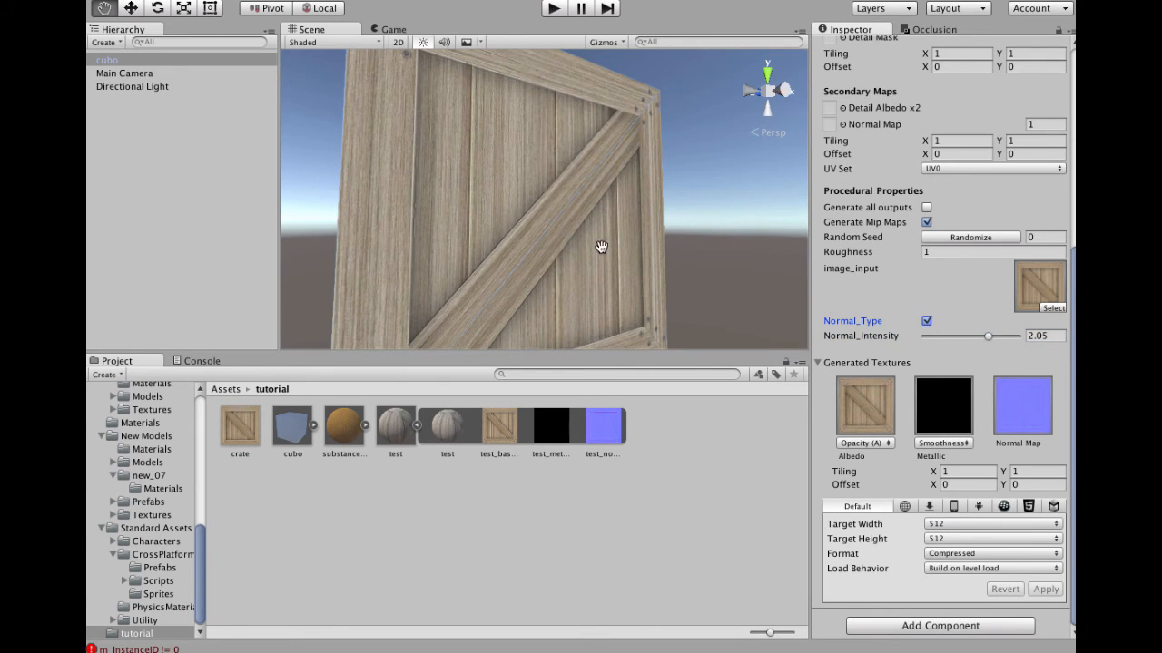
{"action": "left_click_drag", "start_coordinate": [601, 248], "coordinate": [553, 254]}
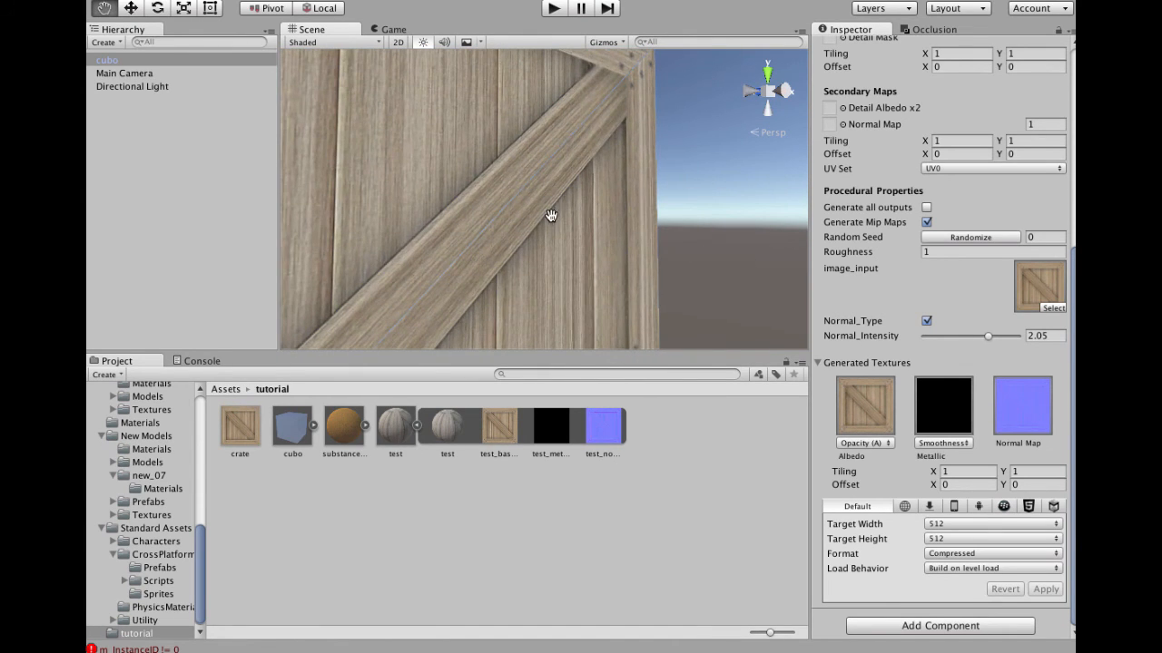
{"action": "left_click", "coordinate": [926, 322]}
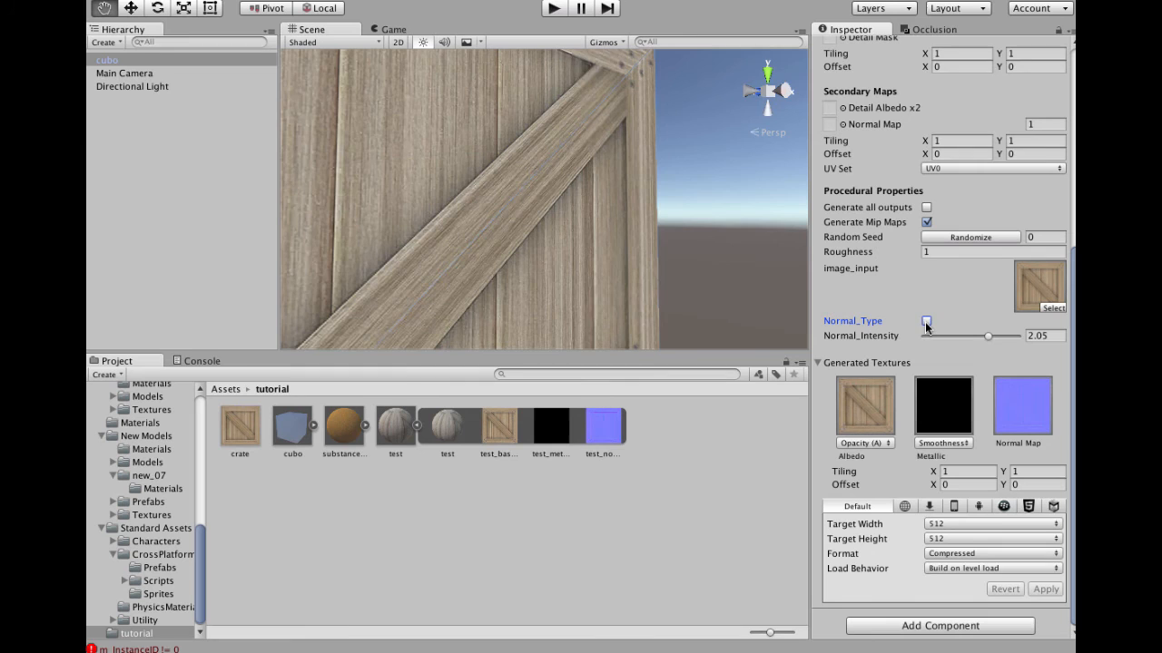
{"action": "left_click", "coordinate": [925, 320]}
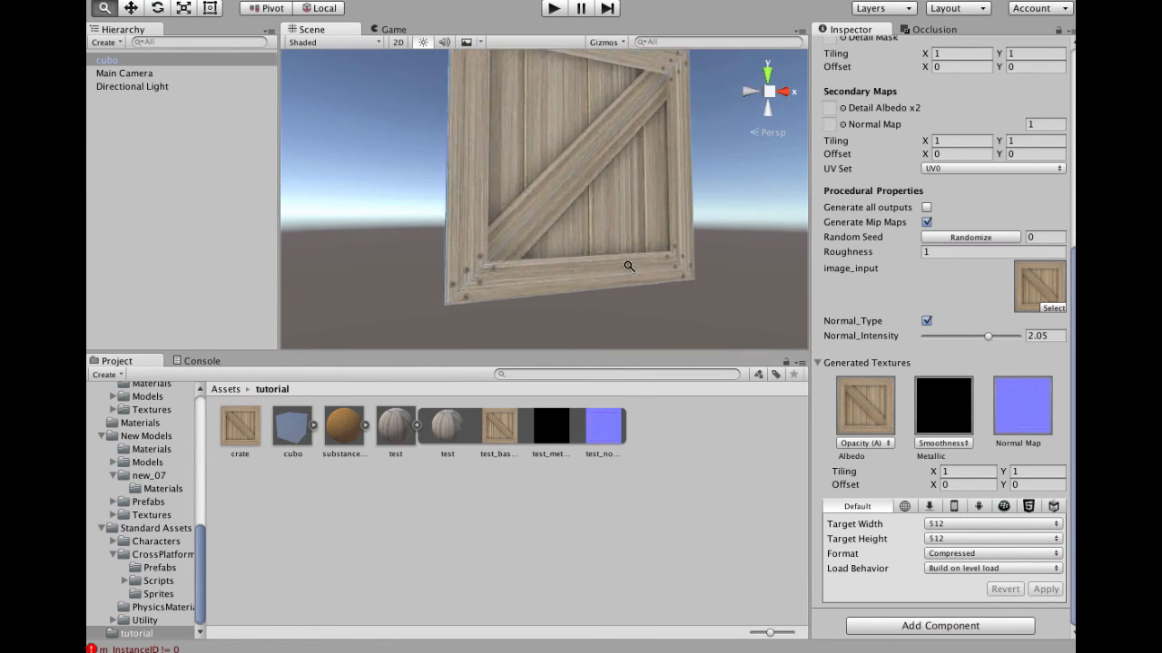
{"action": "left_click_drag", "start_coordinate": [629, 266], "coordinate": [516, 225]}
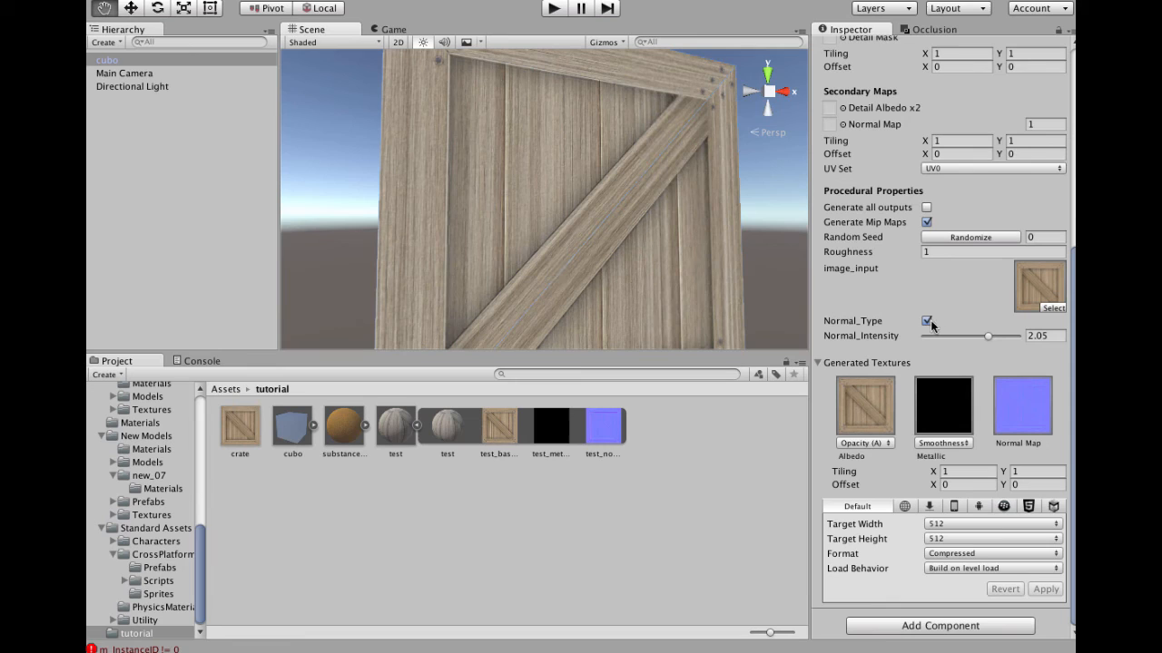
{"action": "left_click_drag", "start_coordinate": [986, 336], "coordinate": [979, 336]}
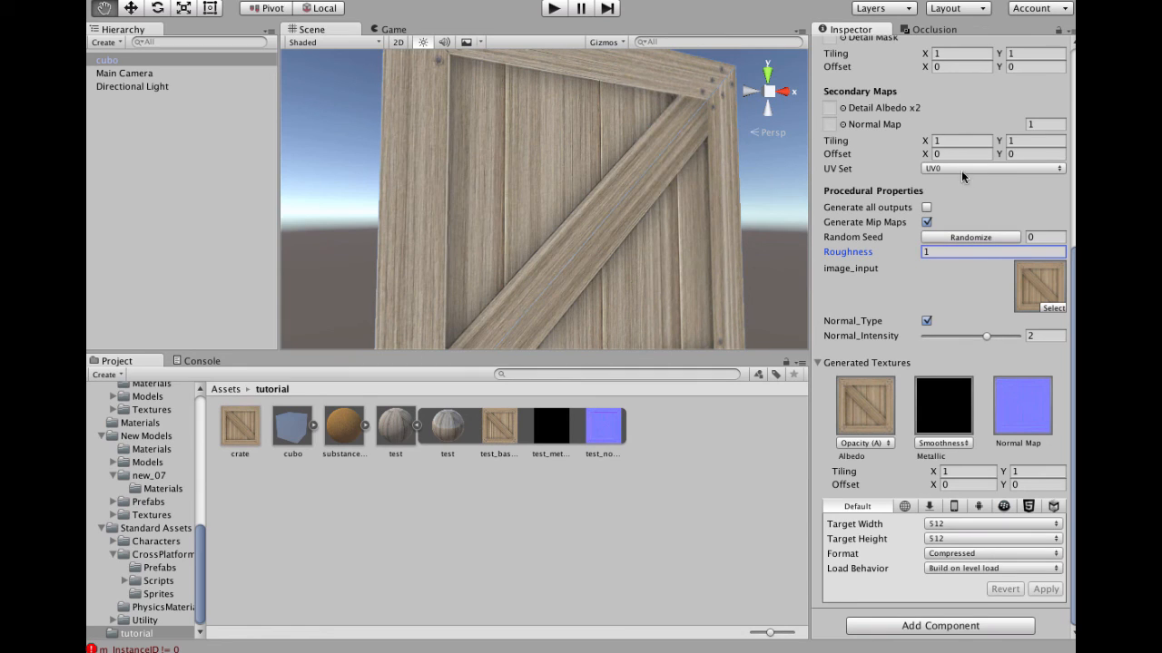
{"action": "mouse_move", "coordinate": [982, 376]}
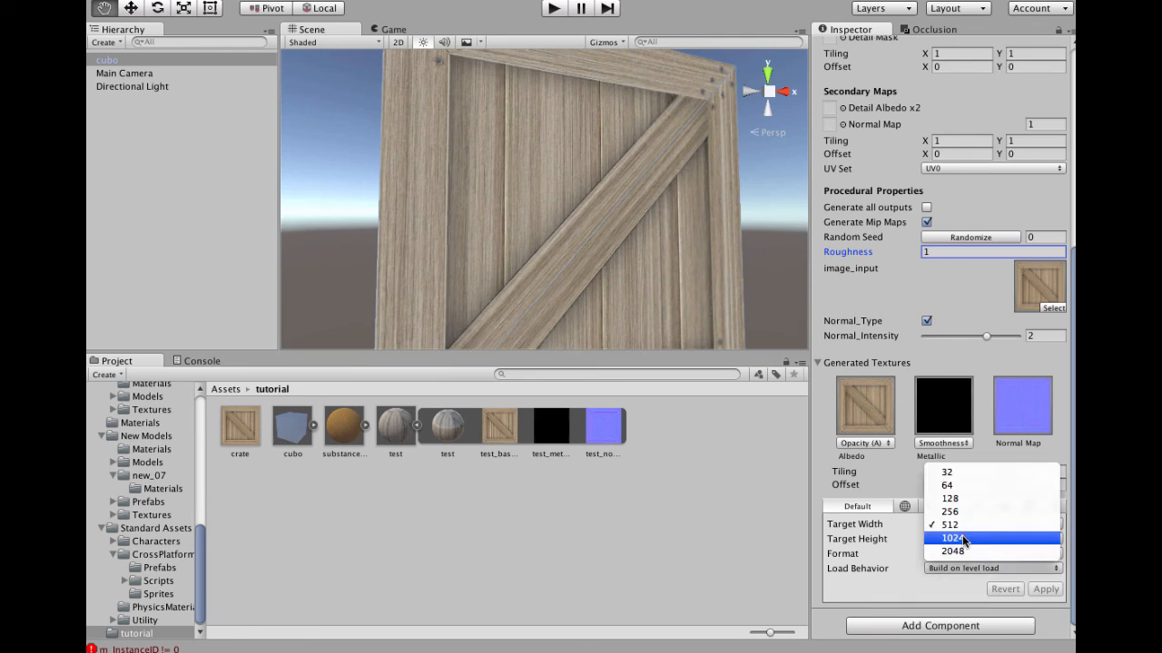
Set the crate substance's Target Width and Height to 1024 and enlarge the Scene view
{"action": "left_click", "coordinate": [951, 538]}
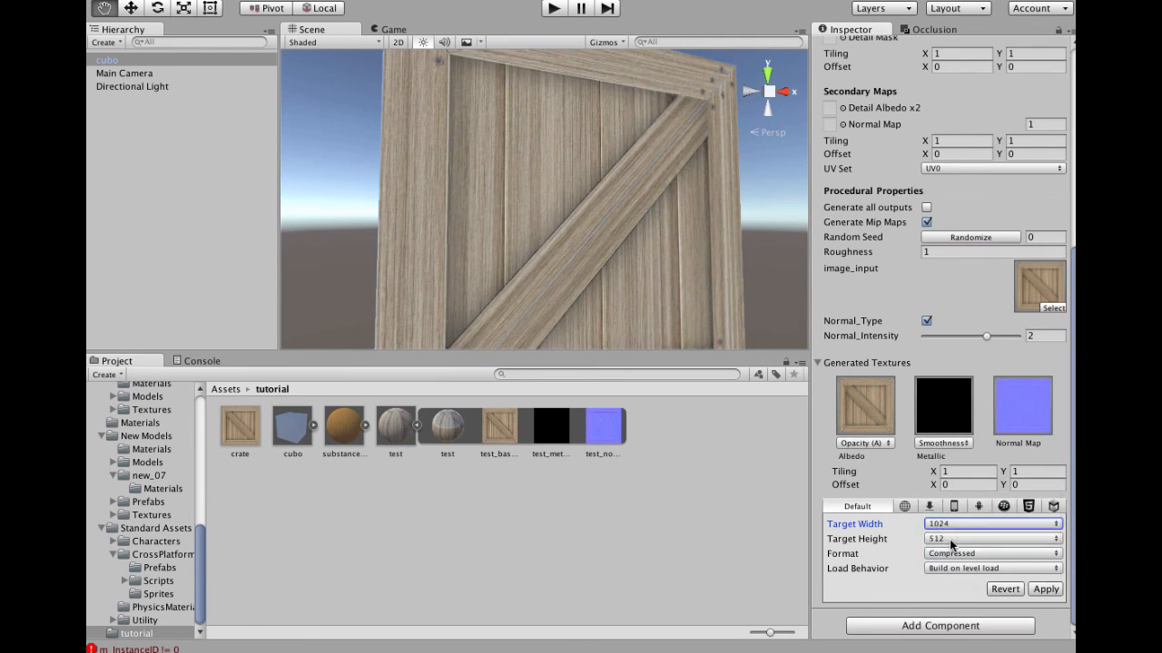
{"action": "left_click", "coordinate": [991, 538]}
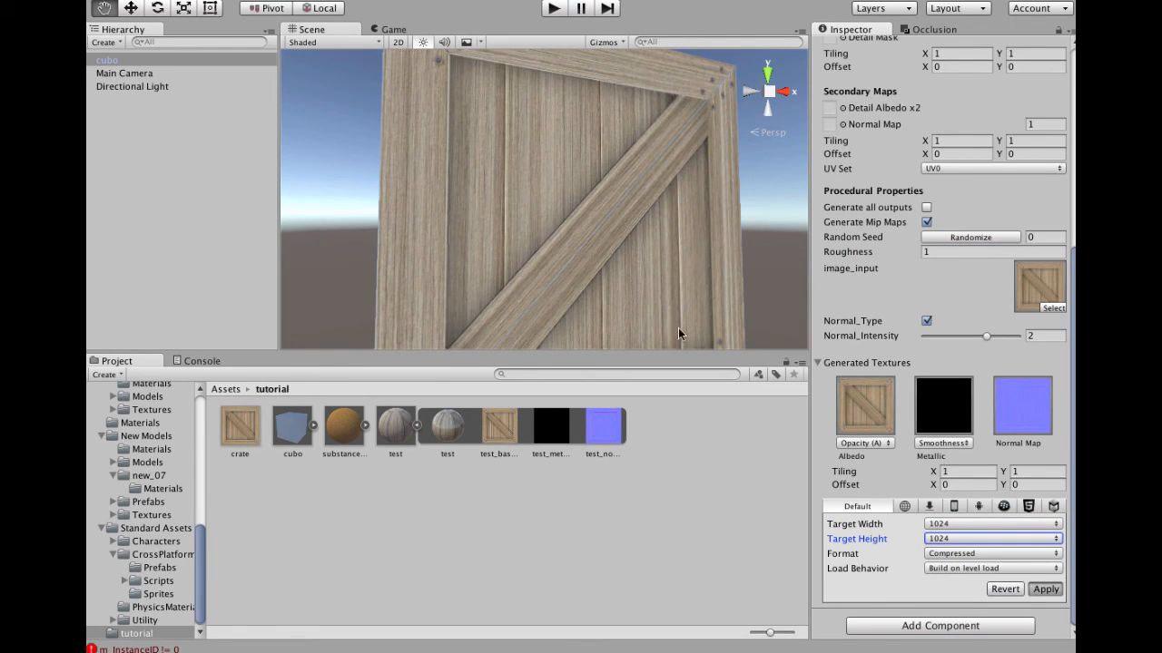
{"action": "left_click_drag", "start_coordinate": [678, 334], "coordinate": [630, 330]}
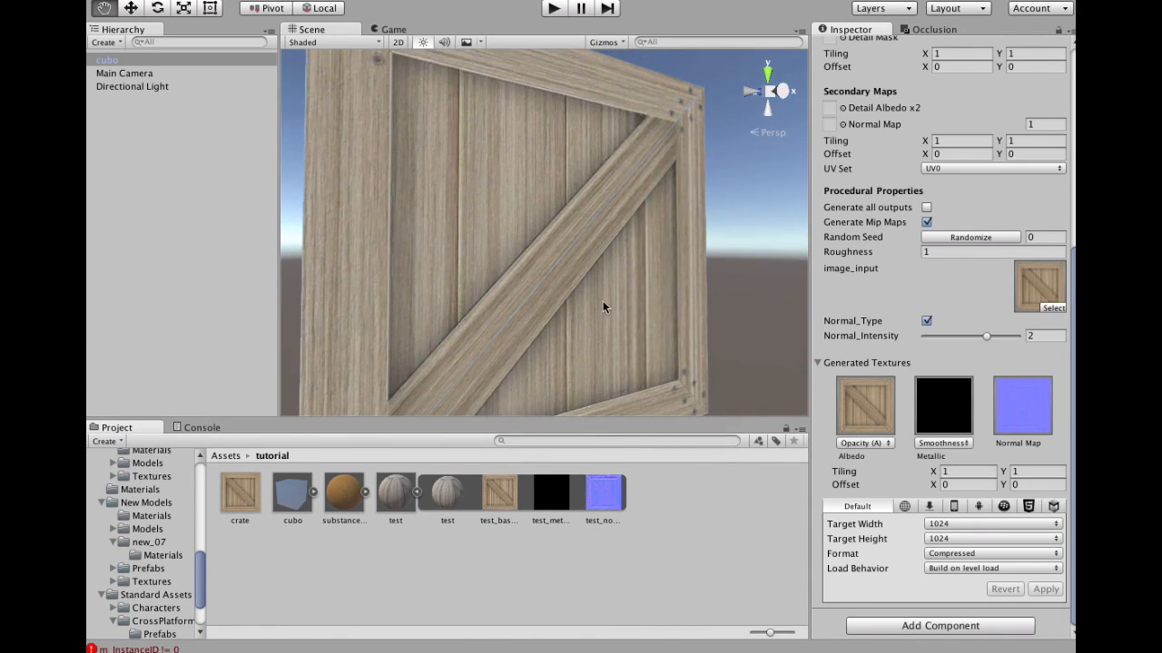
Orbit around the crate's side, top and front while raising Normal Intensity to 3
{"action": "left_click_drag", "start_coordinate": [604, 307], "coordinate": [599, 284]}
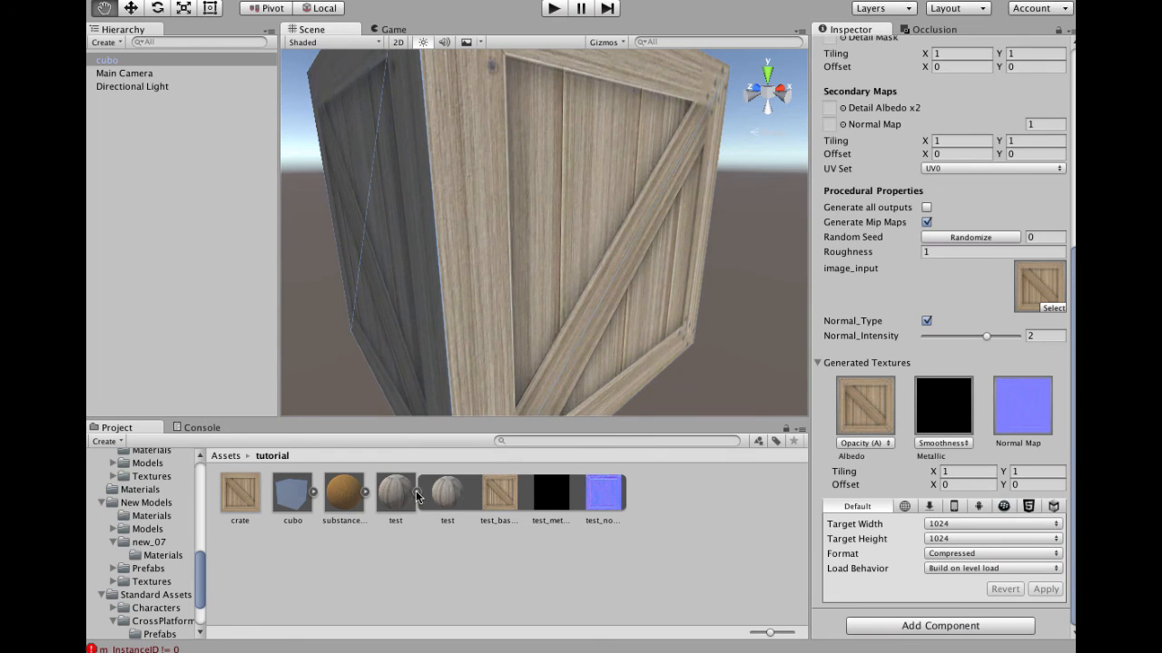
{"action": "mouse_move", "coordinate": [874, 254]}
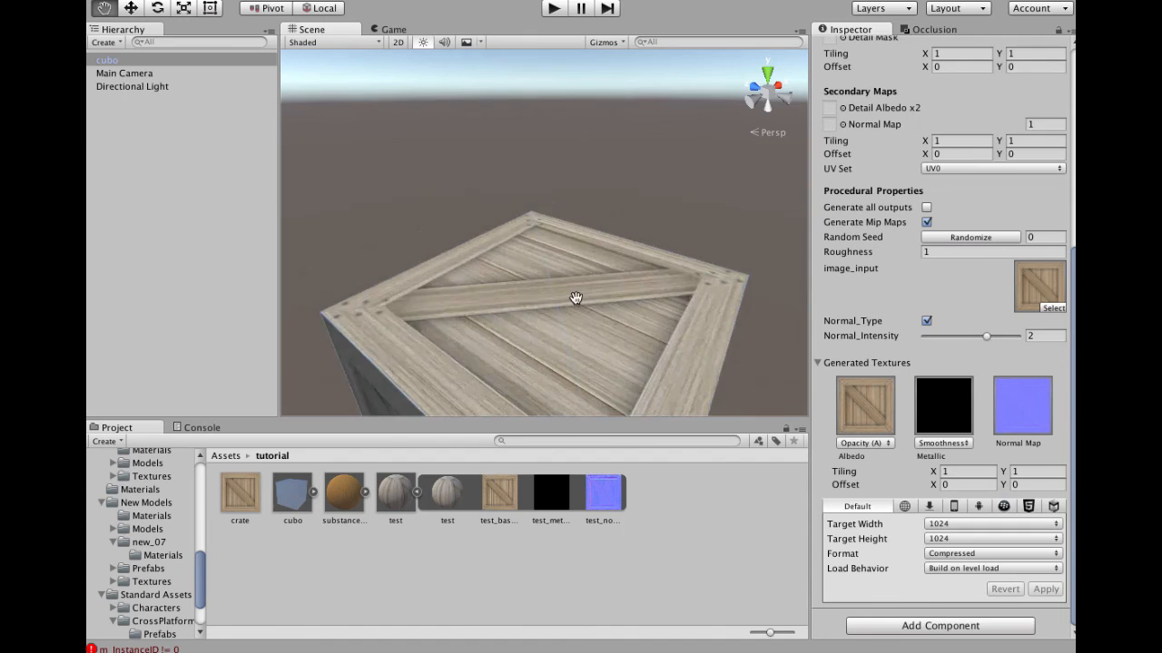
{"action": "left_click_drag", "start_coordinate": [576, 298], "coordinate": [469, 197]}
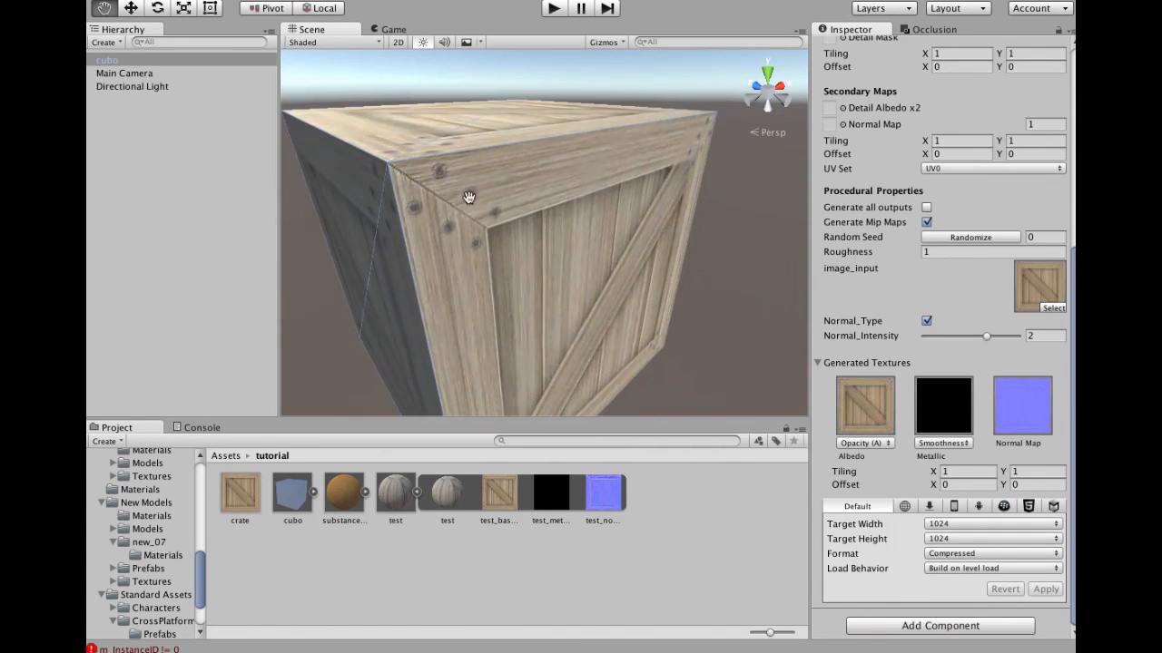
{"action": "left_click_drag", "start_coordinate": [470, 197], "coordinate": [545, 272]}
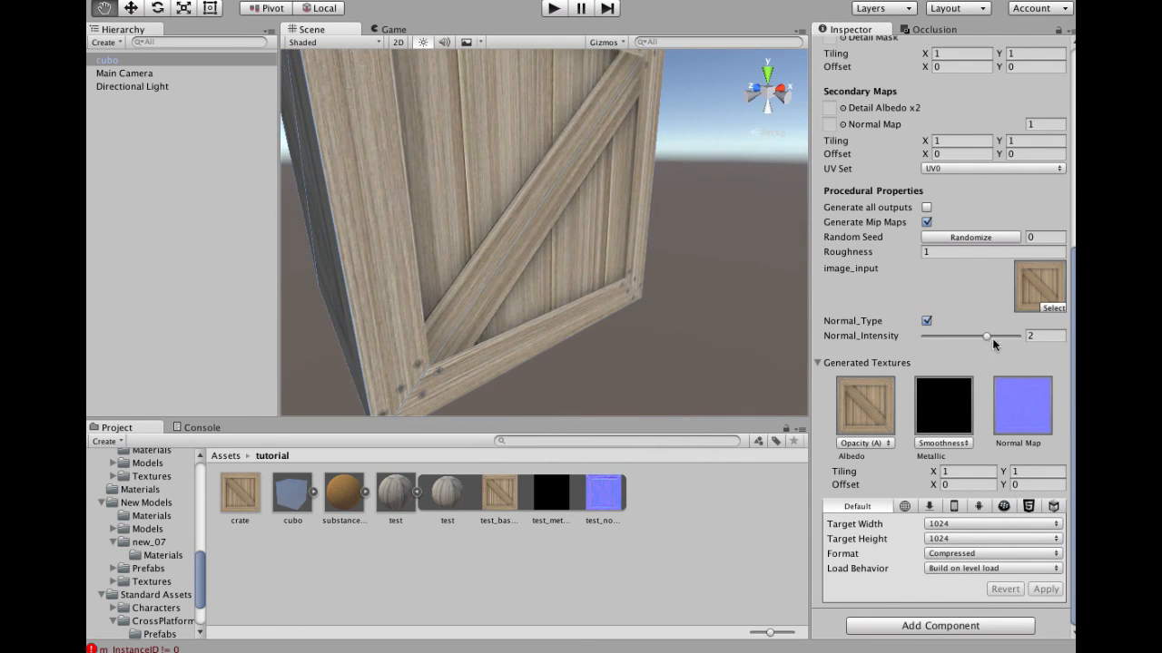
{"action": "left_click_drag", "start_coordinate": [986, 336], "coordinate": [1017, 336]}
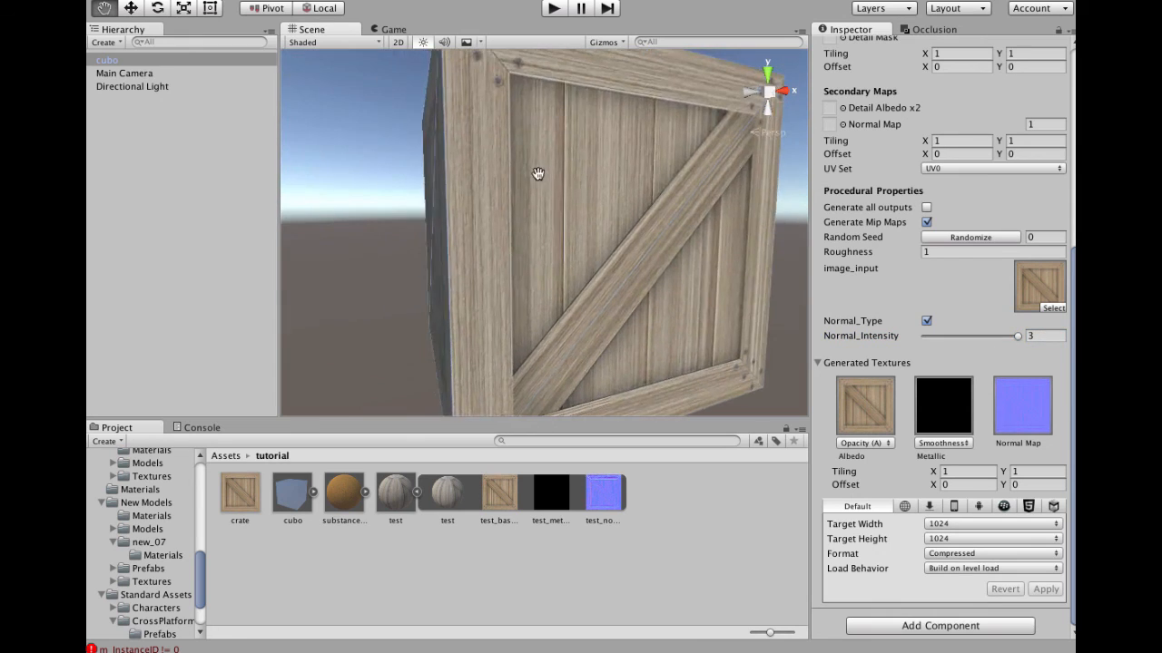
{"action": "left_click_drag", "start_coordinate": [538, 173], "coordinate": [567, 243]}
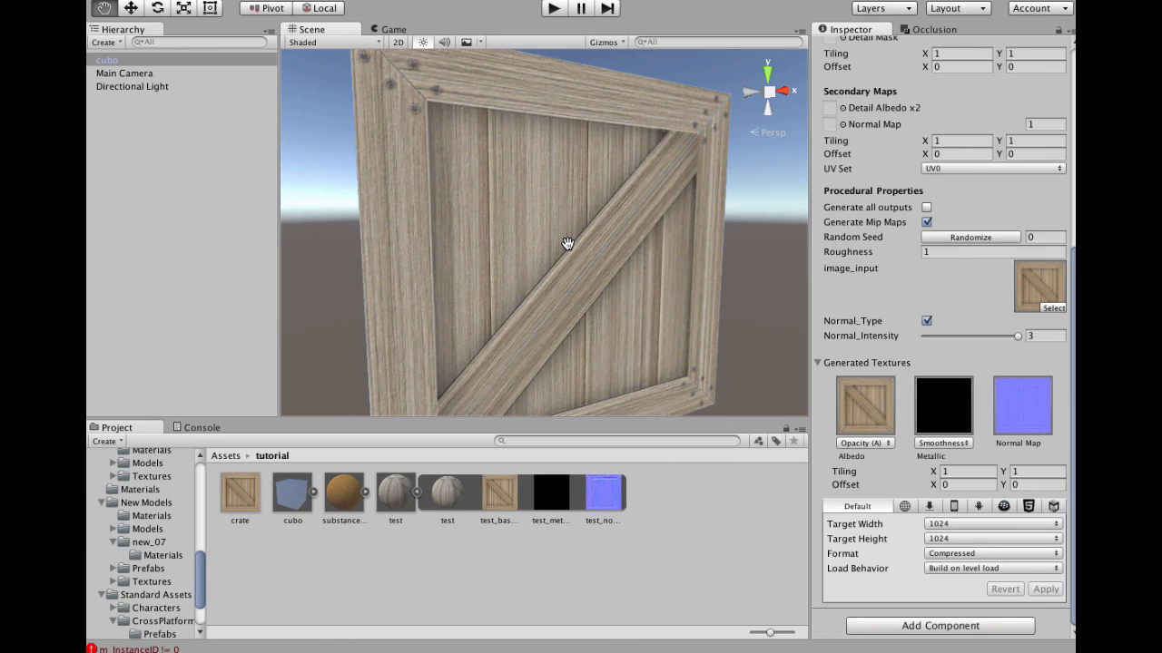
{"action": "mouse_move", "coordinate": [380, 335]}
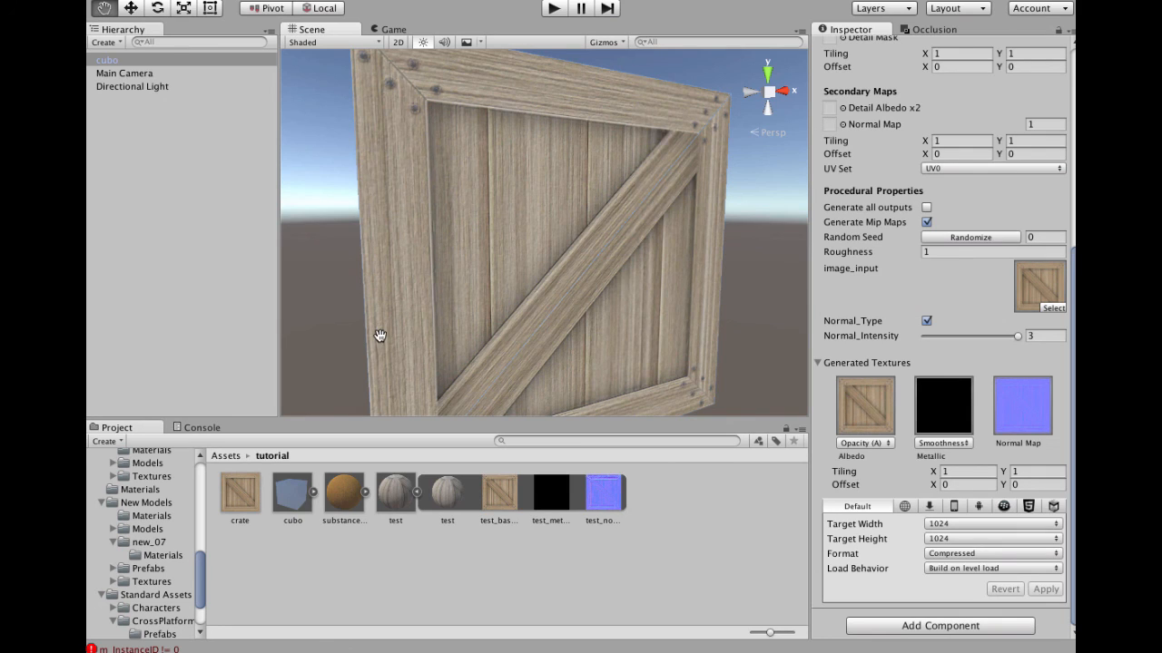
{"action": "mouse_move", "coordinate": [351, 416]}
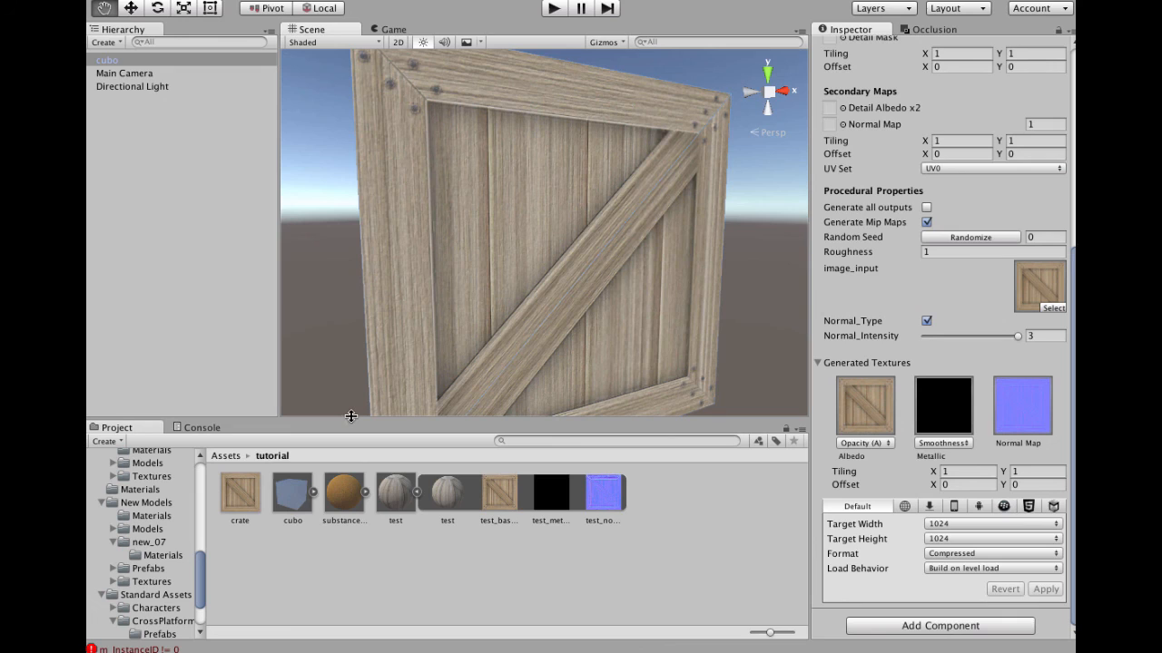